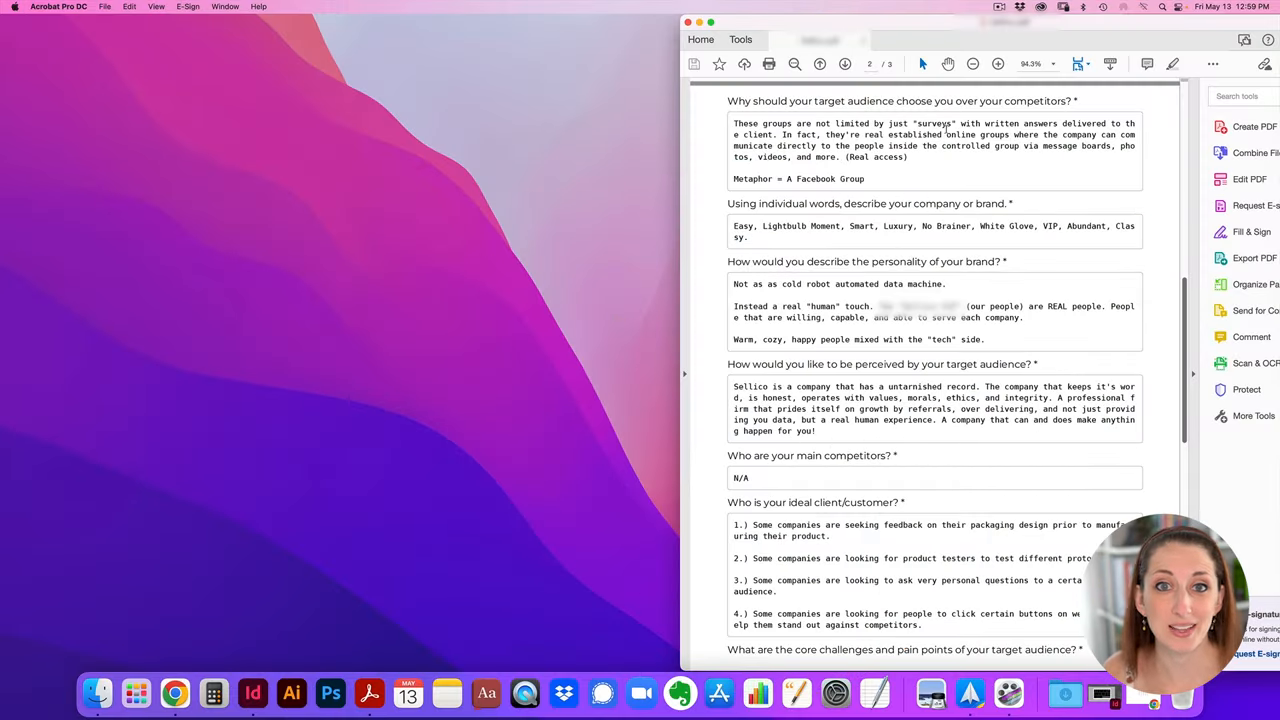
{"action": "mouse_move", "coordinate": [874, 692]}
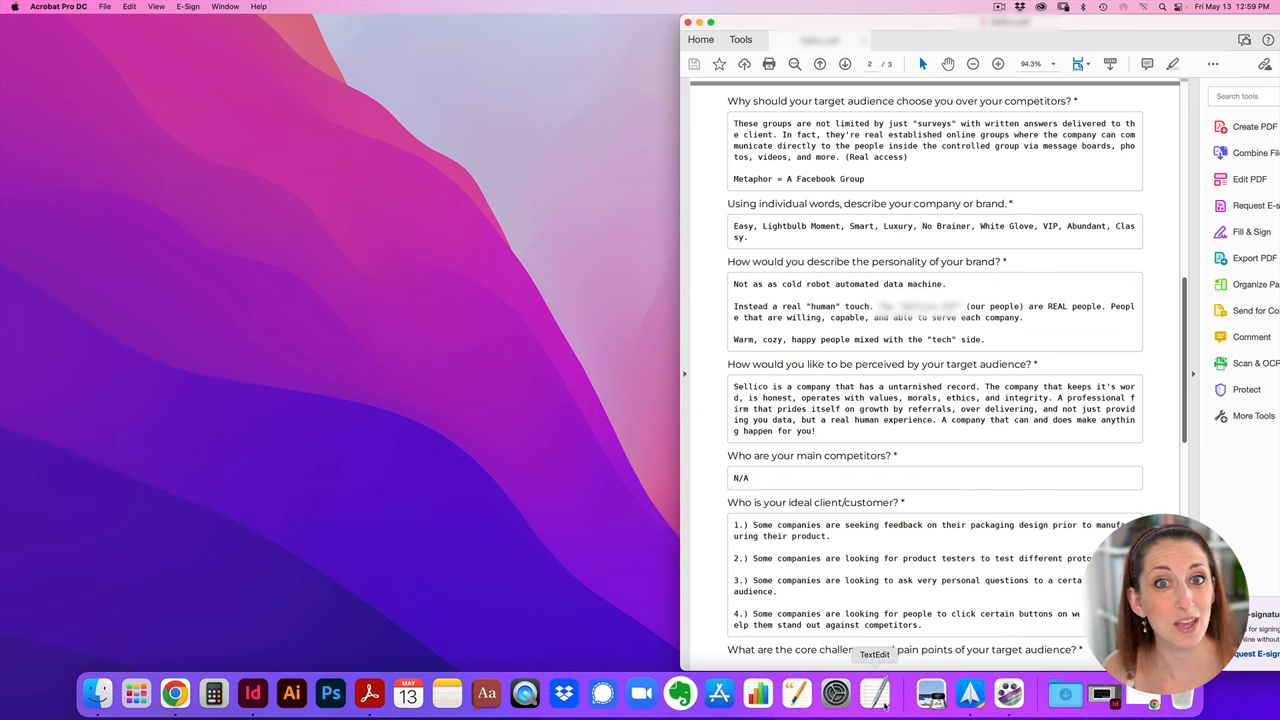
Type Smart, Luxury, Classy, Human, Tech and Survey on separate lines in a blank TextEdit note
{"action": "left_click", "coordinate": [874, 692]}
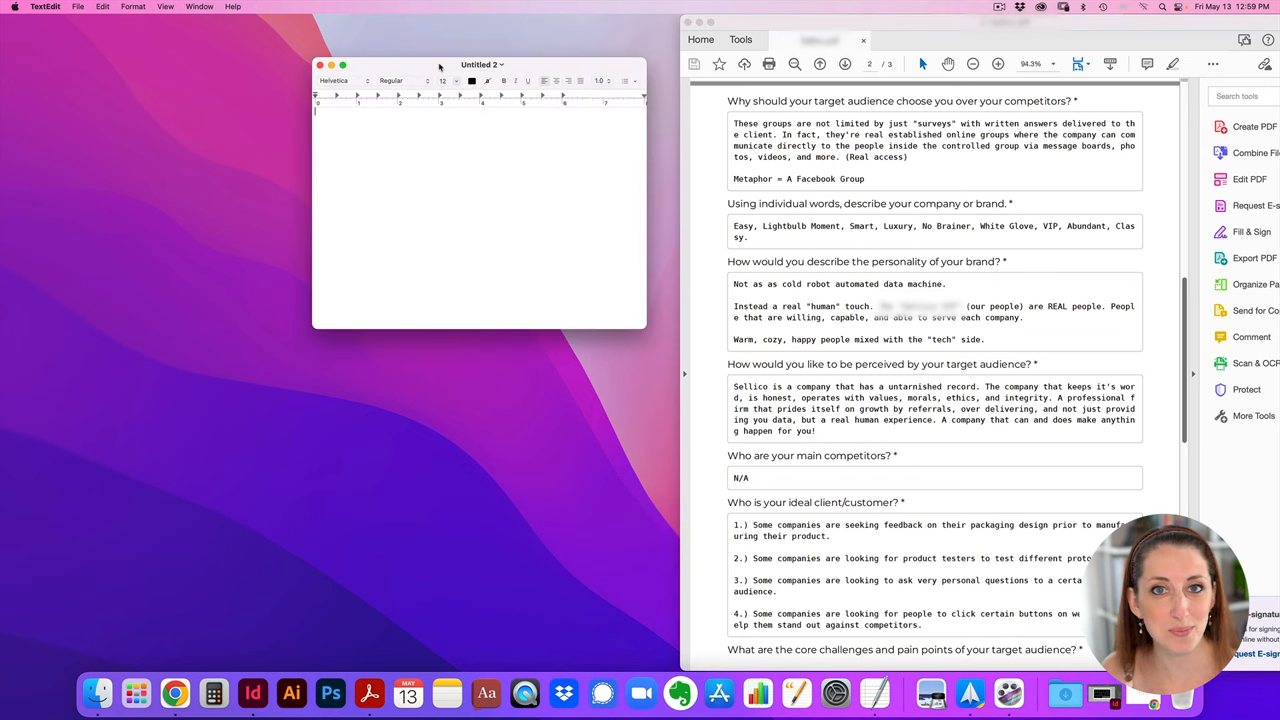
{"action": "type", "text": "Smart Luxury"}
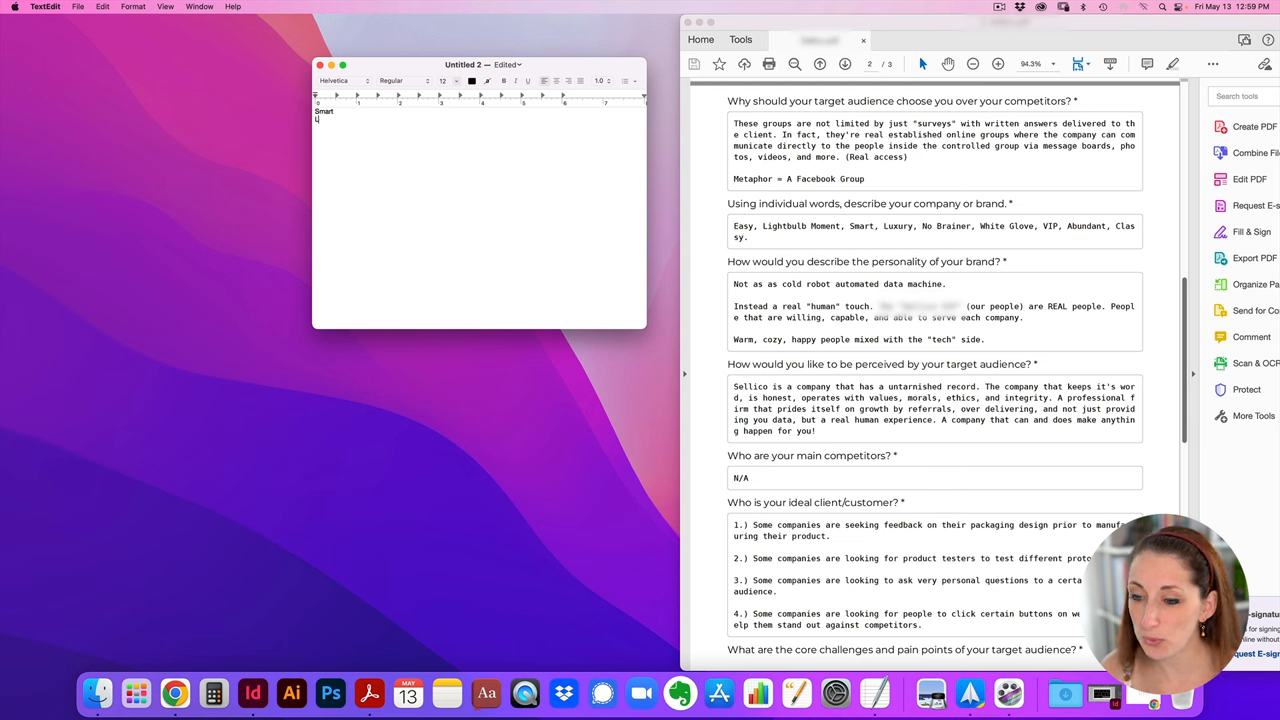
{"action": "type", "text": "Luxury"}
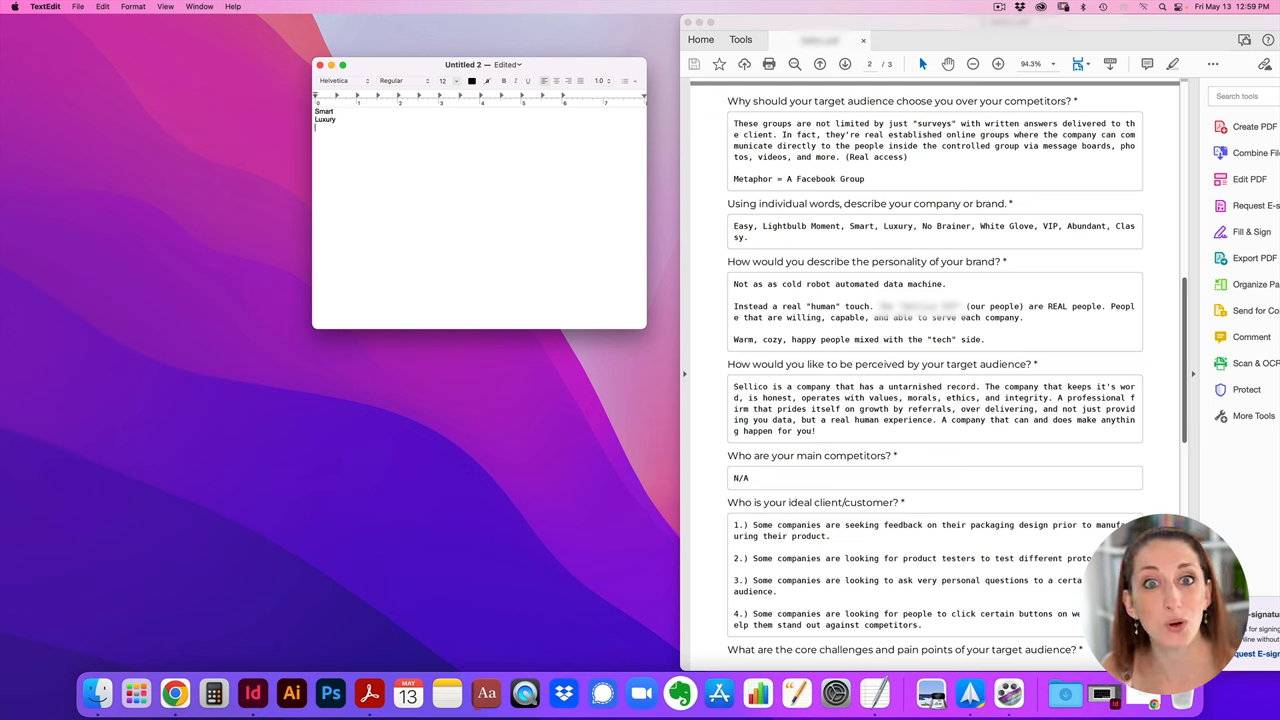
{"action": "type", "text": "Classy"}
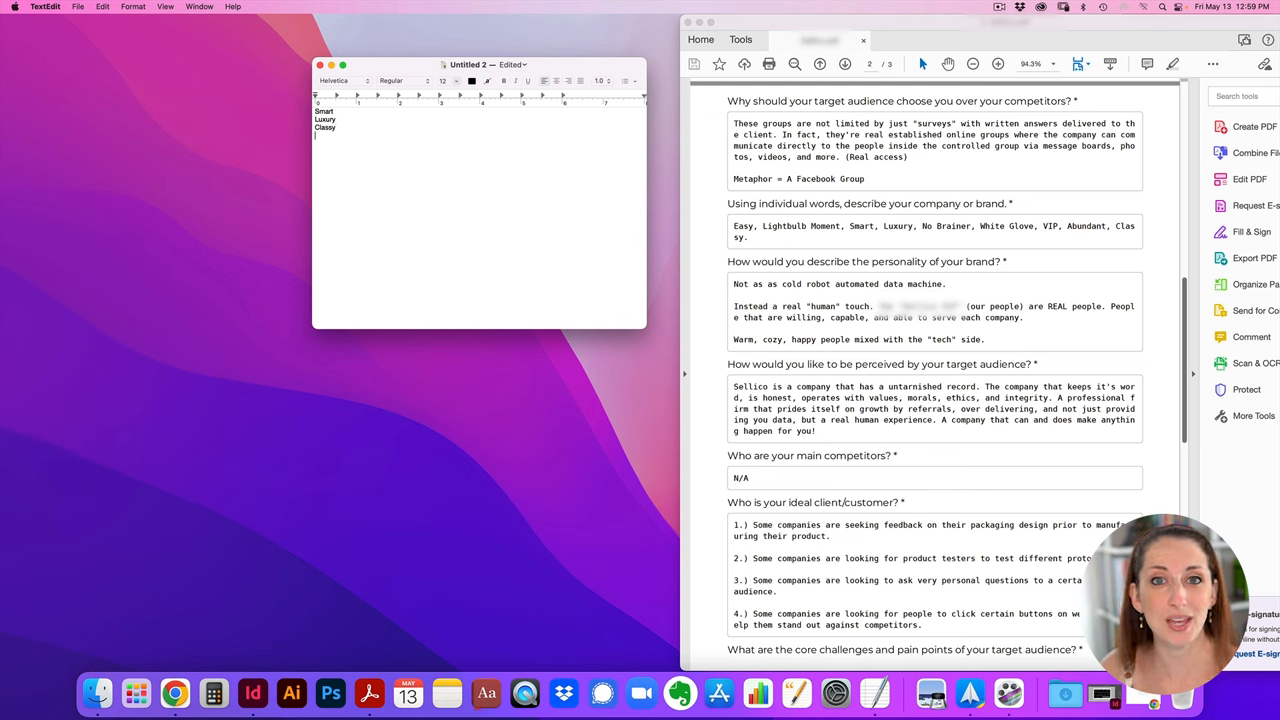
{"action": "type", "text": "Human"}
{"action": "type", "text": "Tech"}
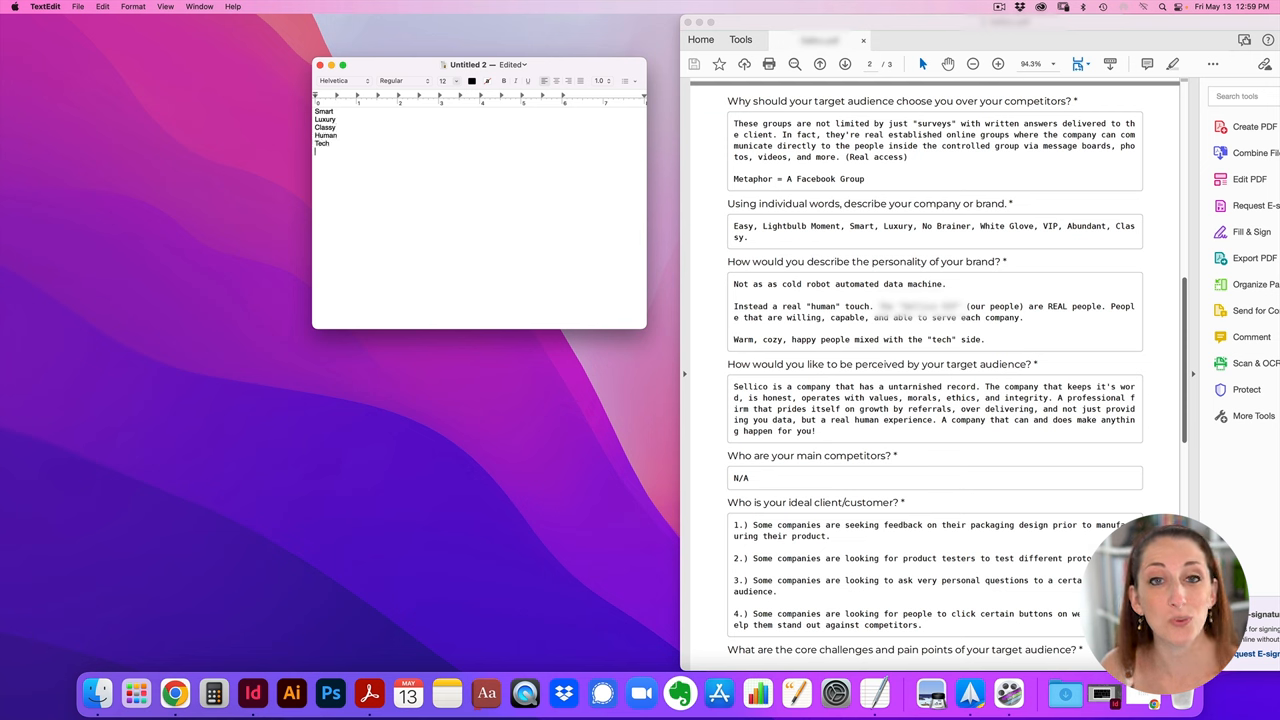
{"action": "type", "text": "Survey"}
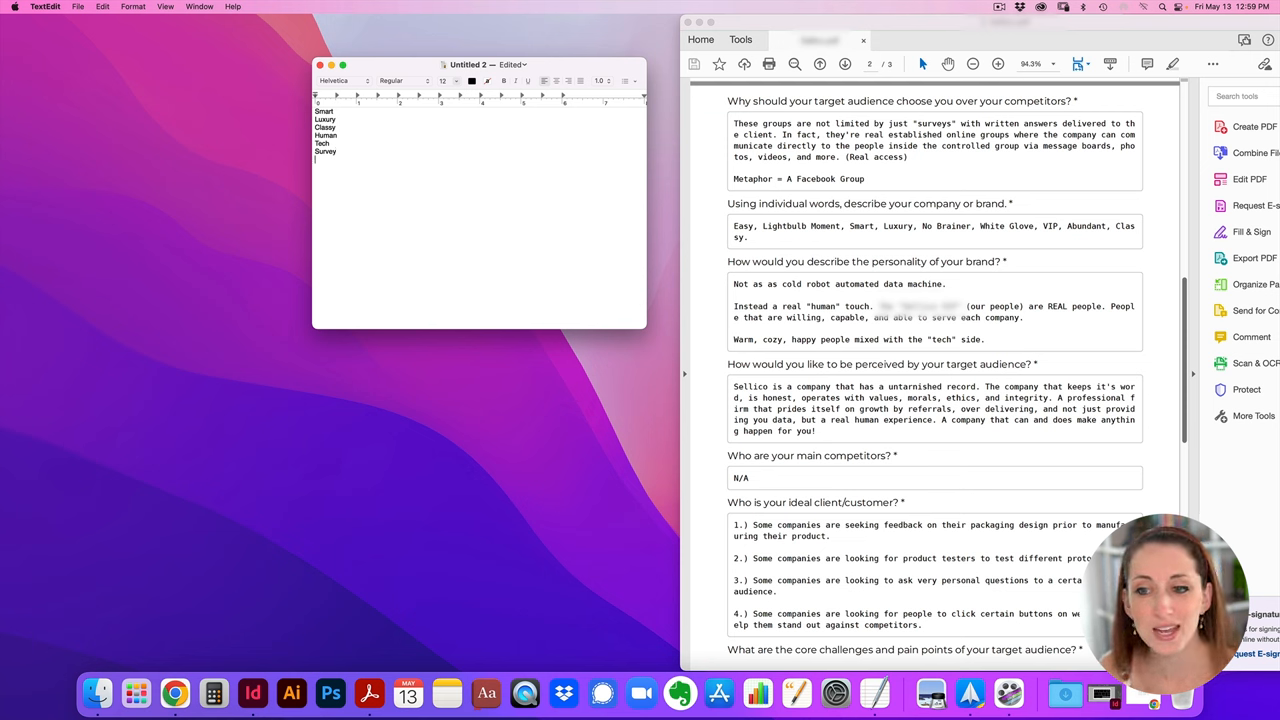
{"action": "type", "text": "Smart"}
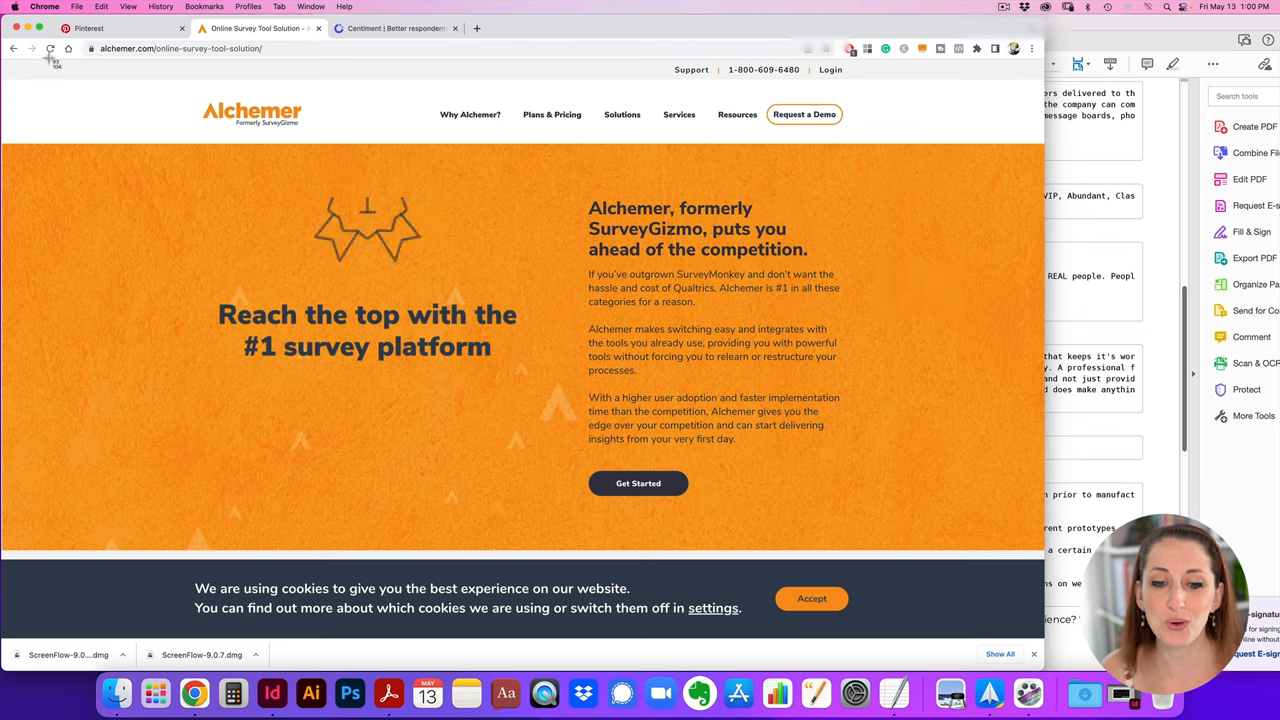
Search Google for 'online surveys for ecommerce business'
{"action": "type", "text": "sur"}
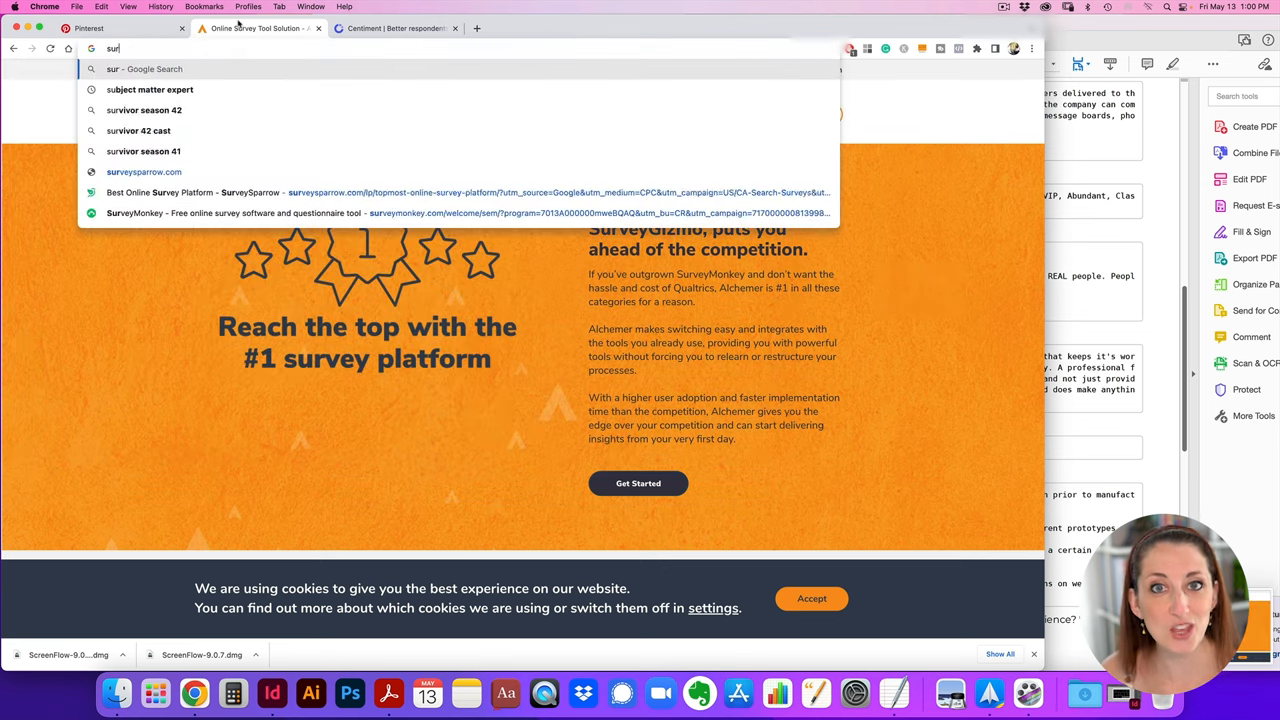
{"action": "type", "text": "online surveys for e"}
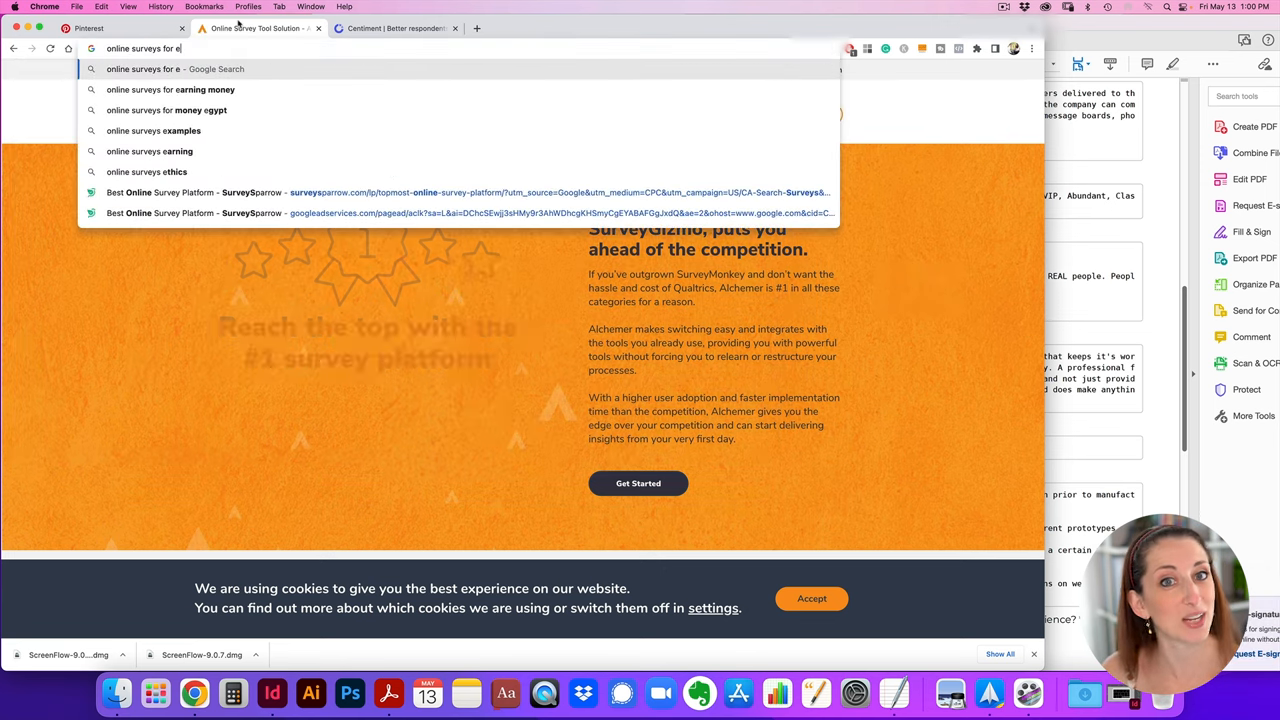
{"action": "key", "text": "Return"}
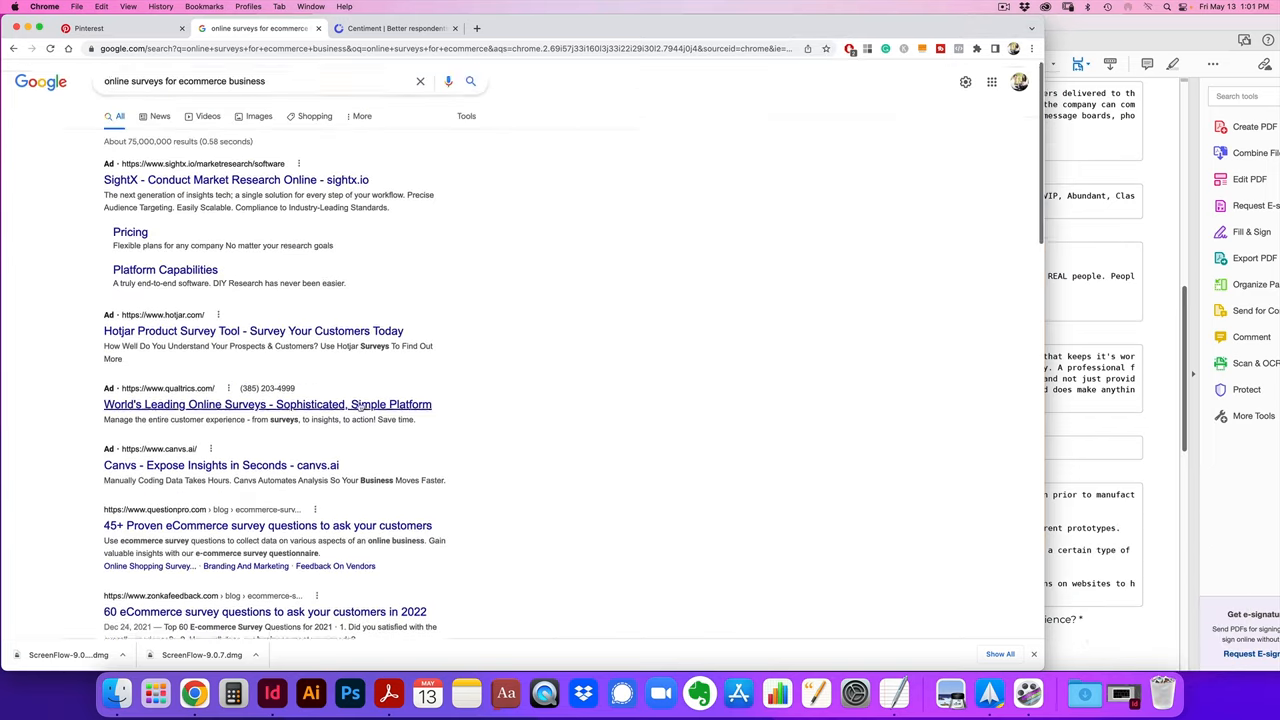
Open the Hotjar and other survey results, then close the SurveyMonkey and Centiment tabs
{"action": "left_click", "coordinate": [253, 331]}
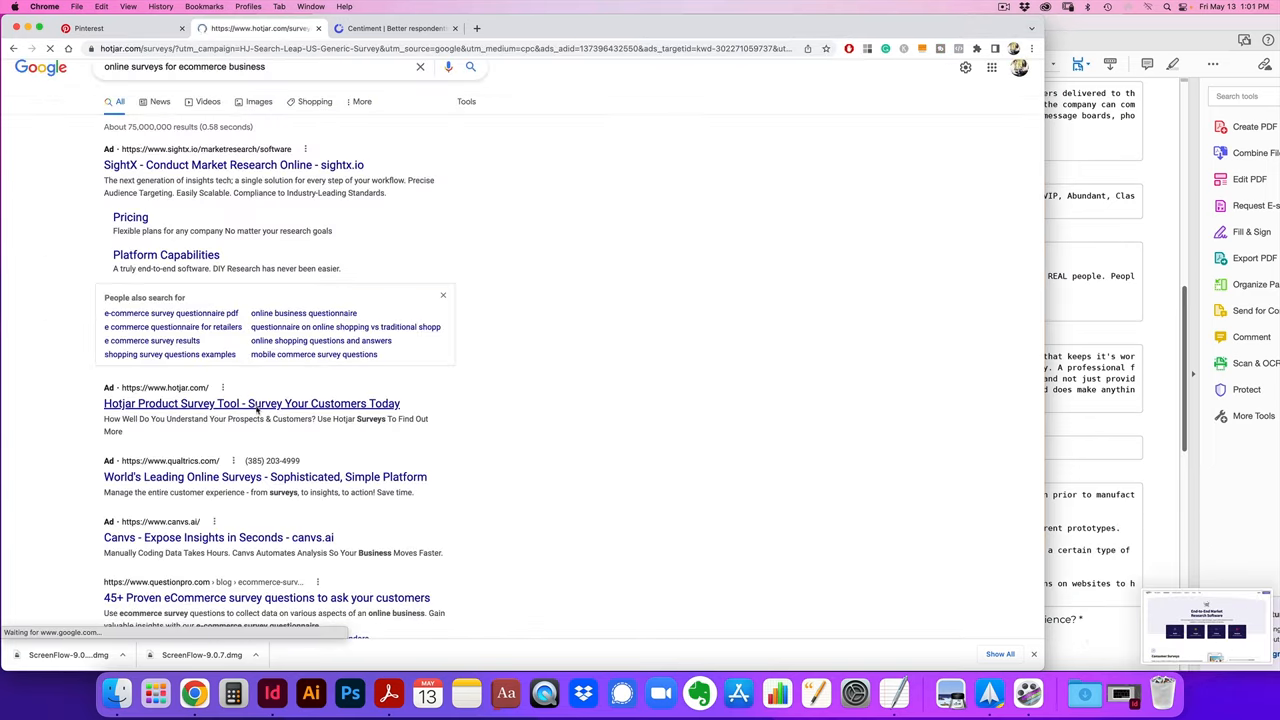
{"action": "left_click", "coordinate": [264, 476]}
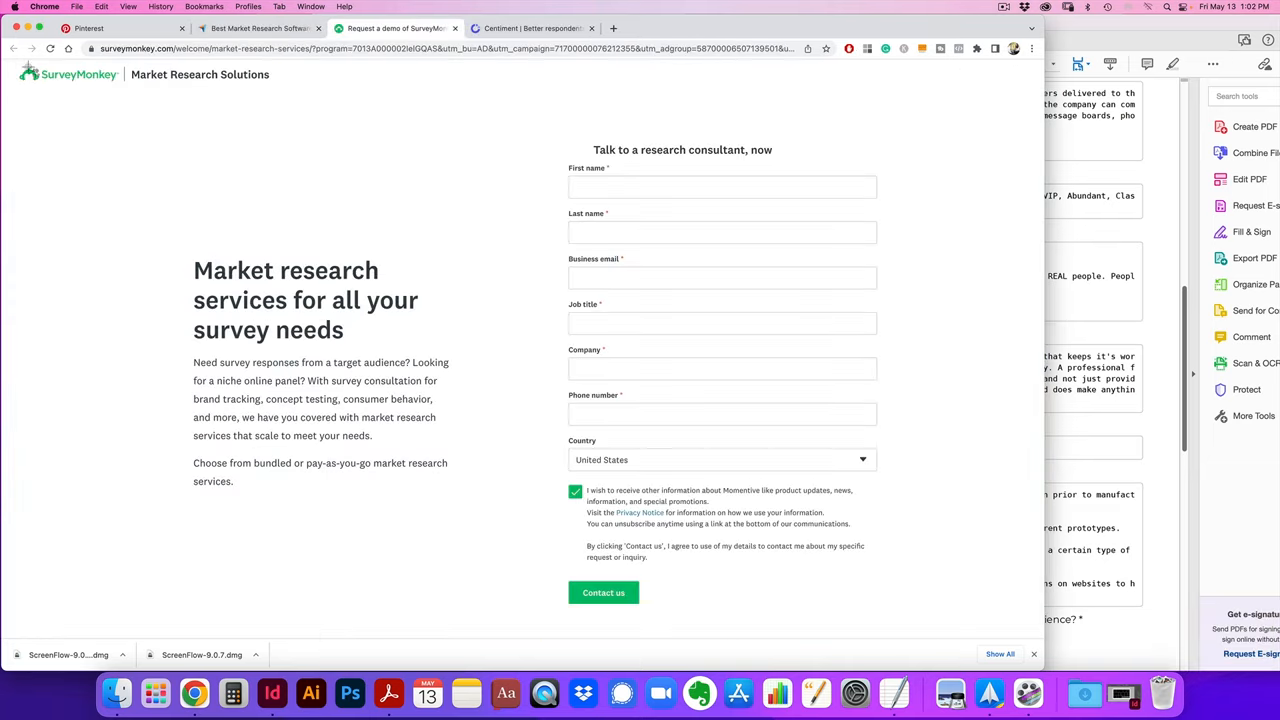
{"action": "left_click", "coordinate": [390, 28]}
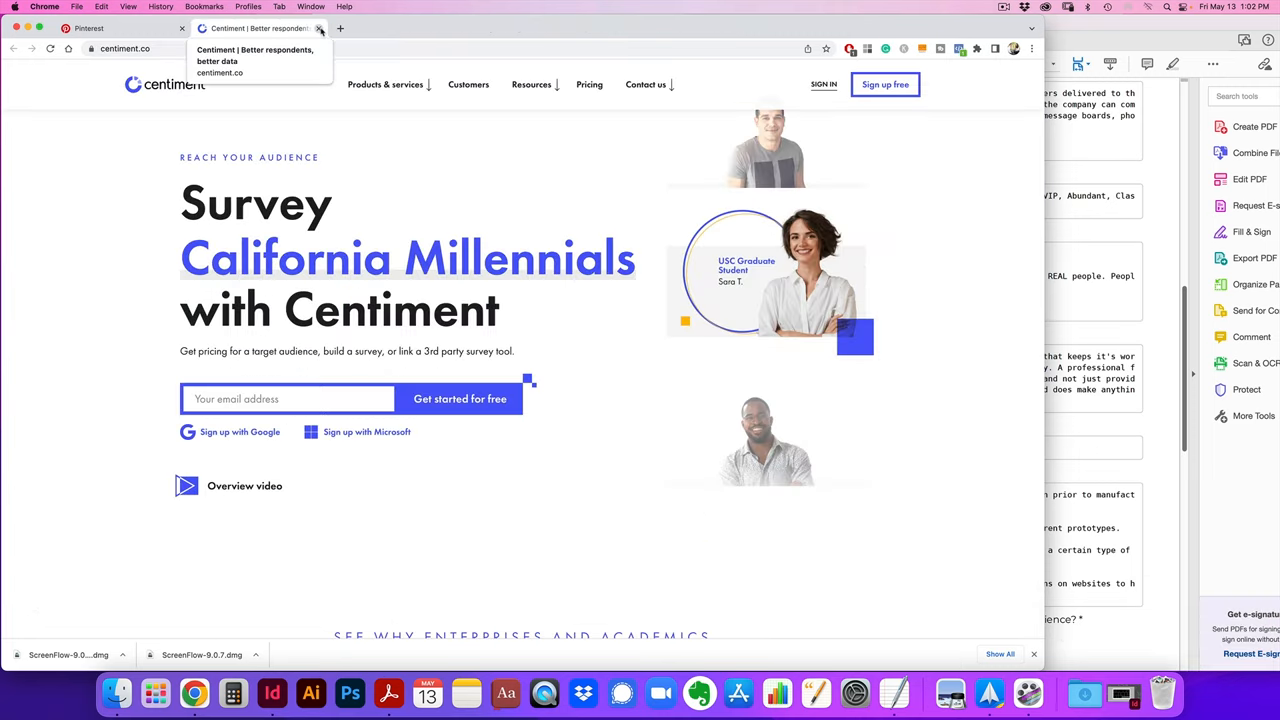
{"action": "left_click", "coordinate": [320, 28]}
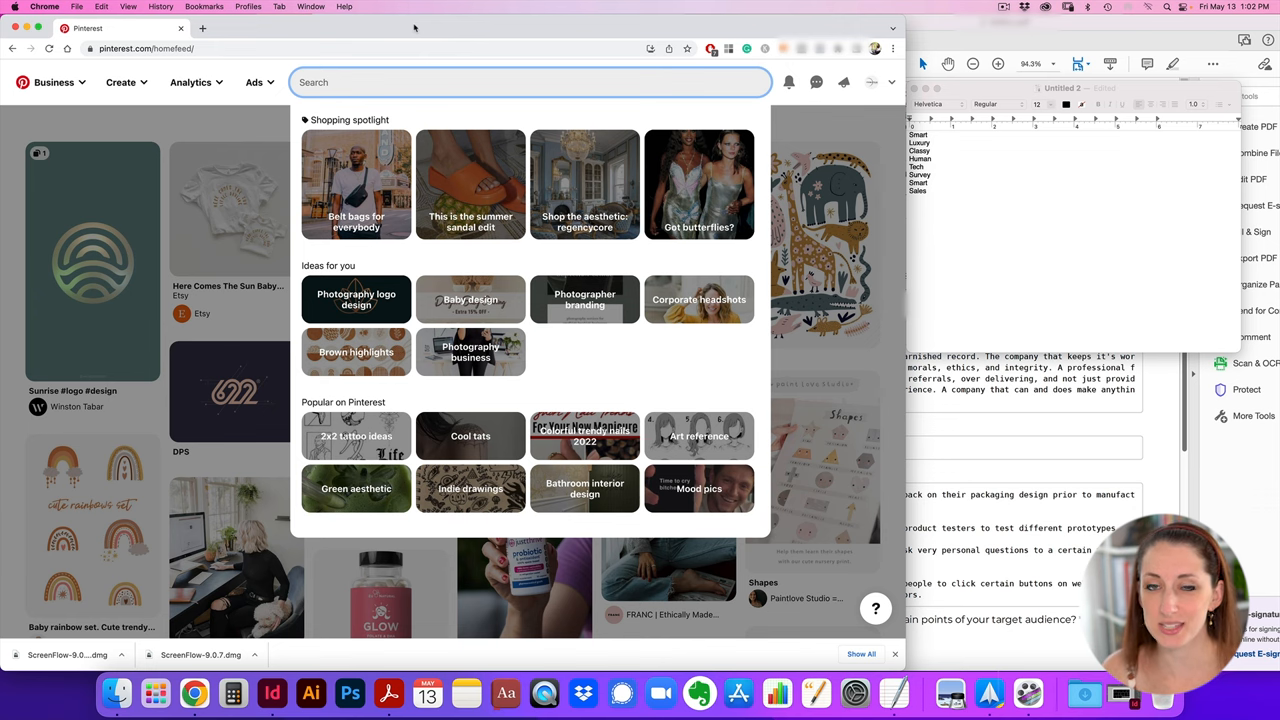
Search Pinterest for 'smart tech brand'
{"action": "type", "text": "smart"}
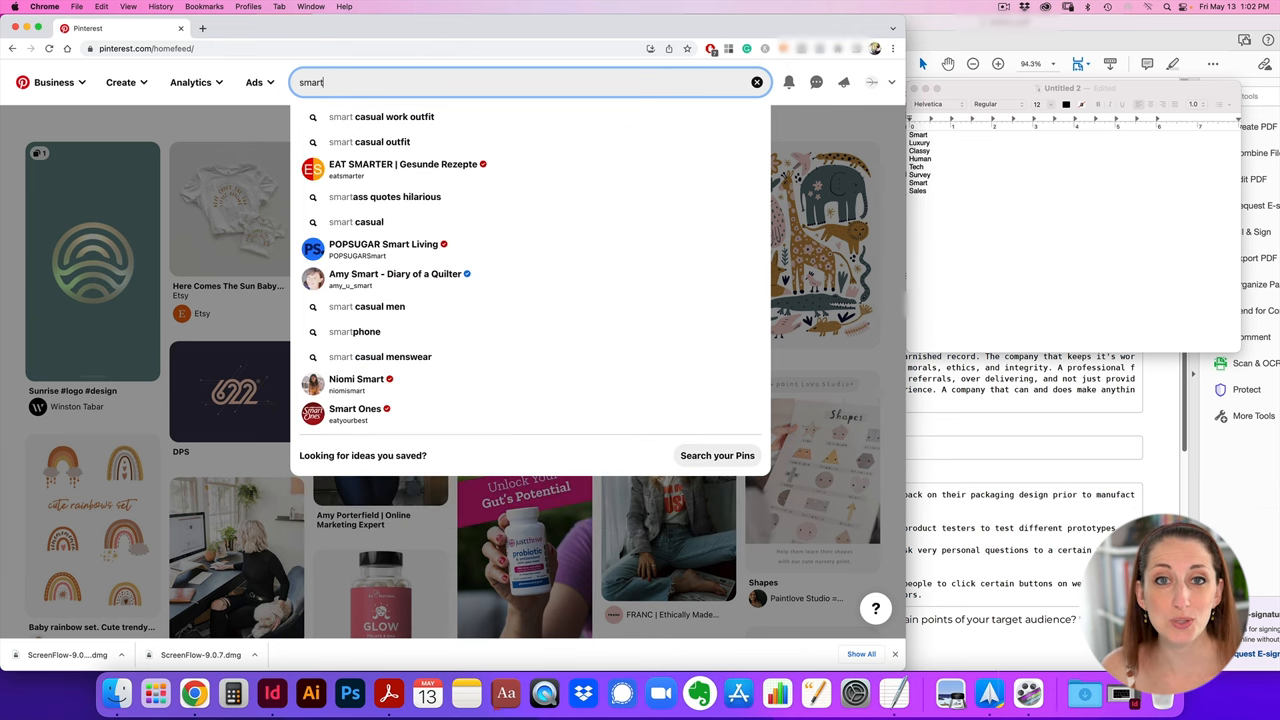
{"action": "type", "text": "tech brand"}
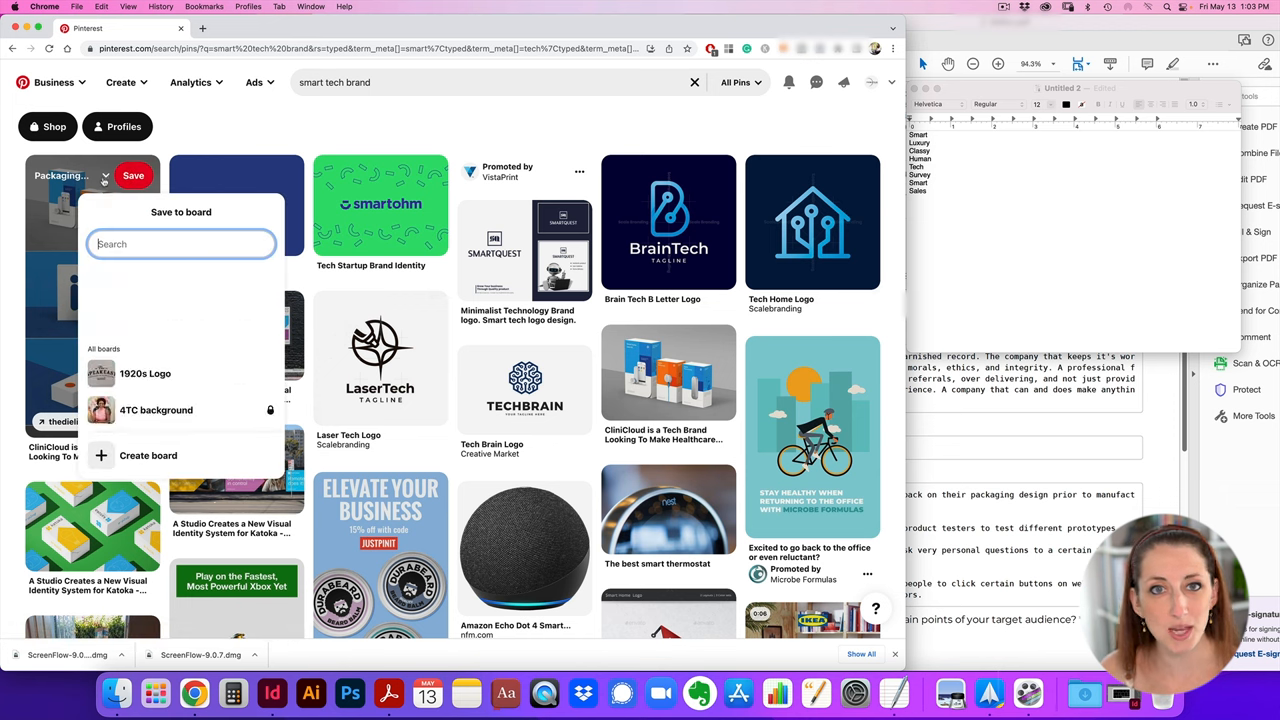
Create a board named 'Ecomm Survey' and save the blue packaging pin to it
{"action": "left_click", "coordinate": [148, 455]}
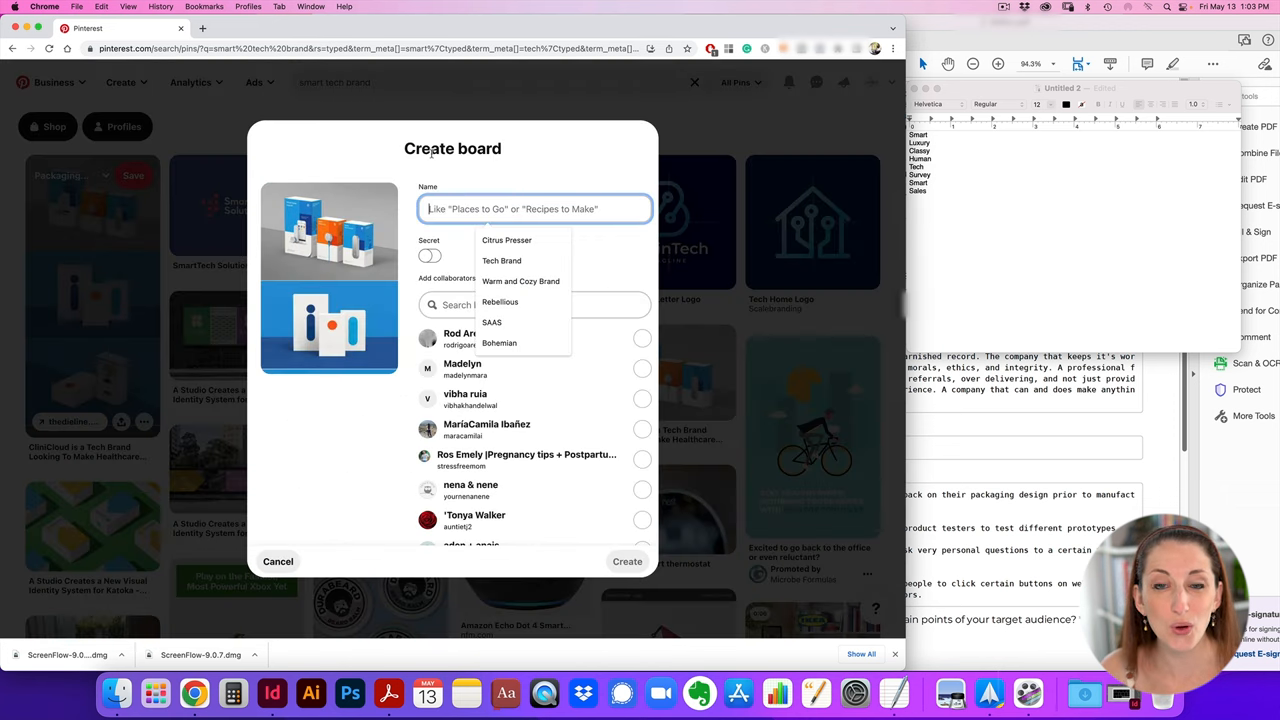
{"action": "type", "text": "Ecomm"}
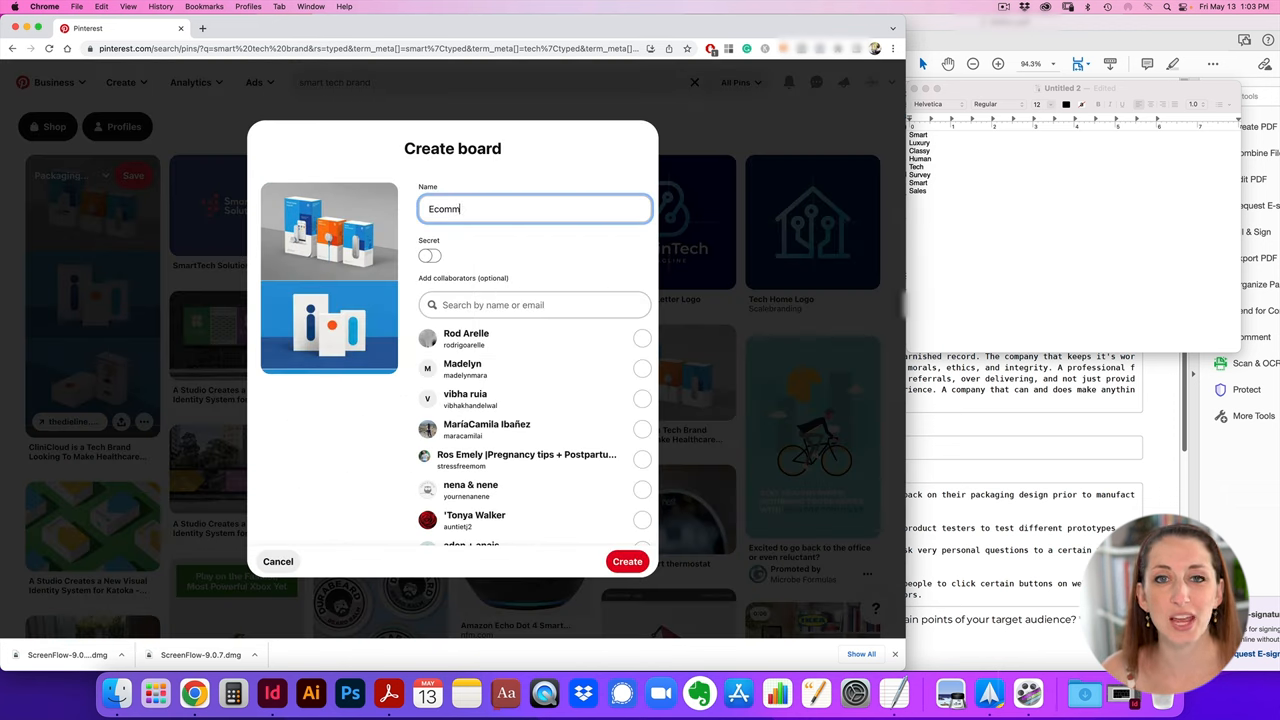
{"action": "type", "text": "Survey"}
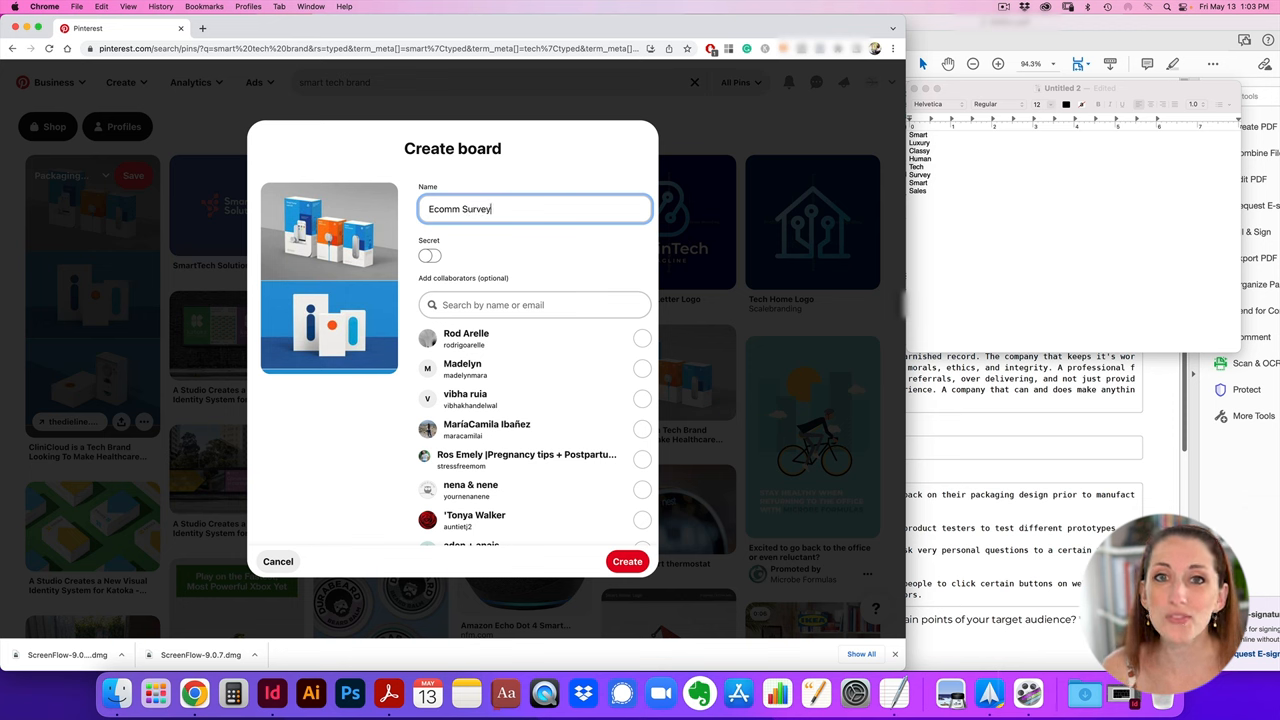
{"action": "left_click", "coordinate": [627, 561]}
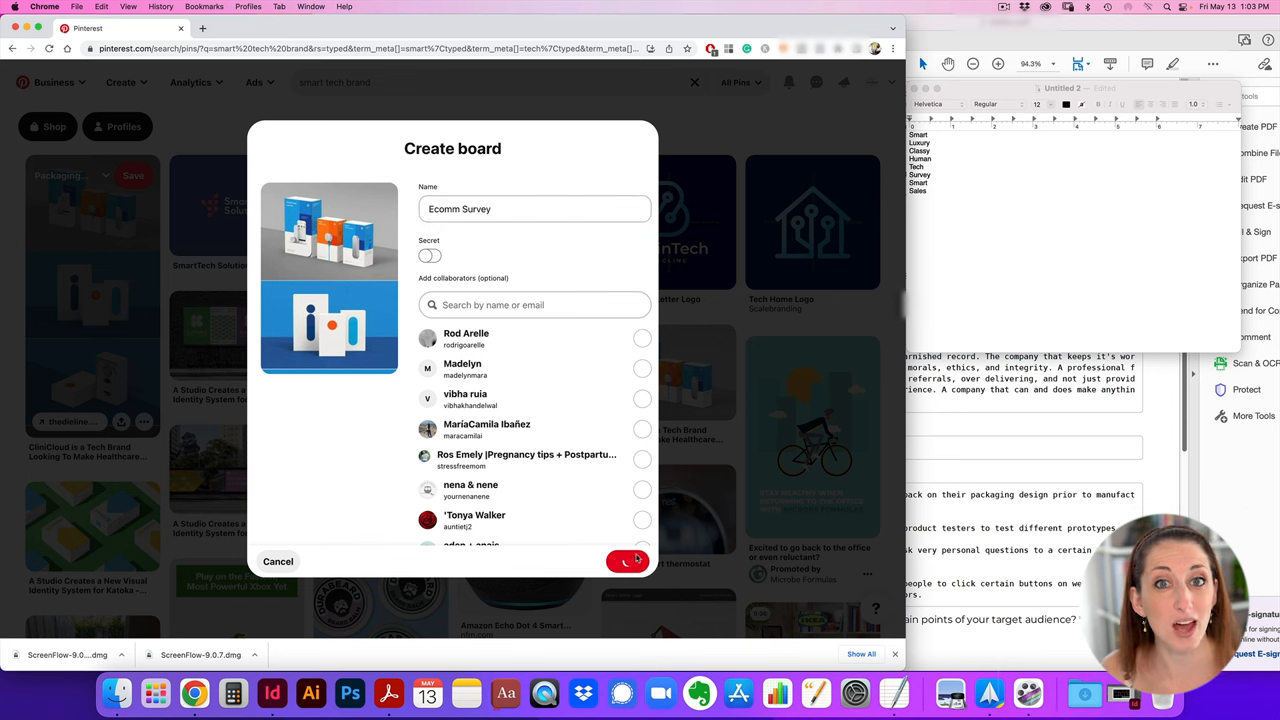
{"action": "left_click", "coordinate": [626, 561]}
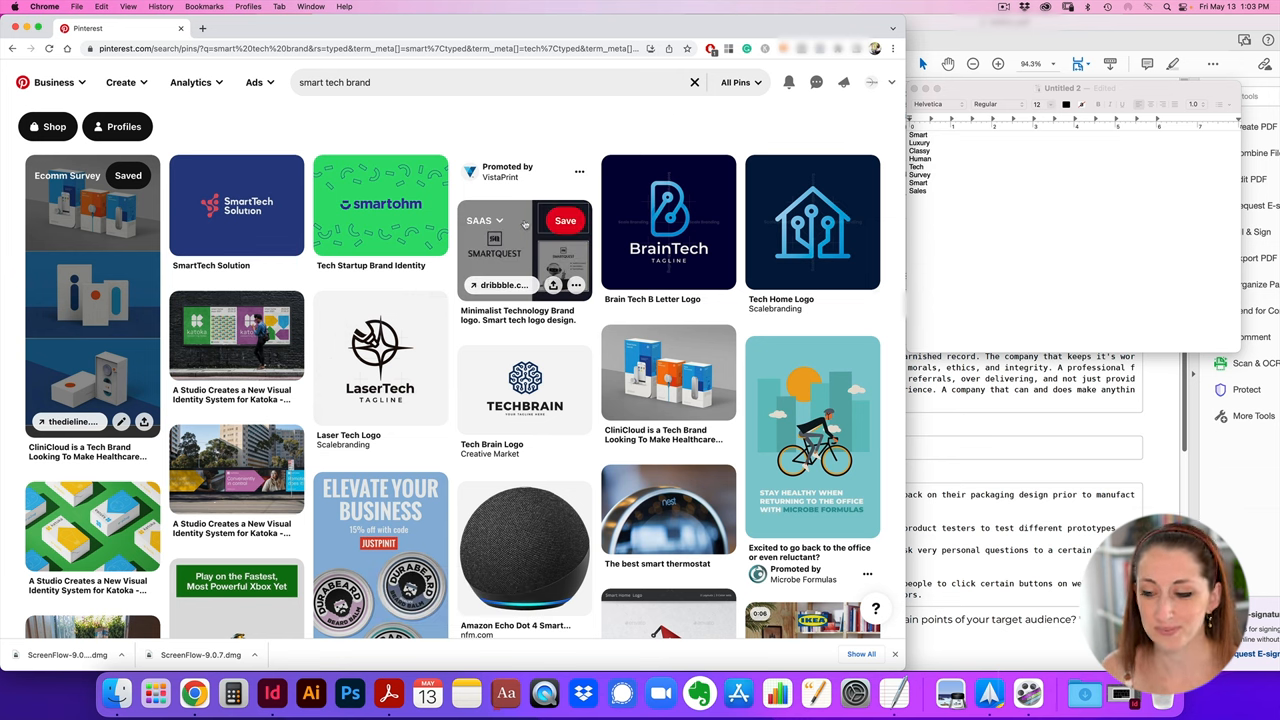
{"action": "scroll", "scroll_direction": "down", "scroll_amount": 3}
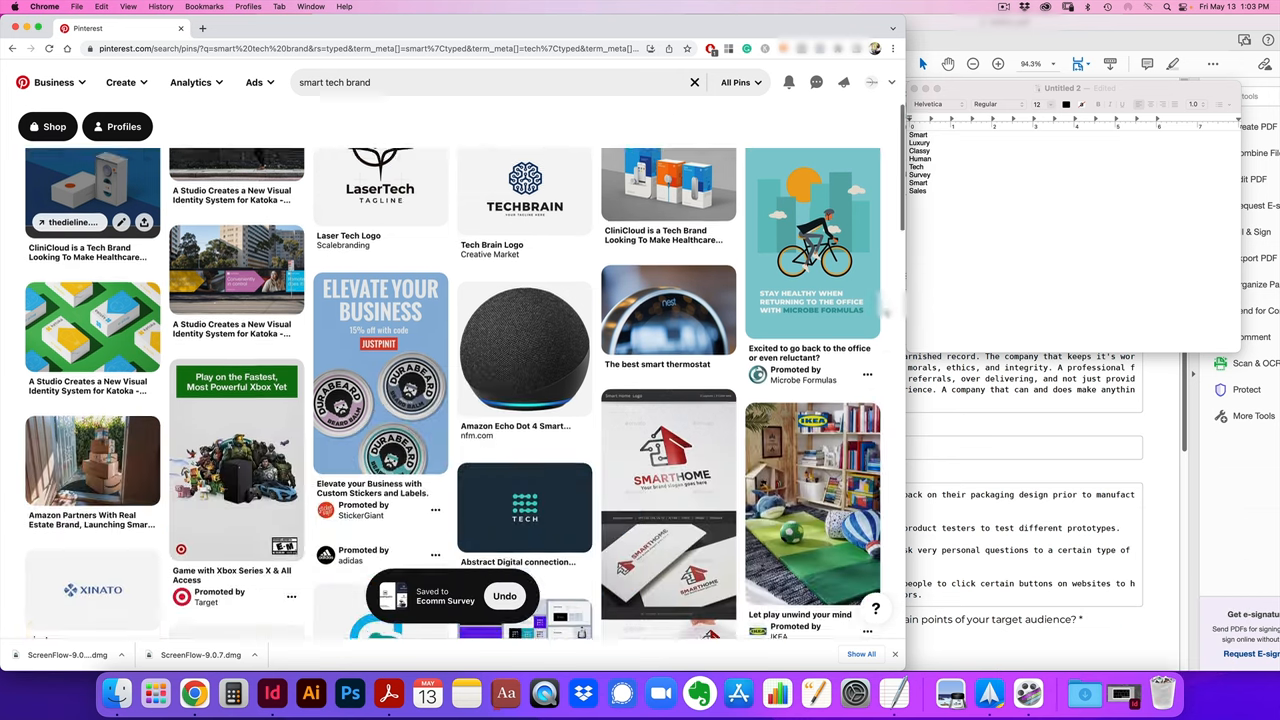
{"action": "scroll", "scroll_direction": "down", "scroll_amount": 3}
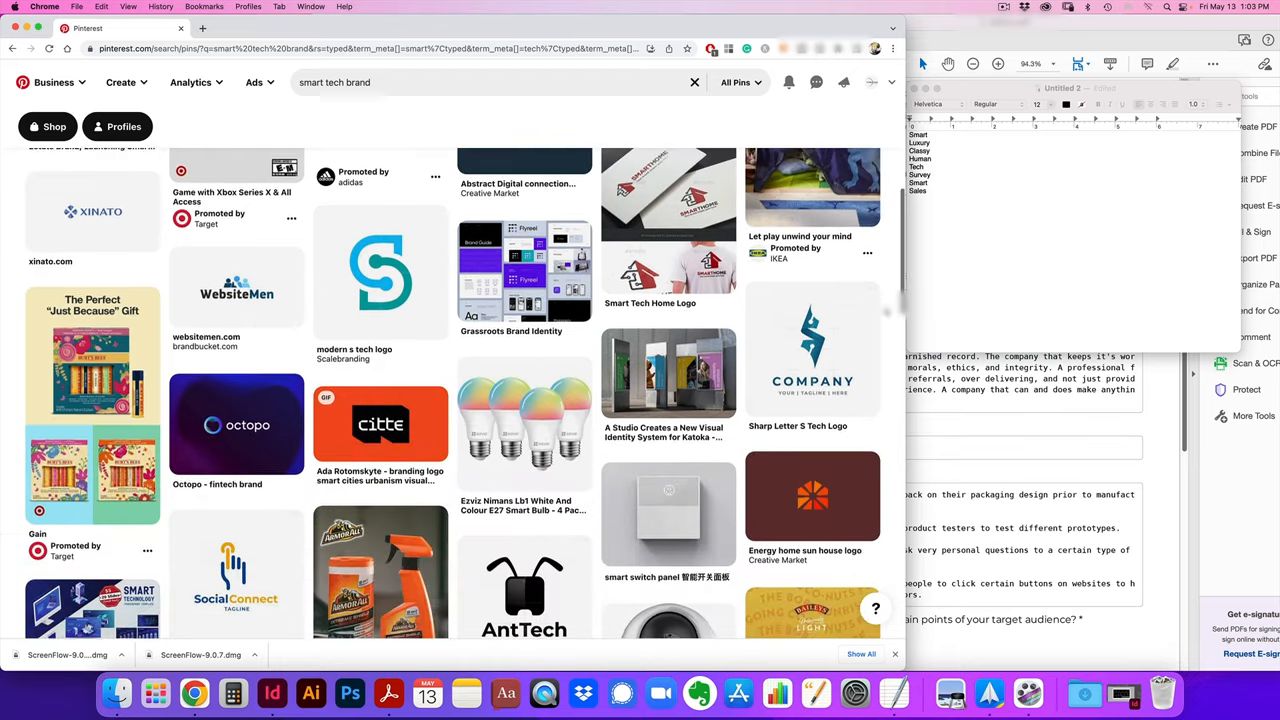
{"action": "scroll", "scroll_direction": "down", "scroll_amount": 3}
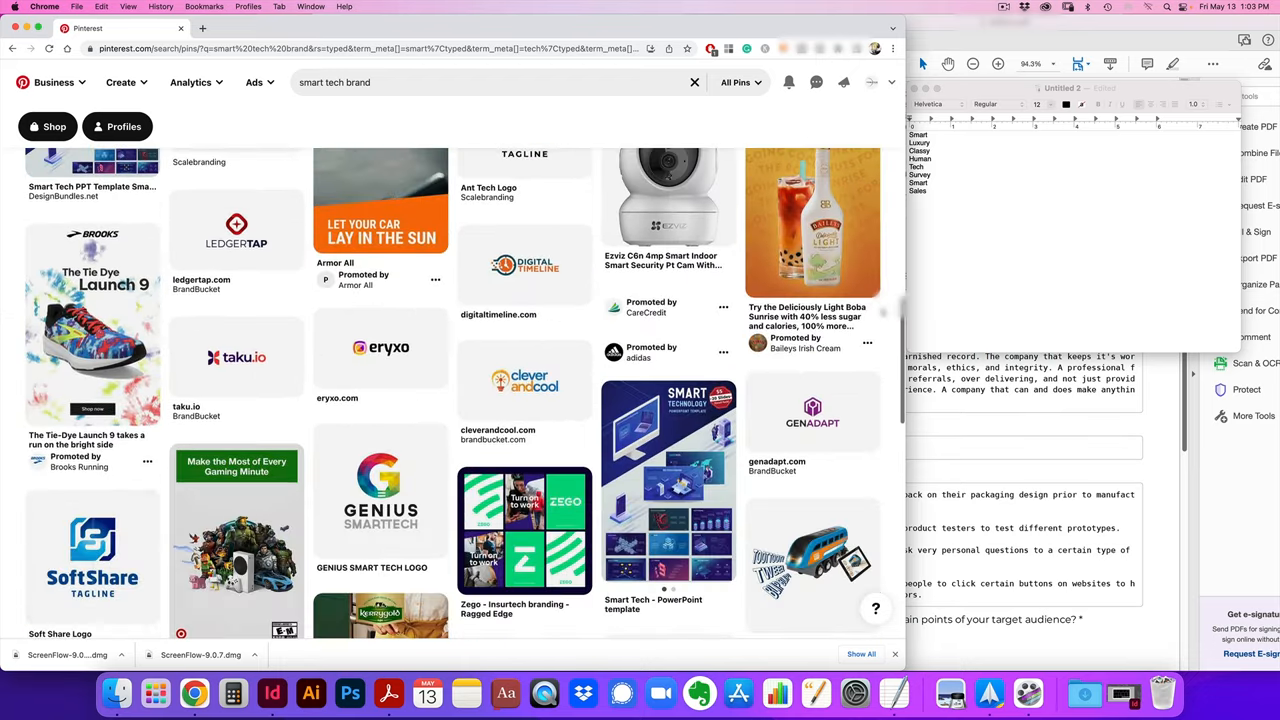
{"action": "left_click", "coordinate": [490, 82]}
{"action": "type", "text": "urvey"}
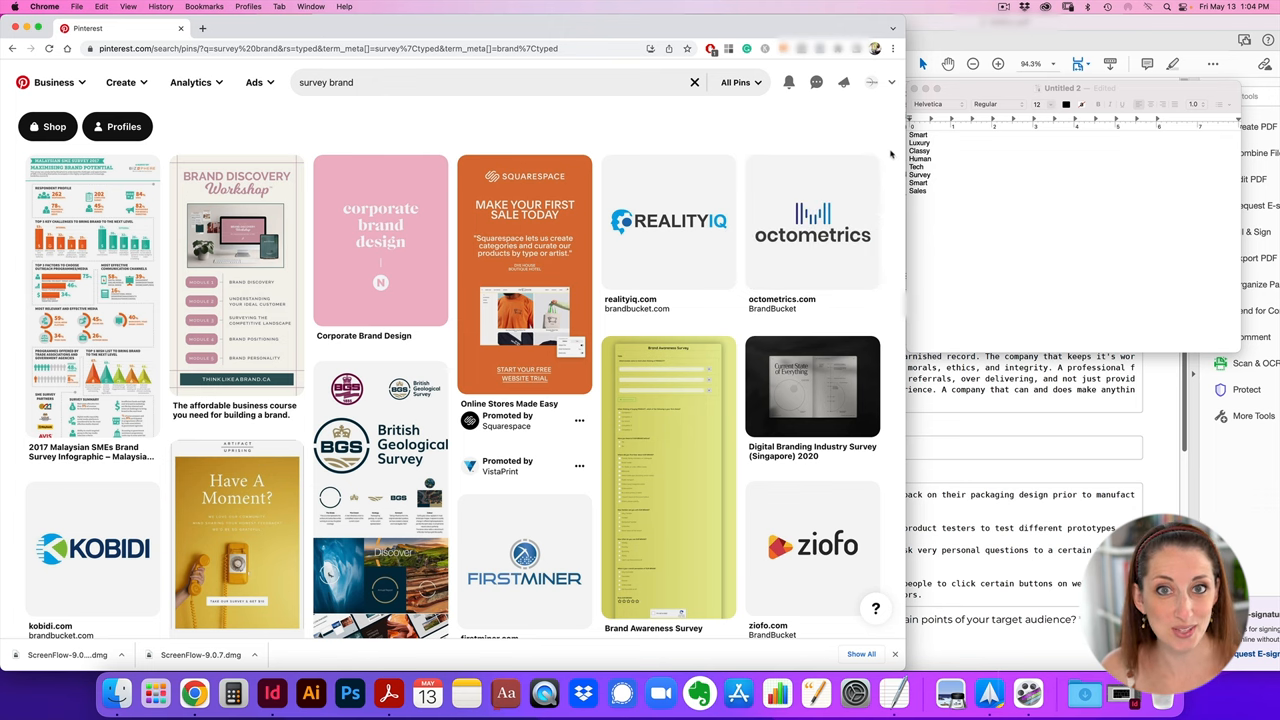
Scroll the survey brand results and save the Bezoto logo pin to Ecomm Survey
{"action": "scroll", "scroll_direction": "down", "scroll_amount": 3}
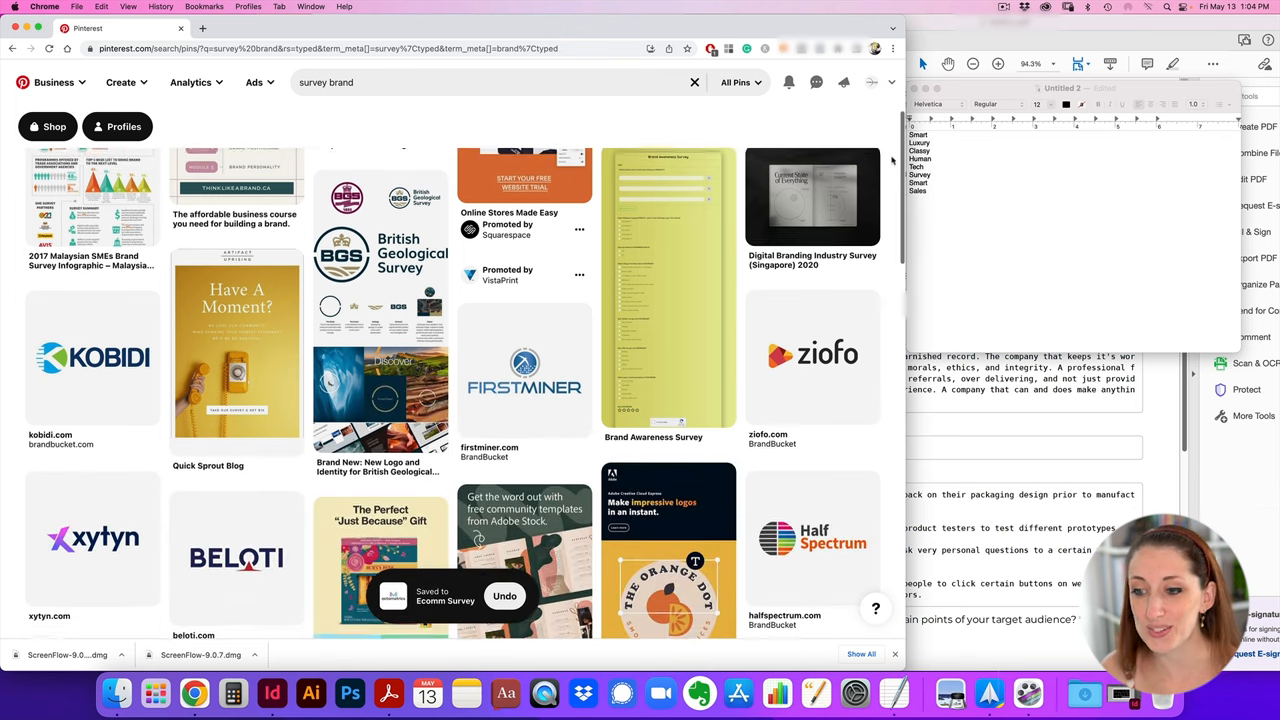
{"action": "scroll", "scroll_direction": "down", "scroll_amount": 3}
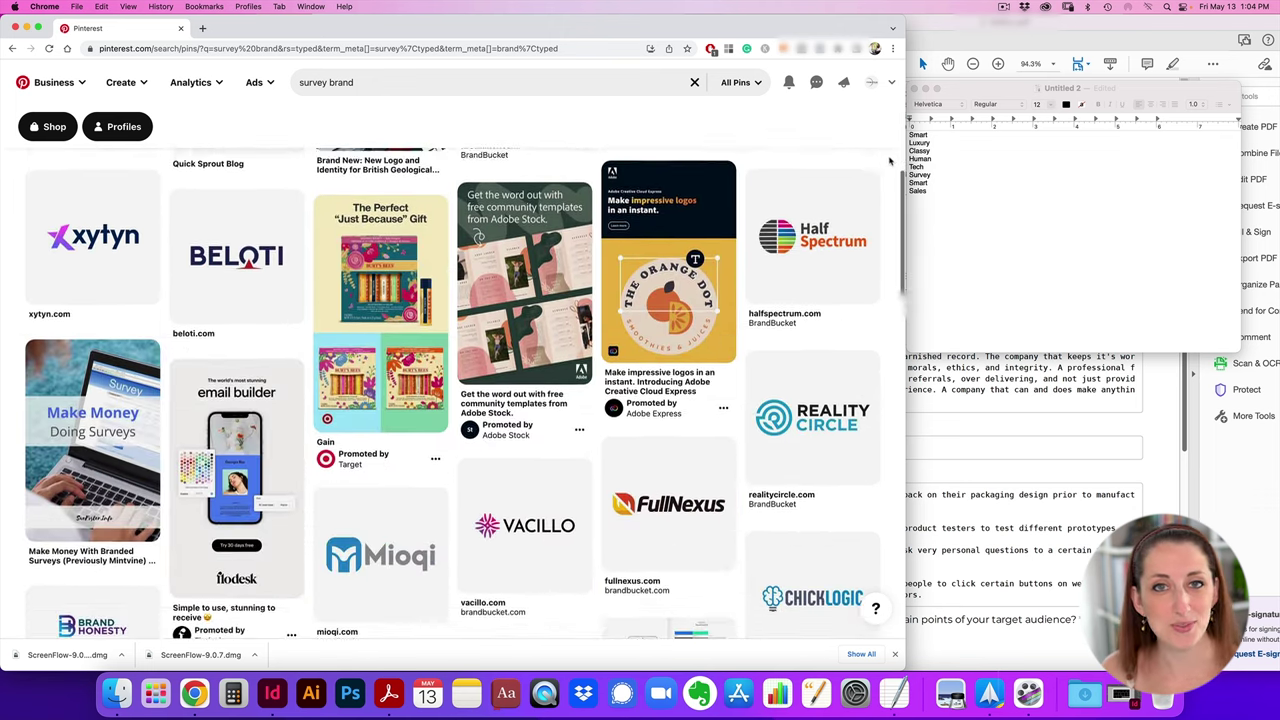
{"action": "scroll", "scroll_direction": "down", "scroll_amount": 3}
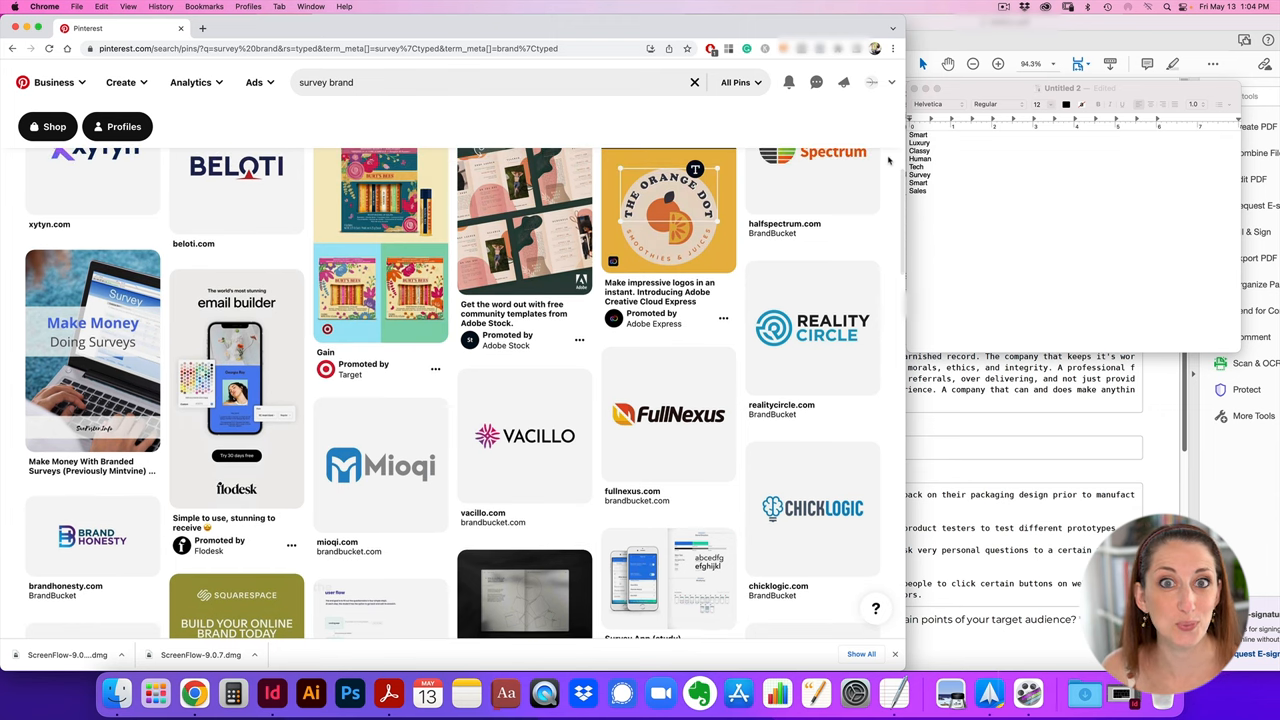
{"action": "scroll", "scroll_direction": "down", "scroll_amount": 3}
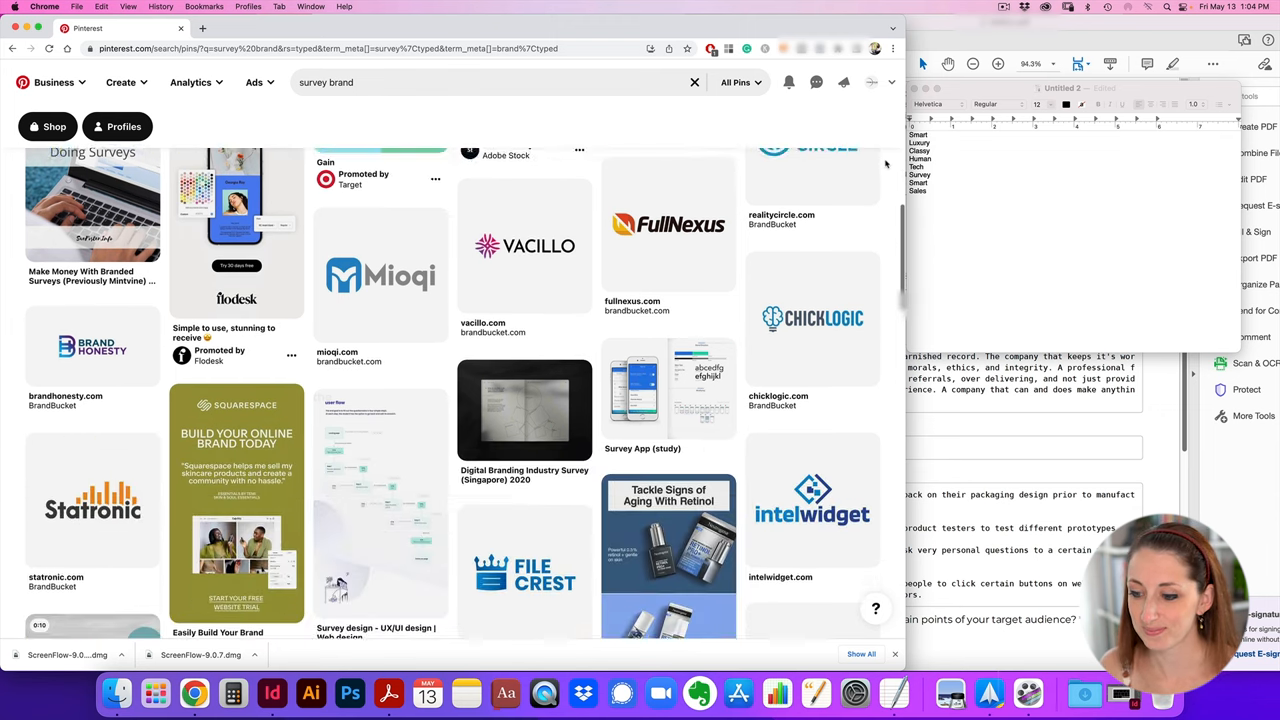
{"action": "scroll", "scroll_direction": "down", "scroll_amount": 3}
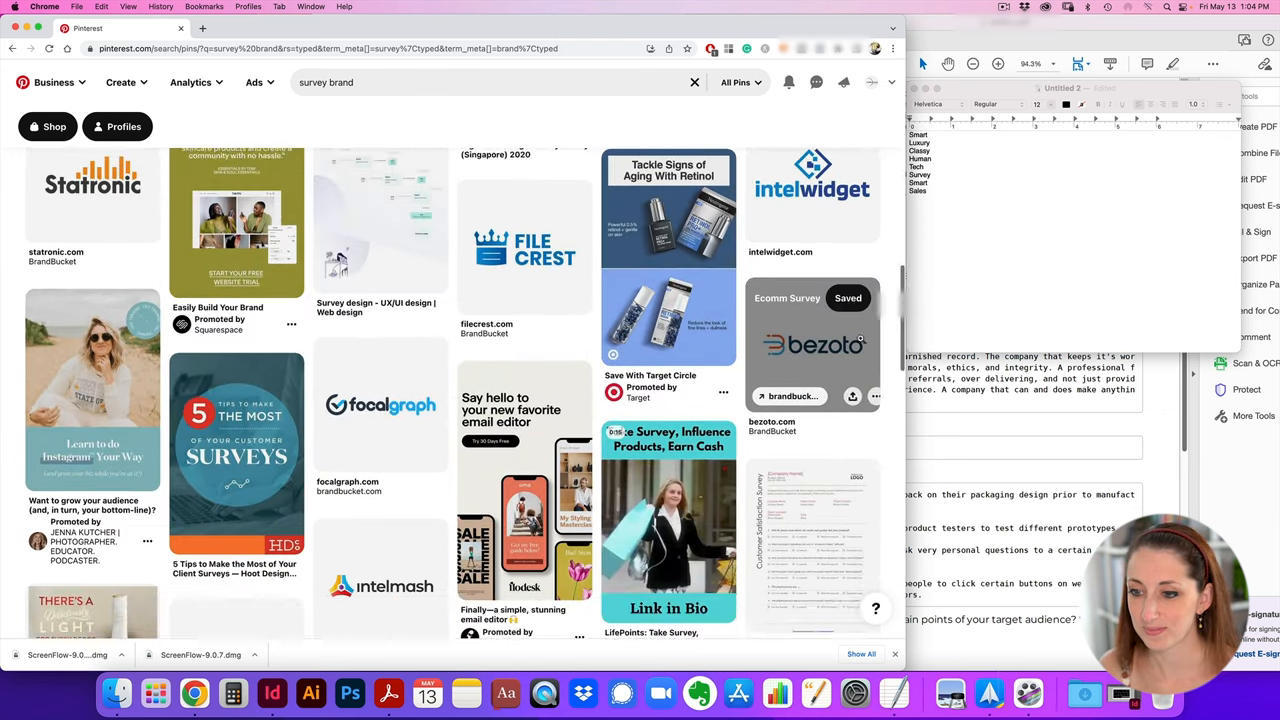
{"action": "left_click", "coordinate": [490, 82]}
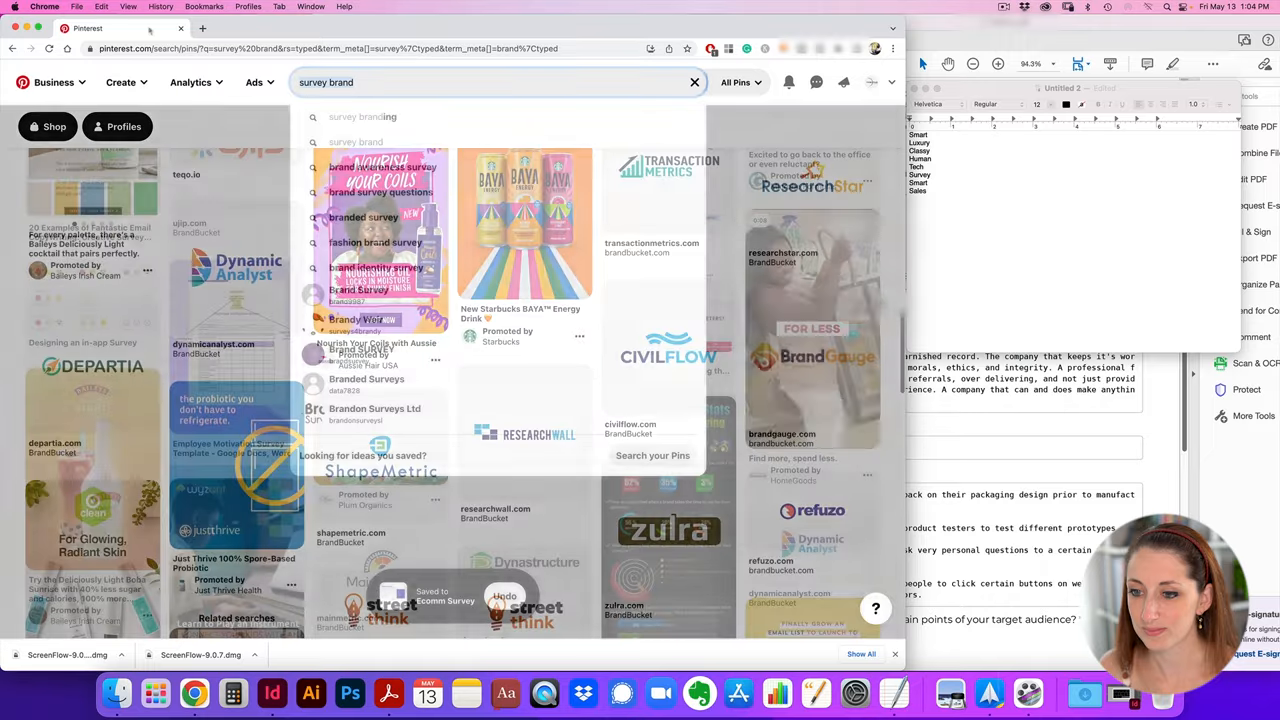
Search 'red and black tech brand', save the black-and-red text pattern pin, and browse results
{"action": "type", "text": "red and black"}
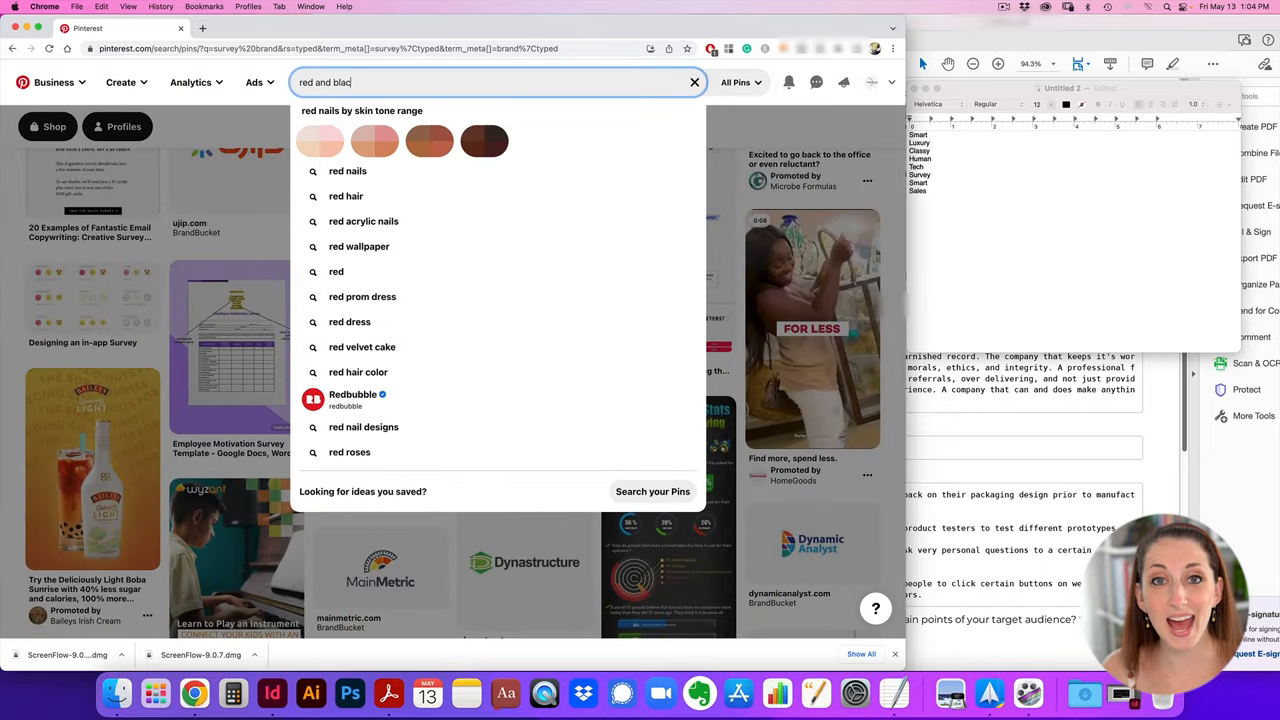
{"action": "type", "text": "k tech bran"}
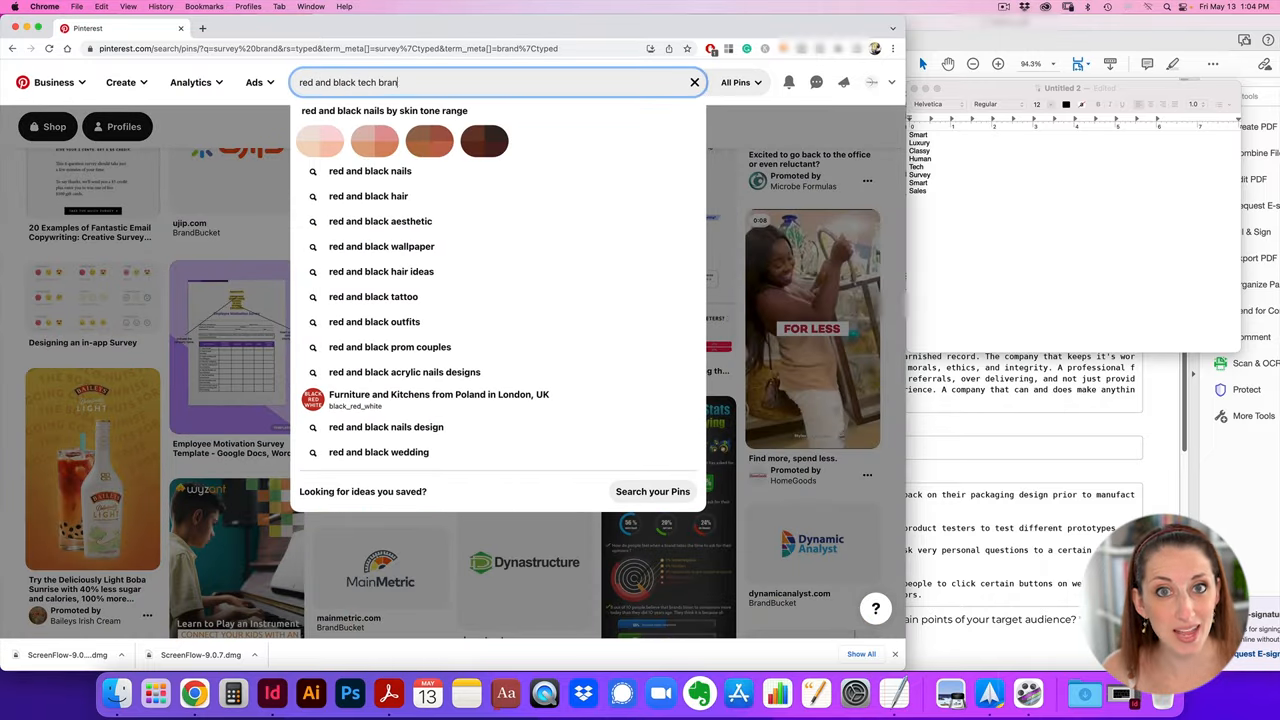
{"action": "key", "text": "Return"}
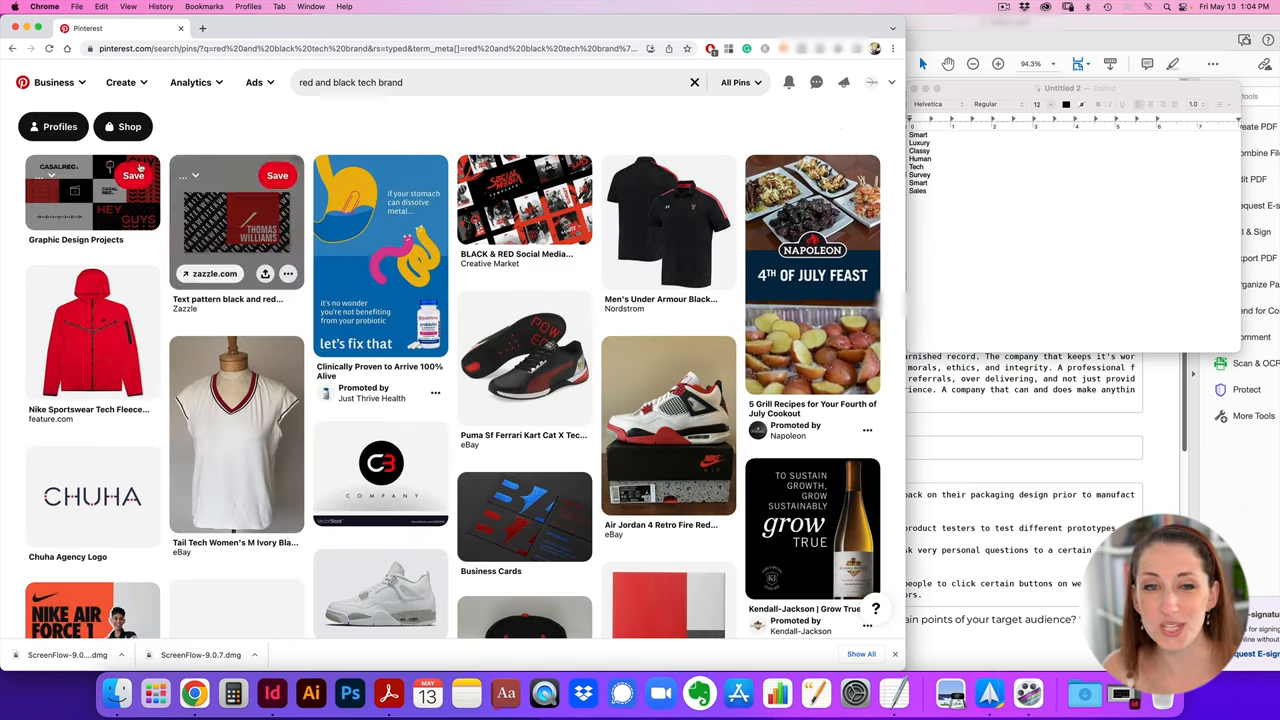
{"action": "left_click", "coordinate": [133, 175]}
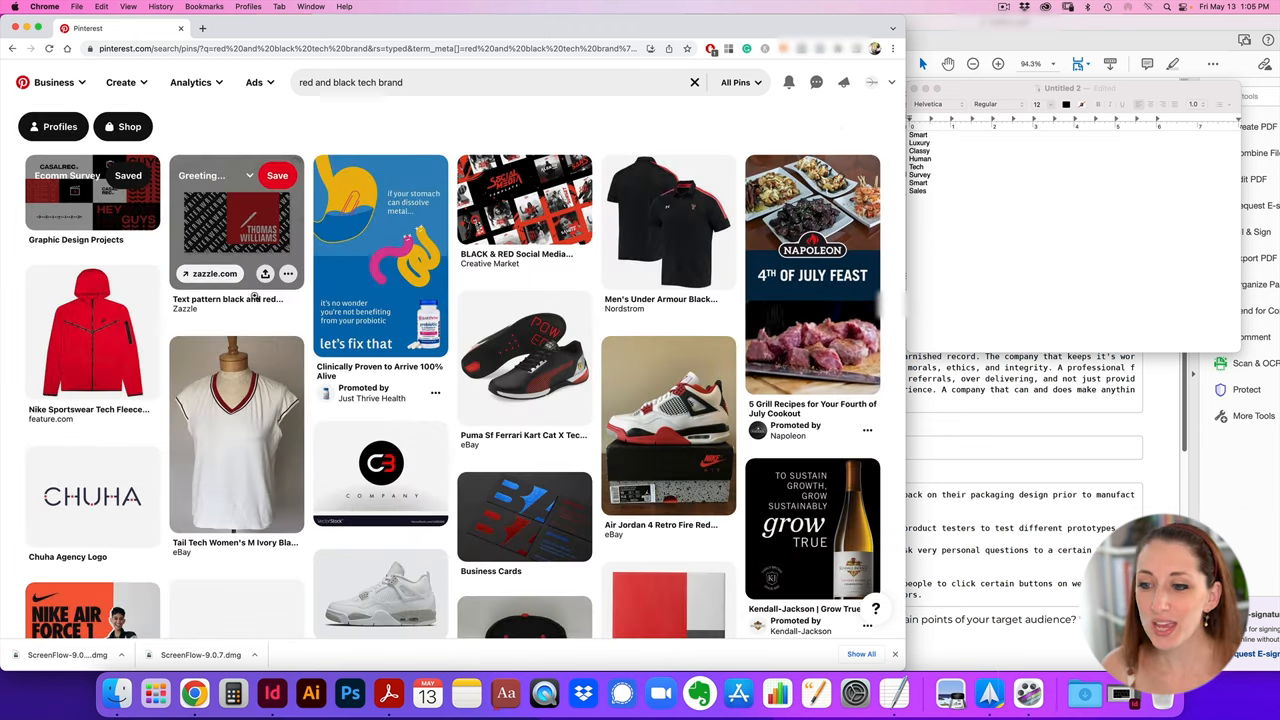
{"action": "left_click", "coordinate": [277, 175]}
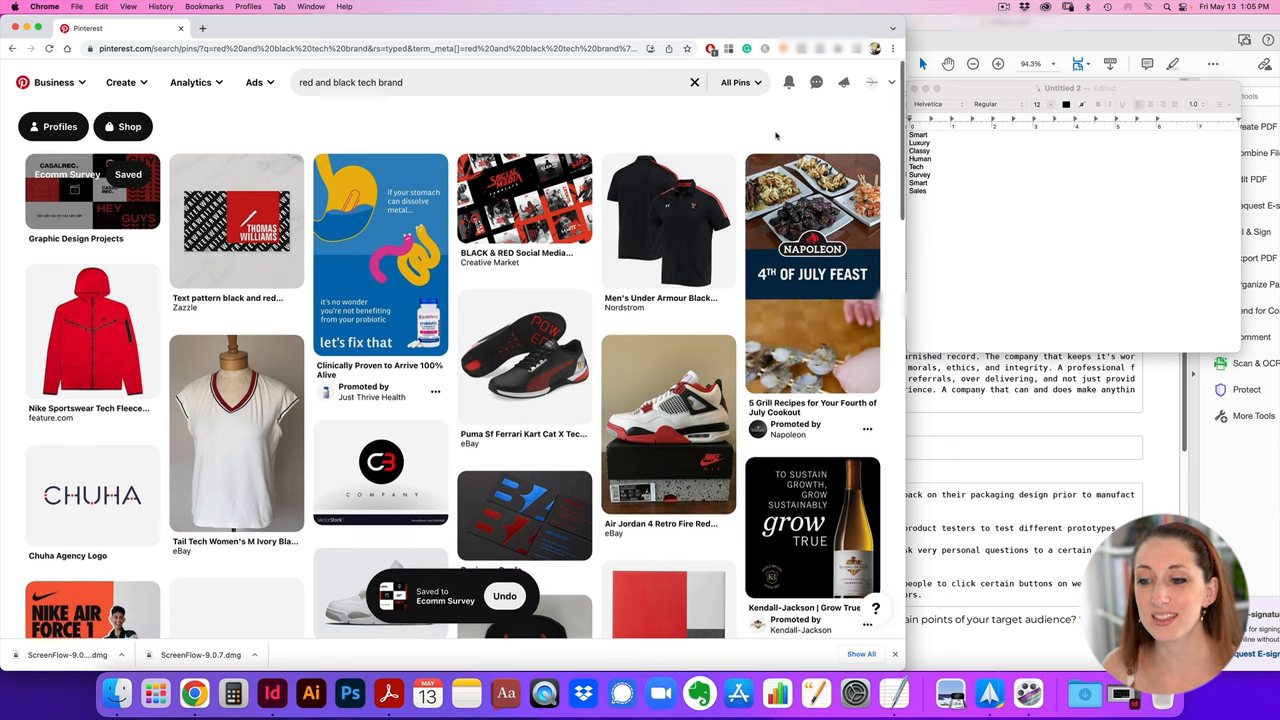
{"action": "scroll", "scroll_direction": "down", "scroll_amount": 3}
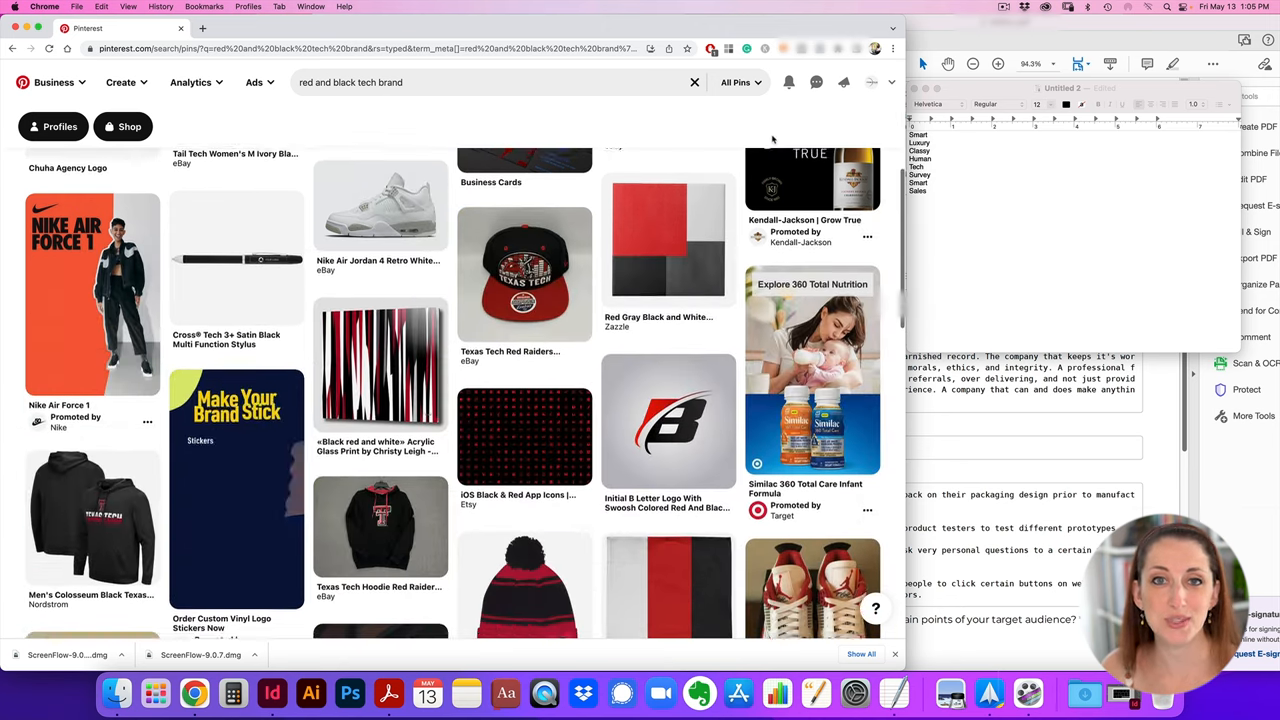
{"action": "scroll", "scroll_direction": "down", "scroll_amount": 3}
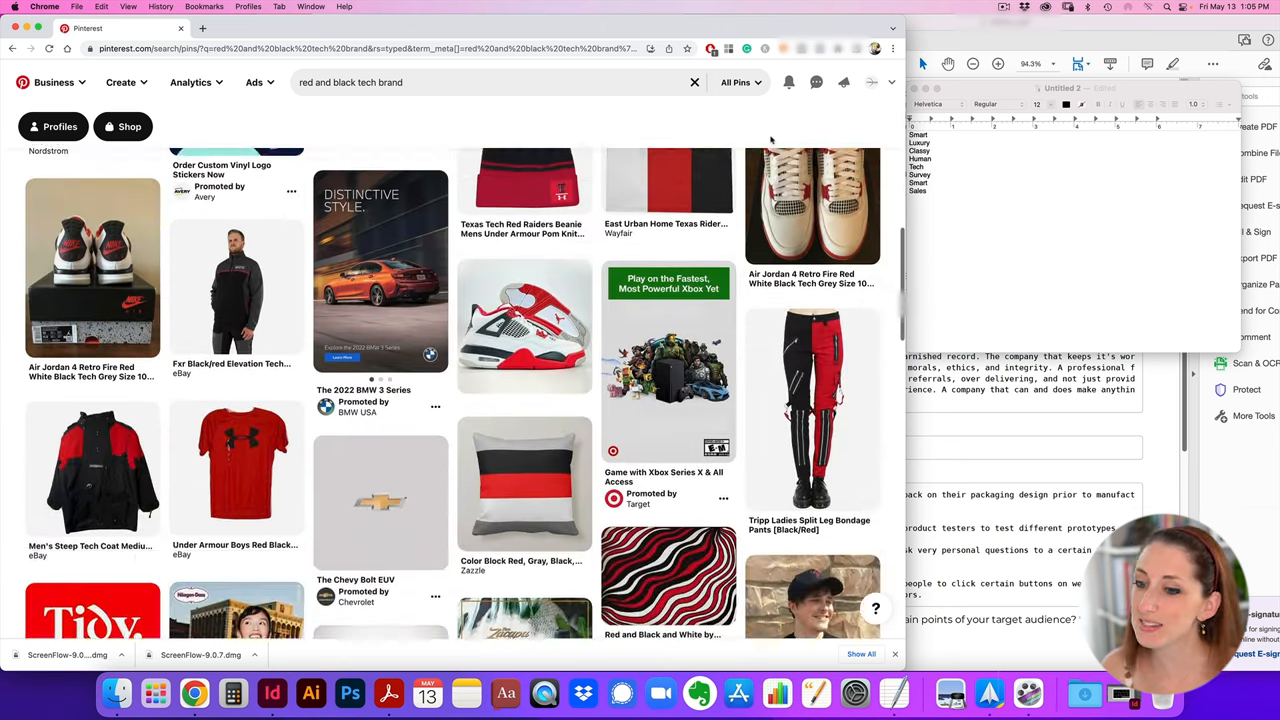
{"action": "scroll", "scroll_direction": "down", "scroll_amount": 3}
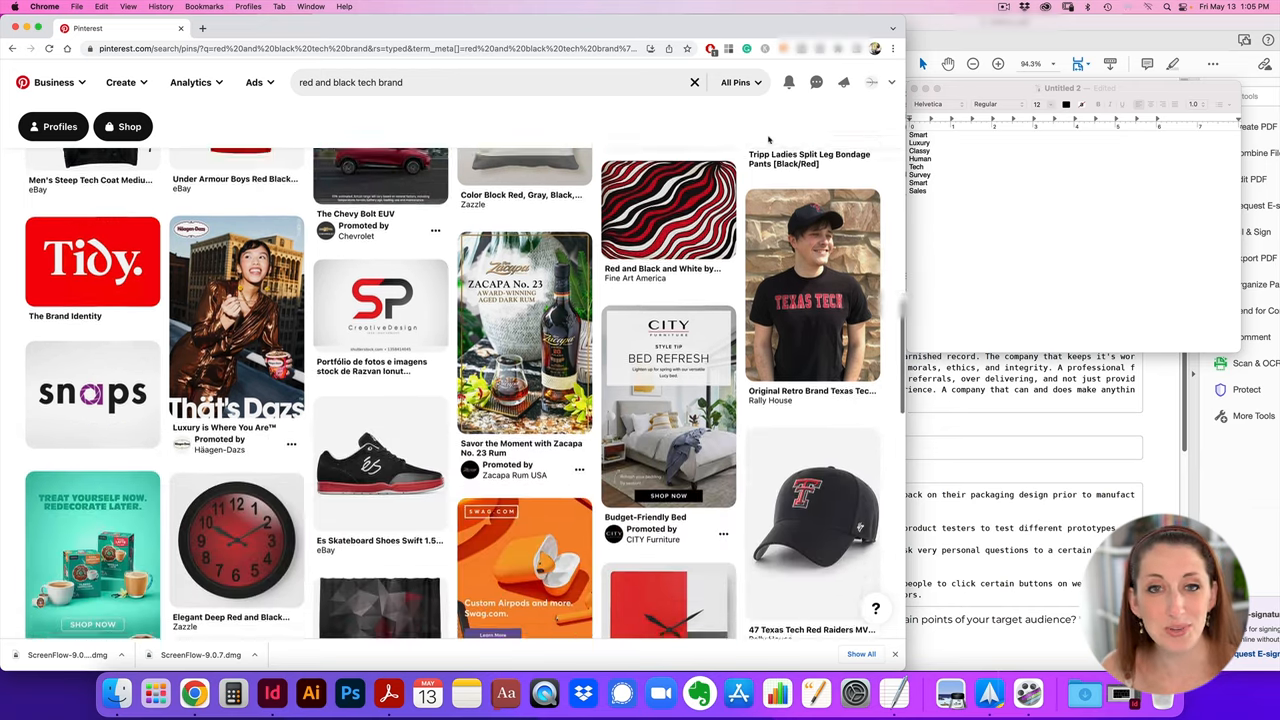
{"action": "scroll", "scroll_direction": "down", "scroll_amount": 3}
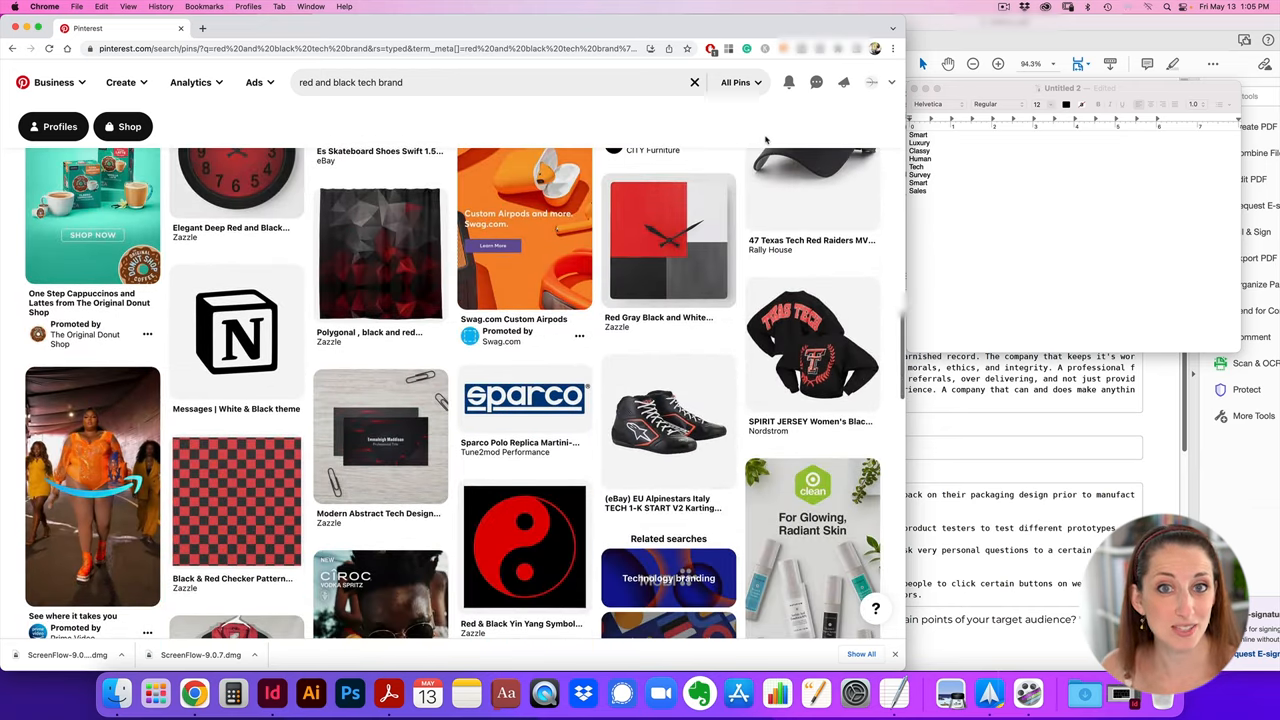
{"action": "scroll", "scroll_direction": "down", "scroll_amount": 3}
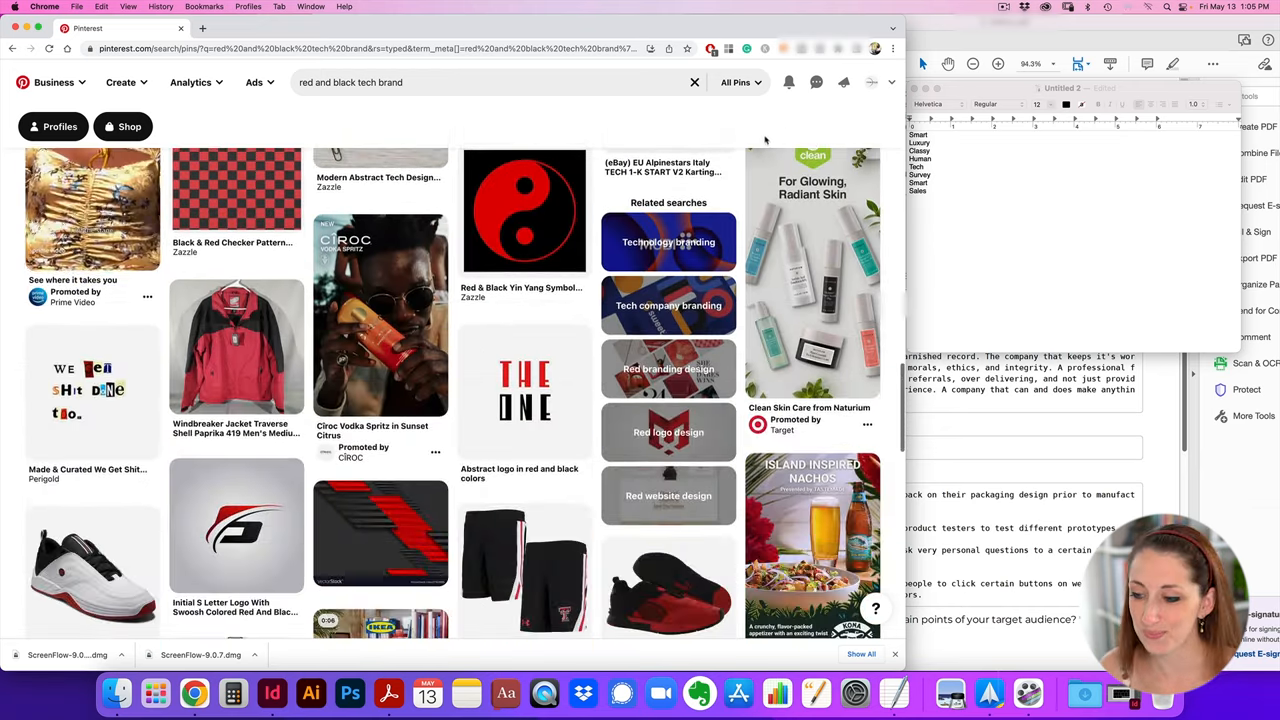
{"action": "scroll", "scroll_direction": "down", "scroll_amount": 3}
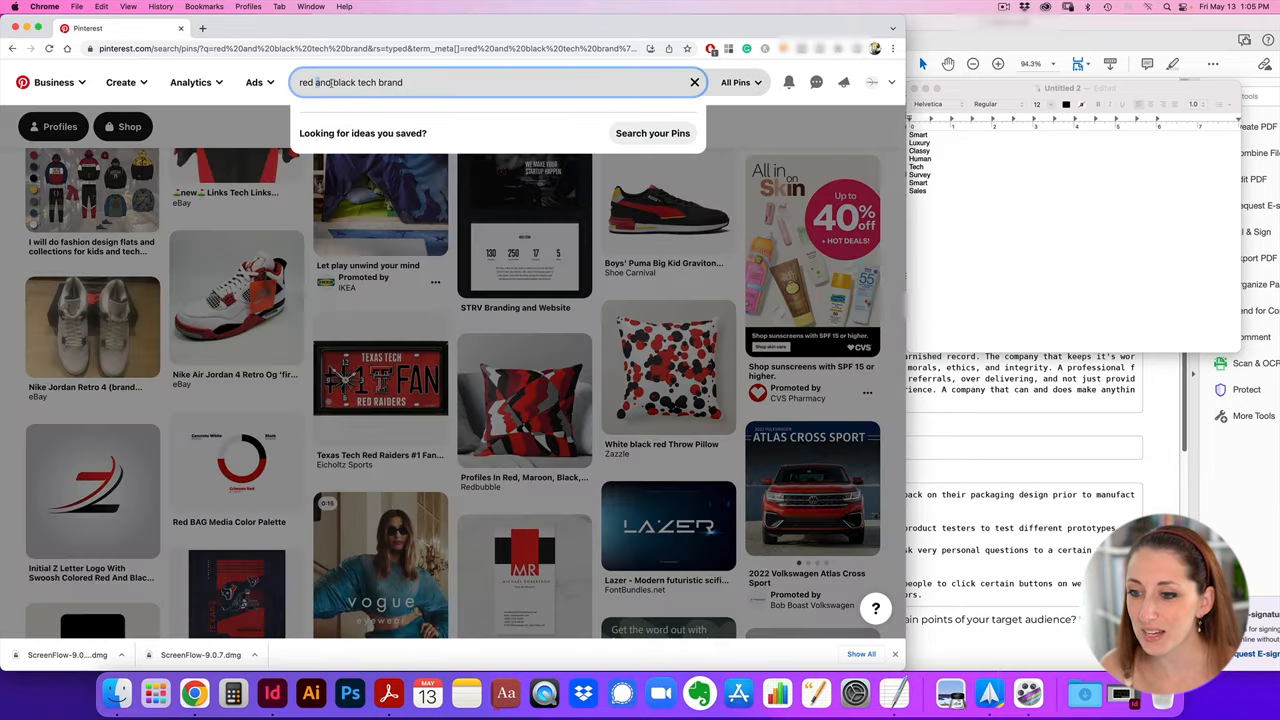
Search luxury tech brand design and save the Q Letter Mark and stationery collateral pins
{"action": "type", "text": "red tech brand"}
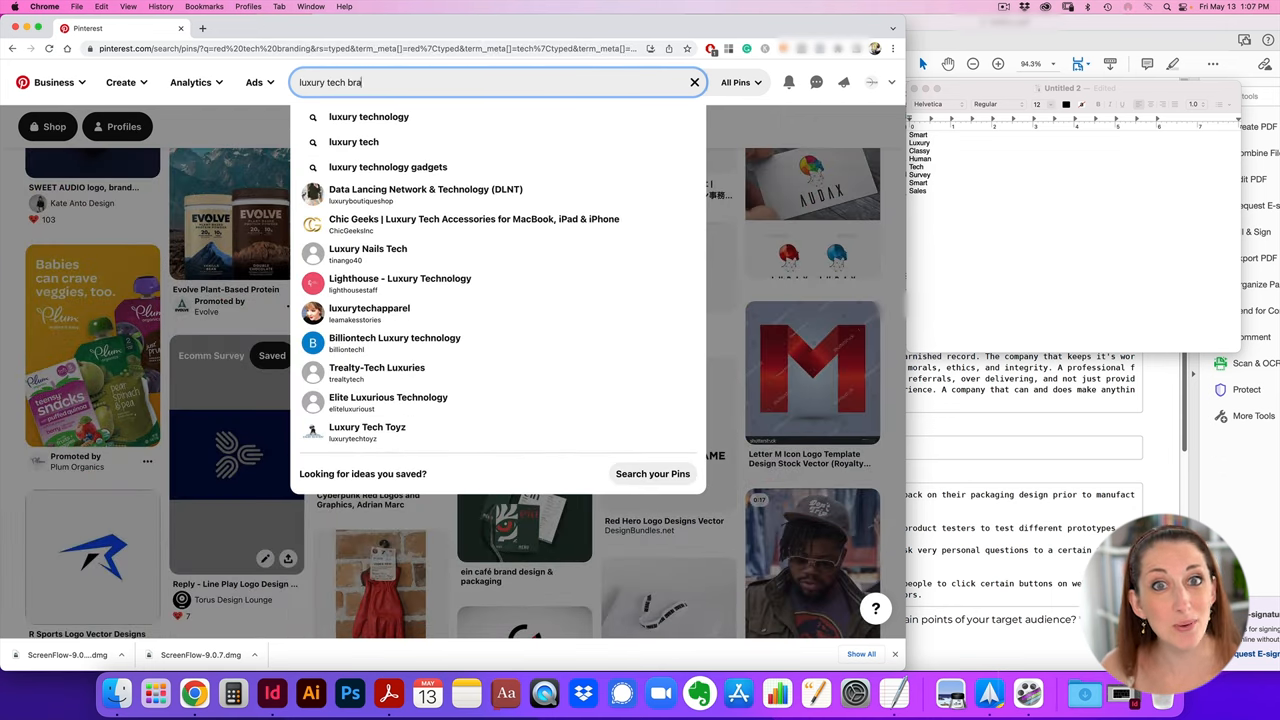
{"action": "key", "text": "Return"}
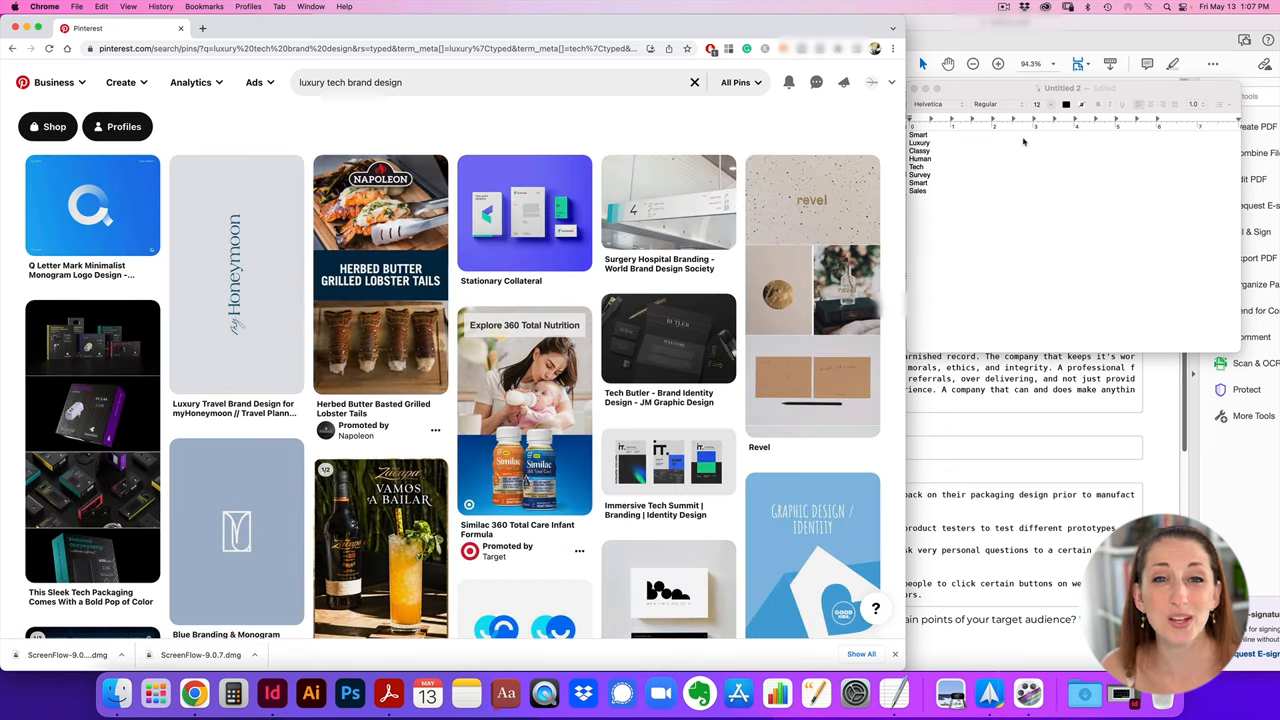
{"action": "mouse_move", "coordinate": [92, 205]}
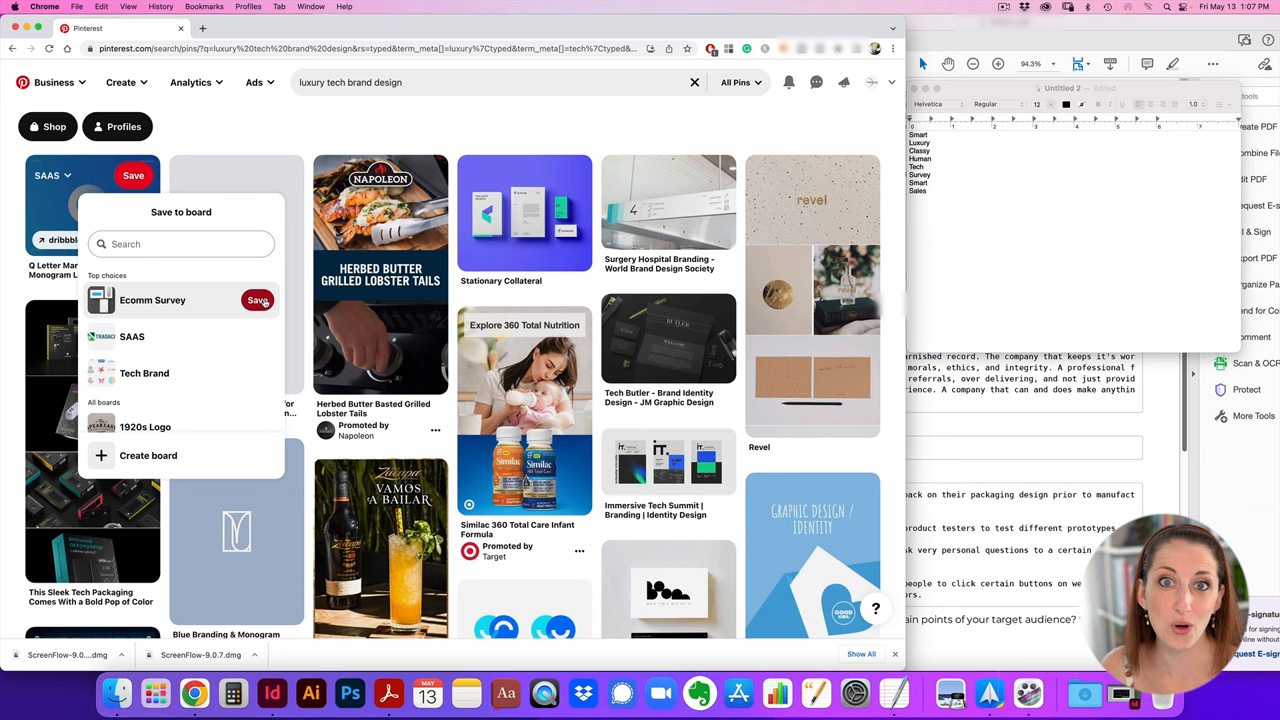
{"action": "left_click", "coordinate": [258, 300]}
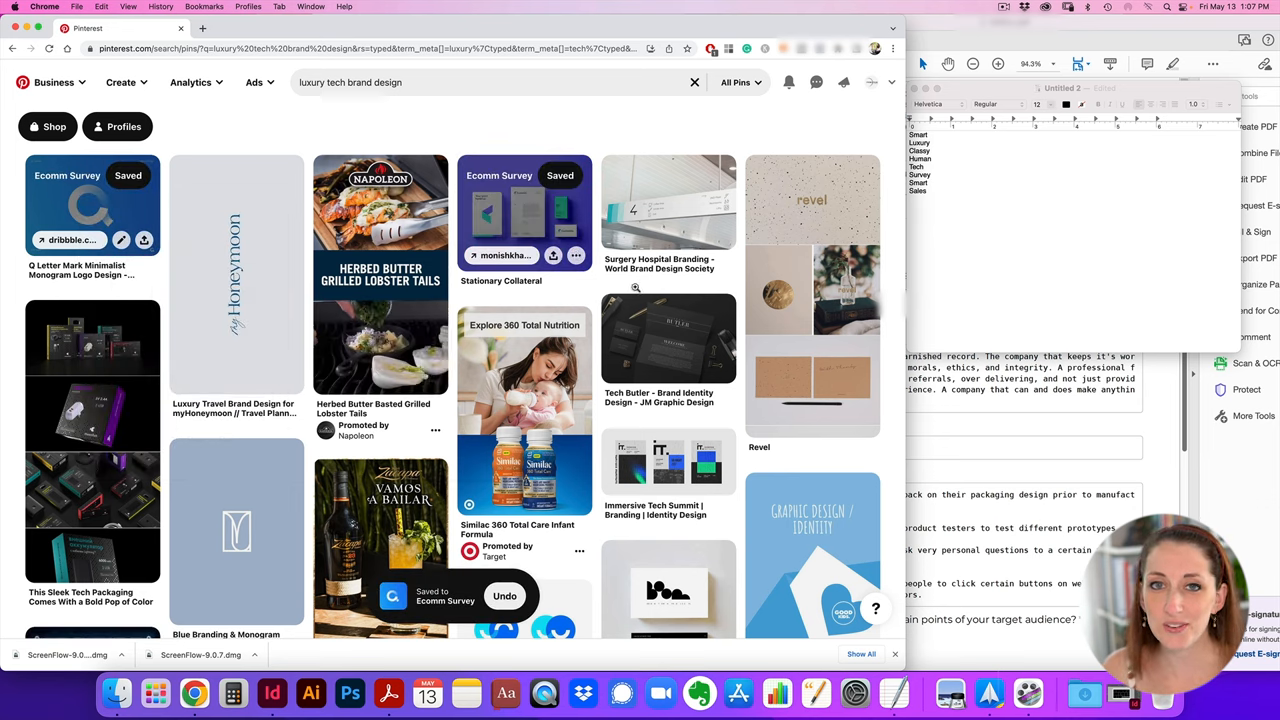
{"action": "scroll", "scroll_direction": "down", "scroll_amount": 3}
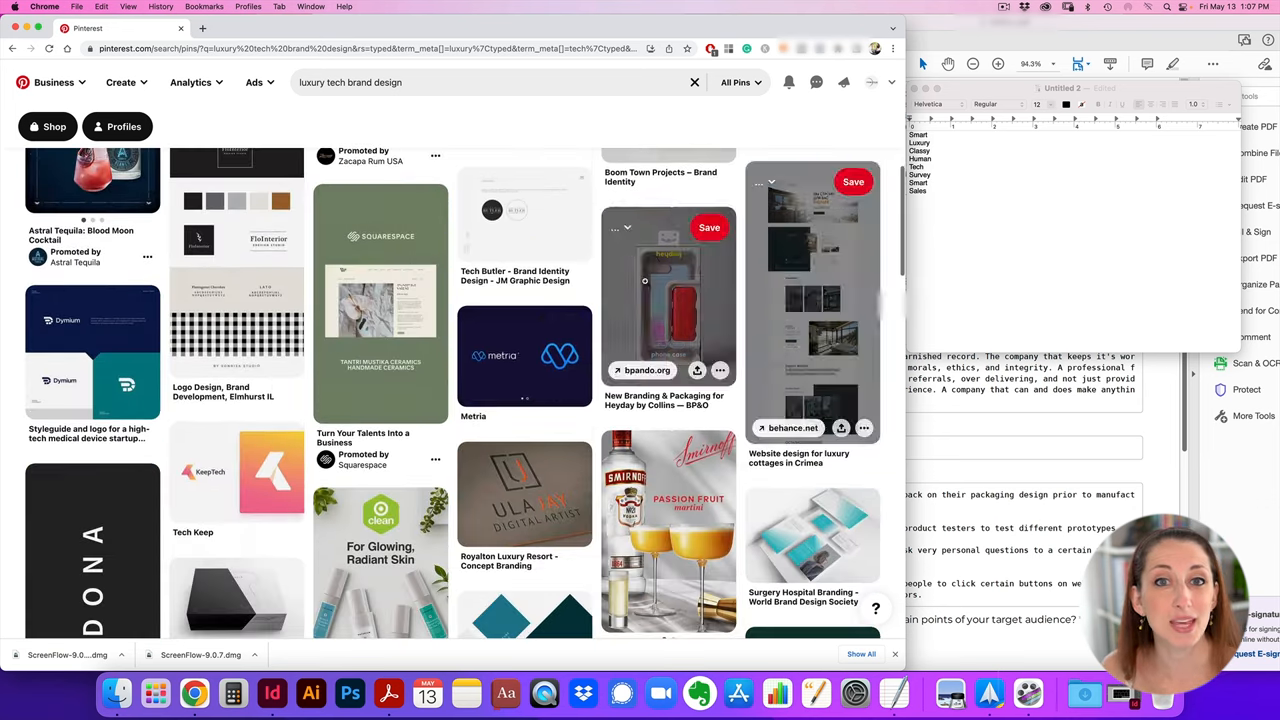
{"action": "scroll", "scroll_direction": "down", "scroll_amount": 3}
{"action": "type", "text": "human"}
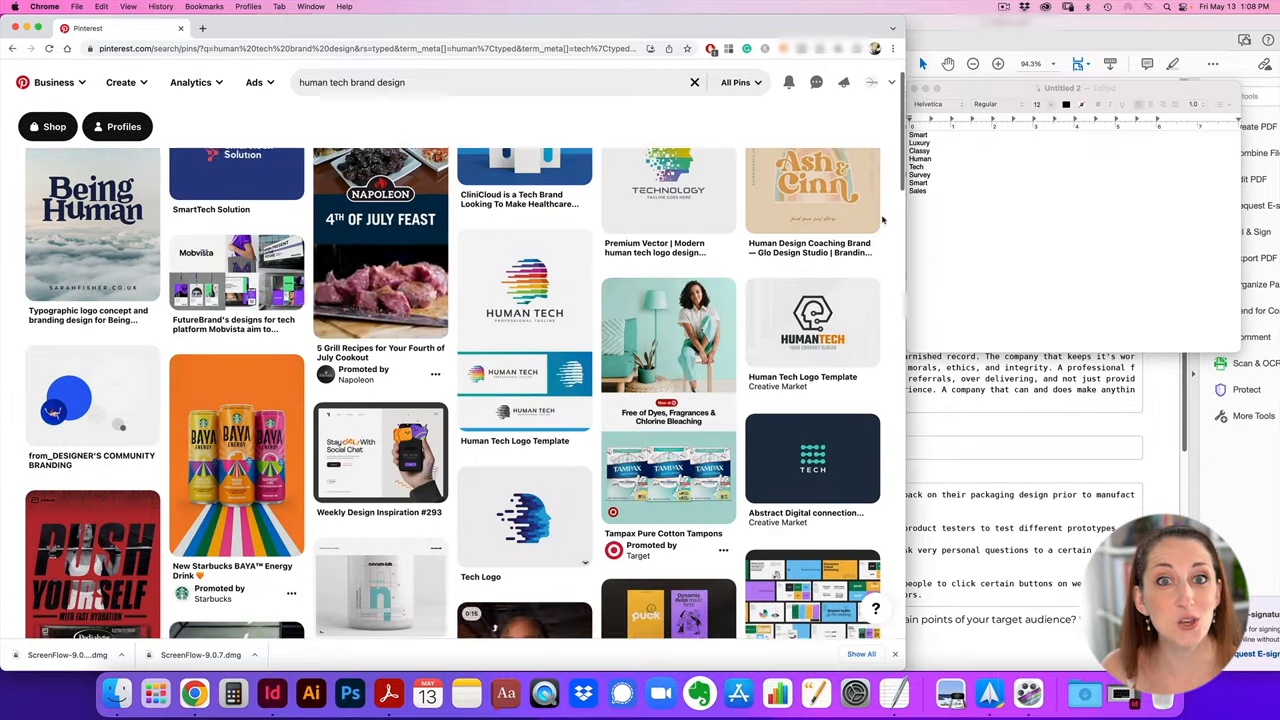
Scroll through the human tech brand design results, saving chosen pins to Ecomm Survey
{"action": "scroll", "scroll_direction": "down", "scroll_amount": 3}
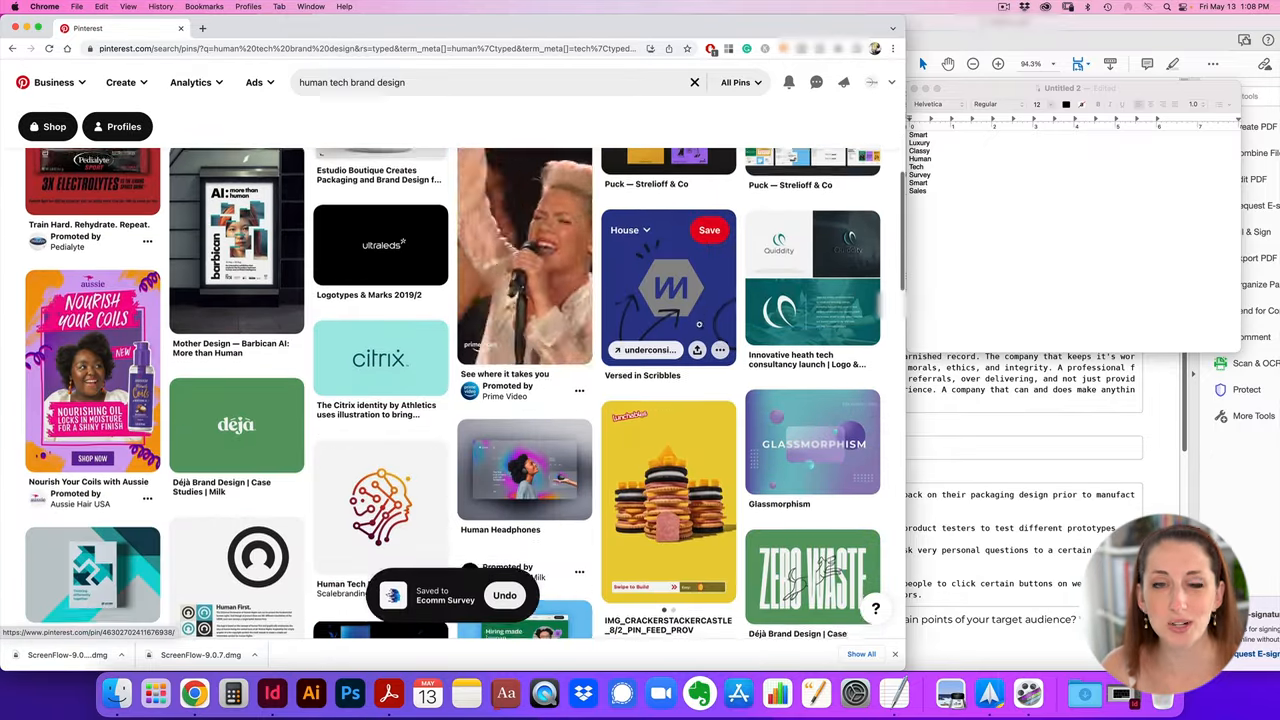
{"action": "scroll", "scroll_direction": "down", "scroll_amount": 3}
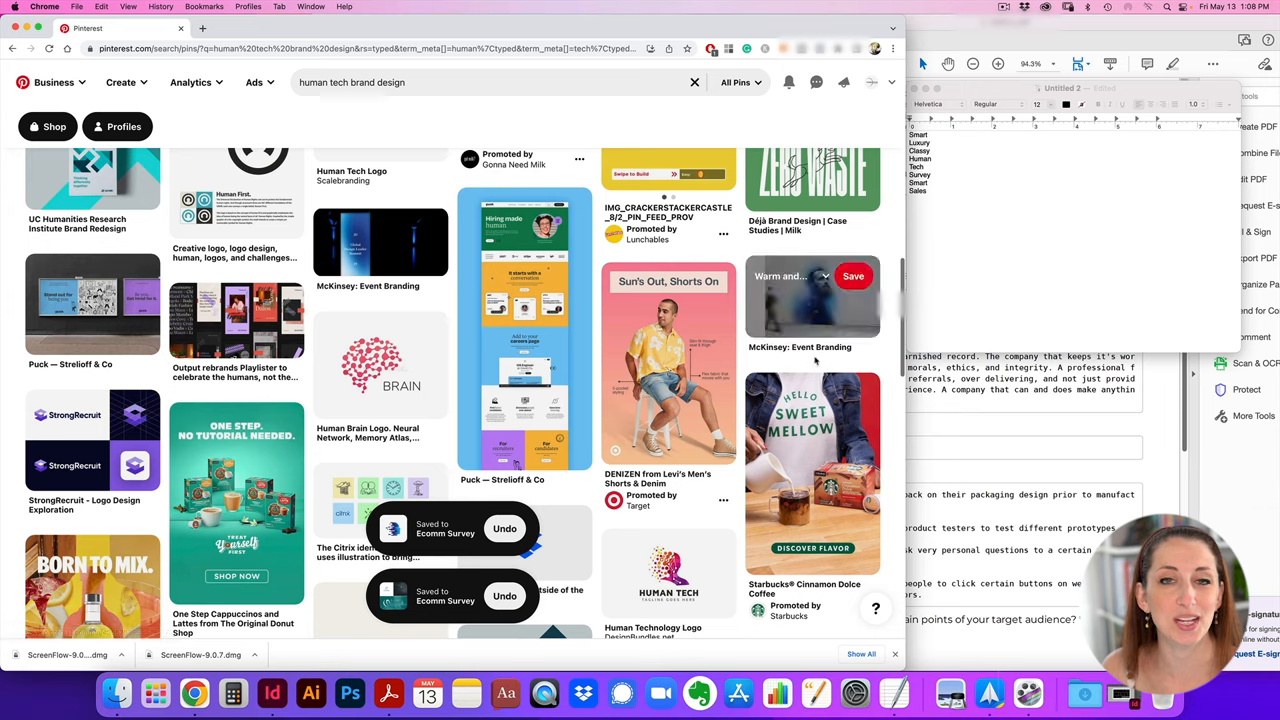
{"action": "scroll", "scroll_direction": "down", "scroll_amount": 3}
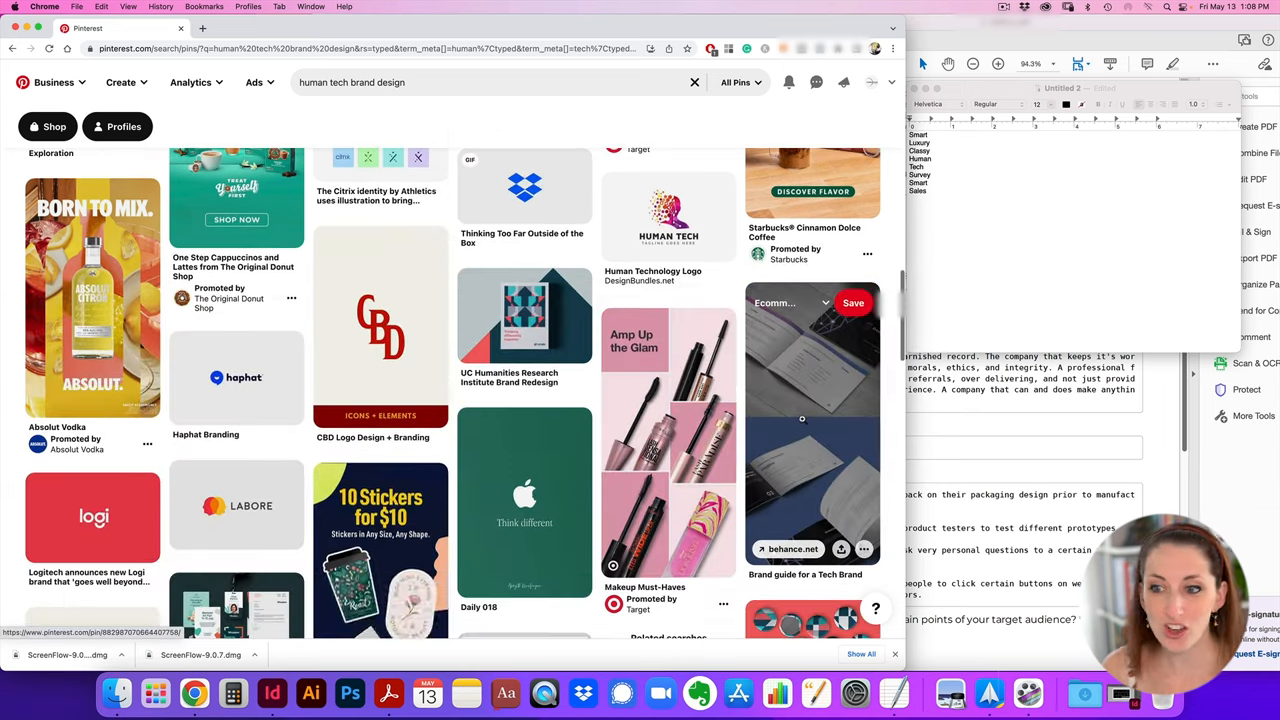
{"action": "scroll", "scroll_direction": "down", "scroll_amount": 3}
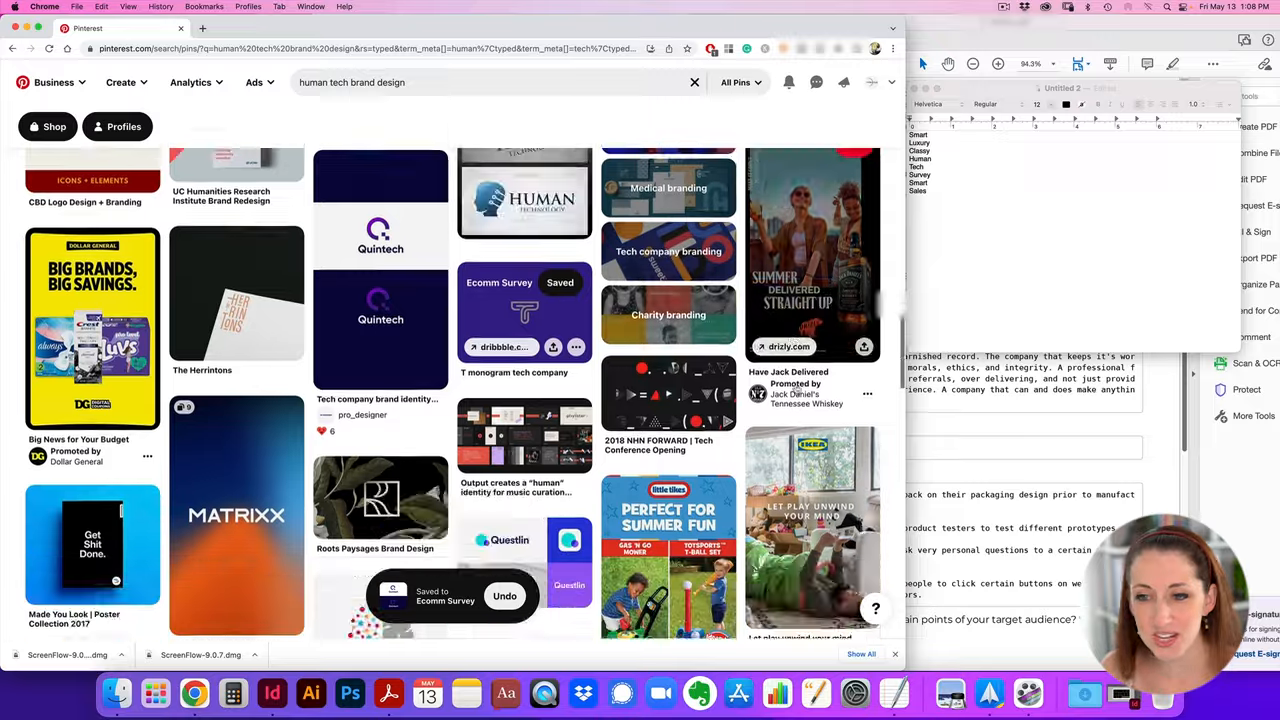
{"action": "scroll", "scroll_direction": "down", "scroll_amount": 3}
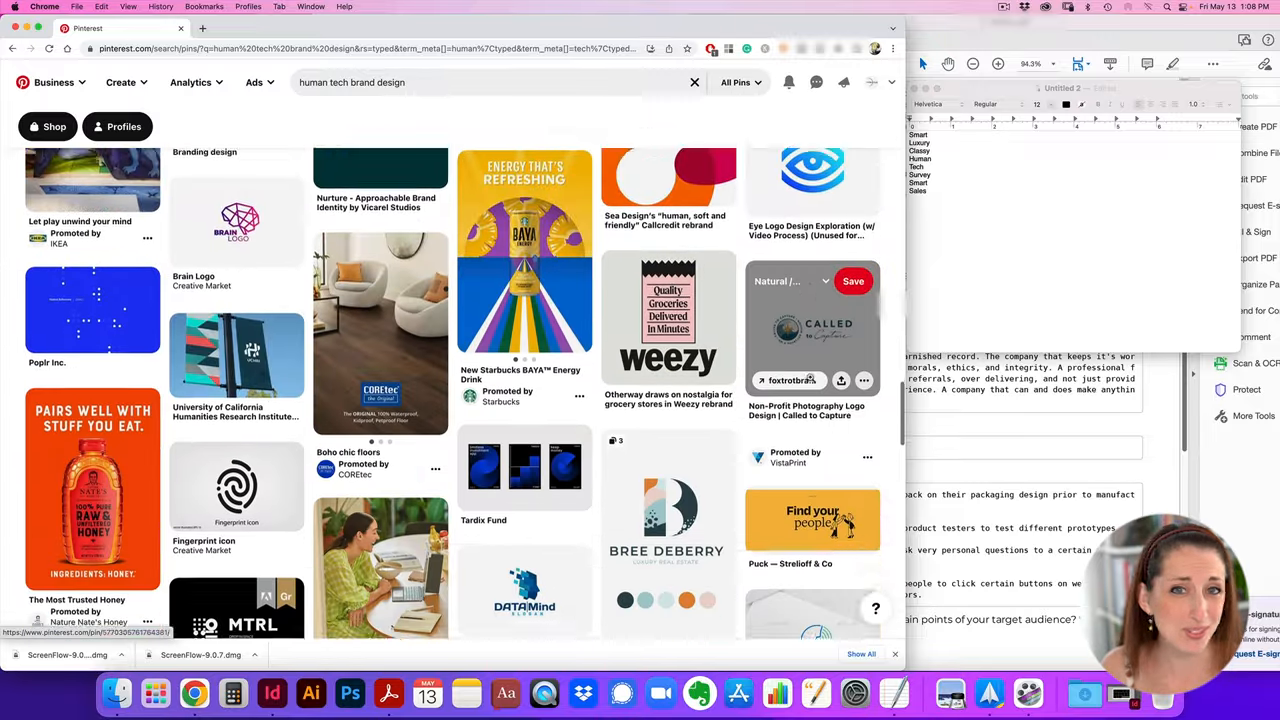
{"action": "scroll", "scroll_direction": "down", "scroll_amount": 3}
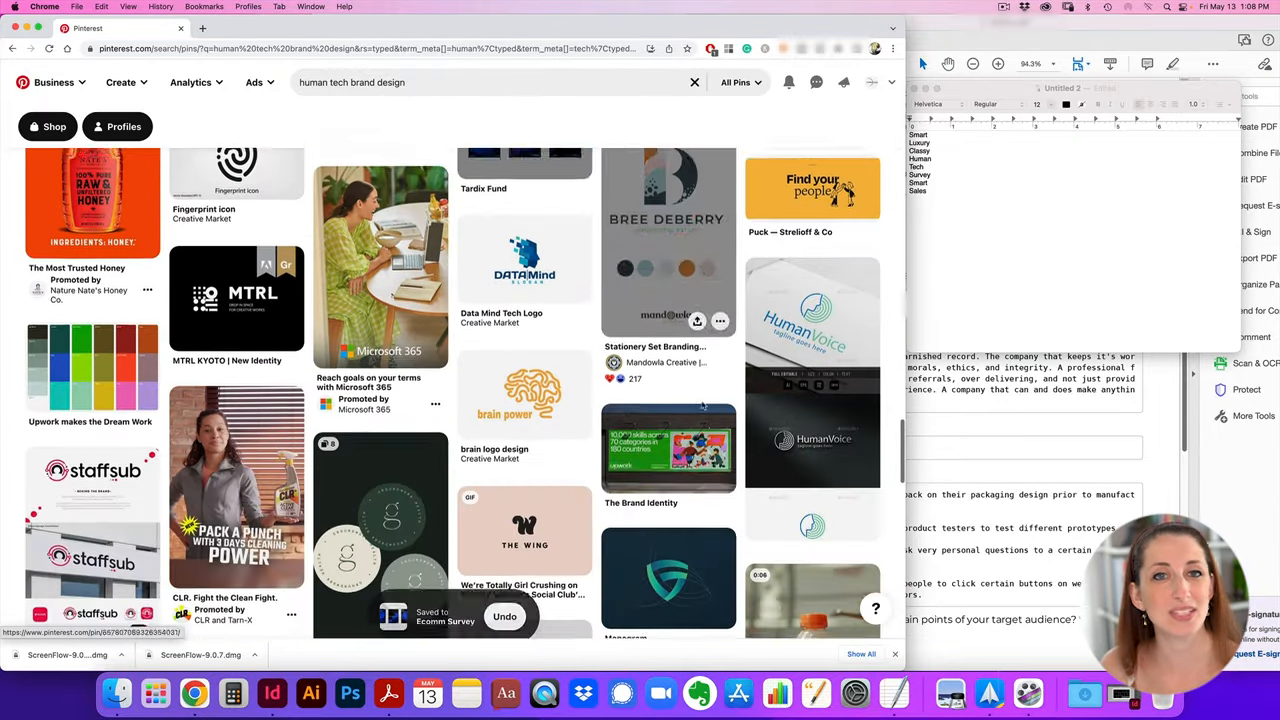
{"action": "scroll", "scroll_direction": "down", "scroll_amount": 3}
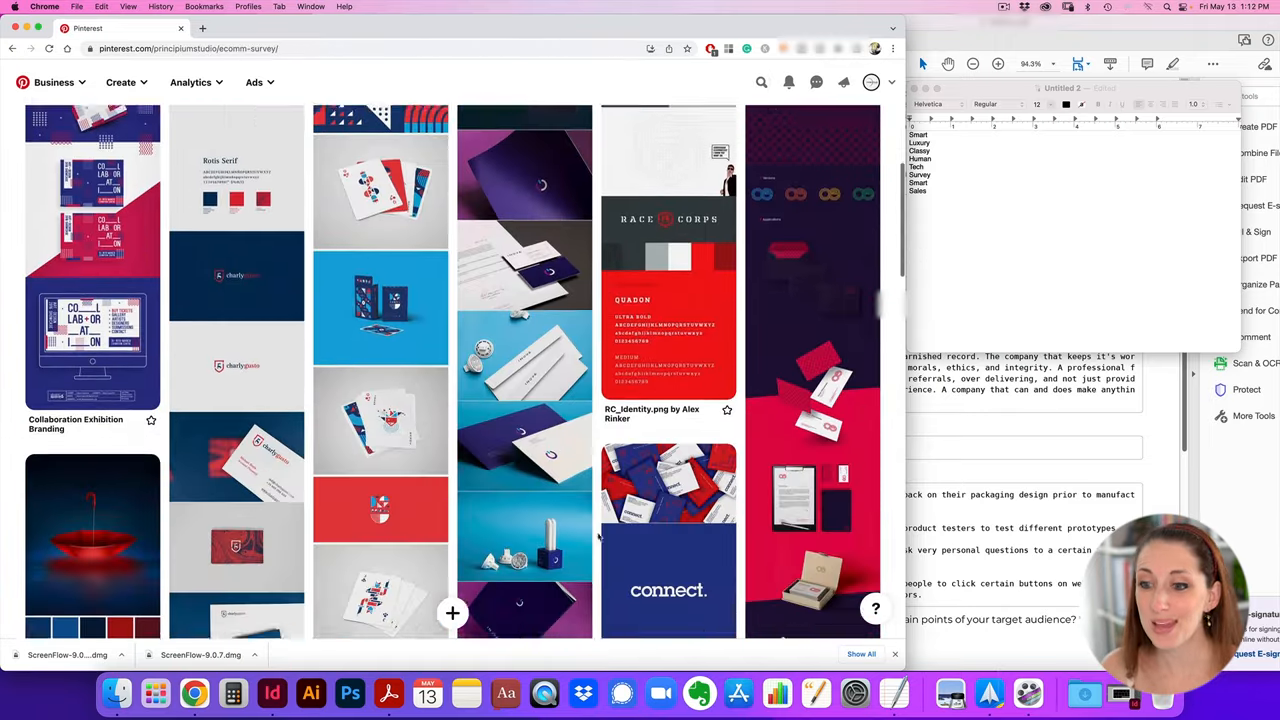
{"action": "scroll", "scroll_direction": "down", "scroll_amount": 3}
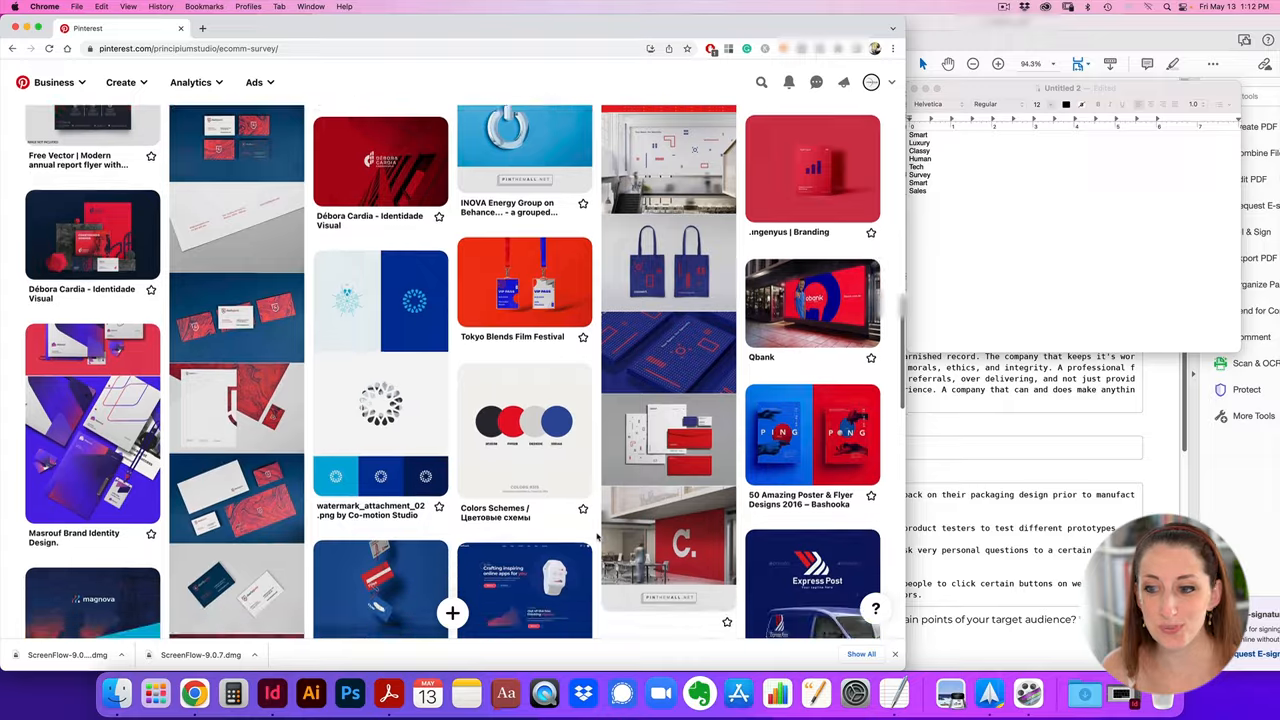
{"action": "scroll", "scroll_direction": "down", "scroll_amount": 3}
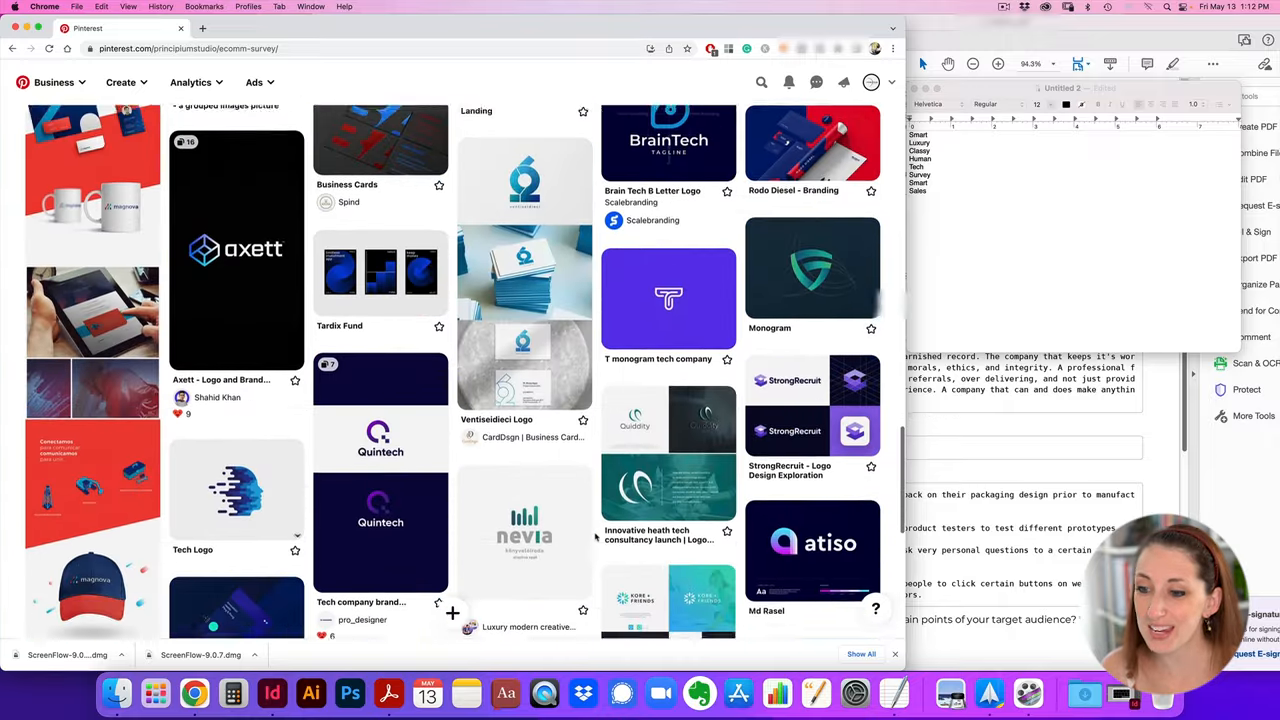
{"action": "scroll", "scroll_direction": "down", "scroll_amount": 3}
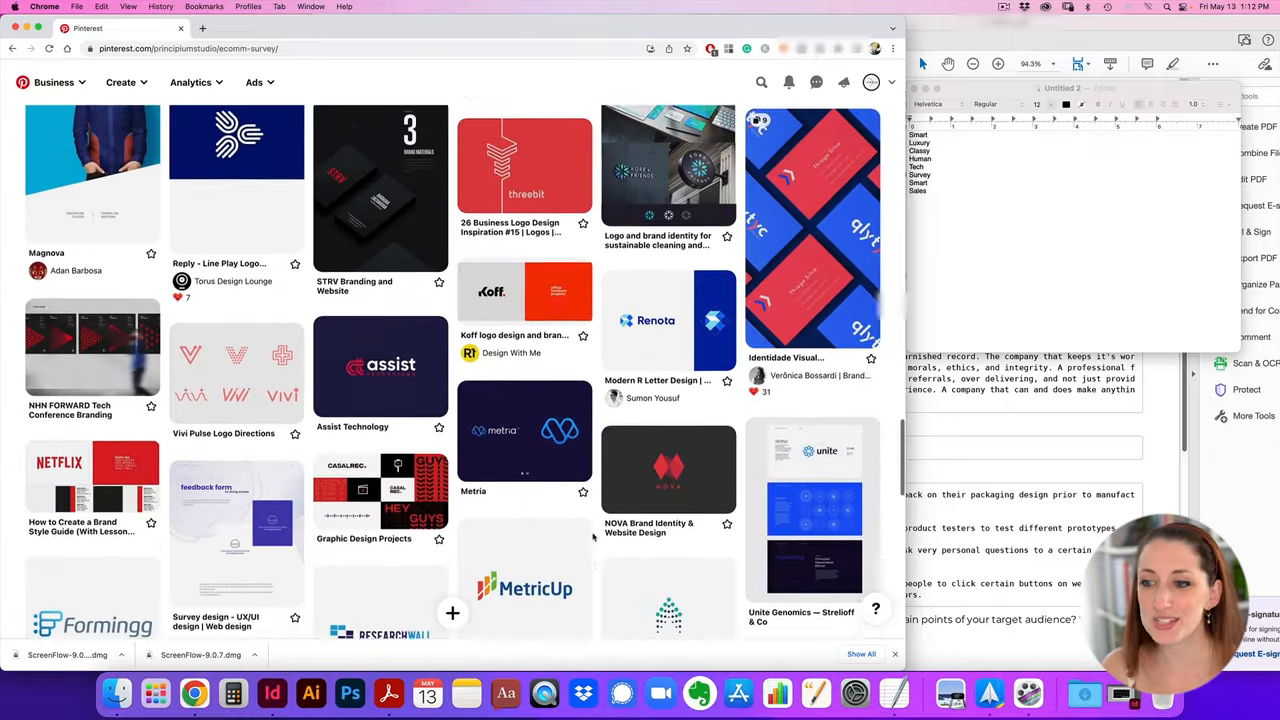
{"action": "scroll", "scroll_direction": "down", "scroll_amount": 3}
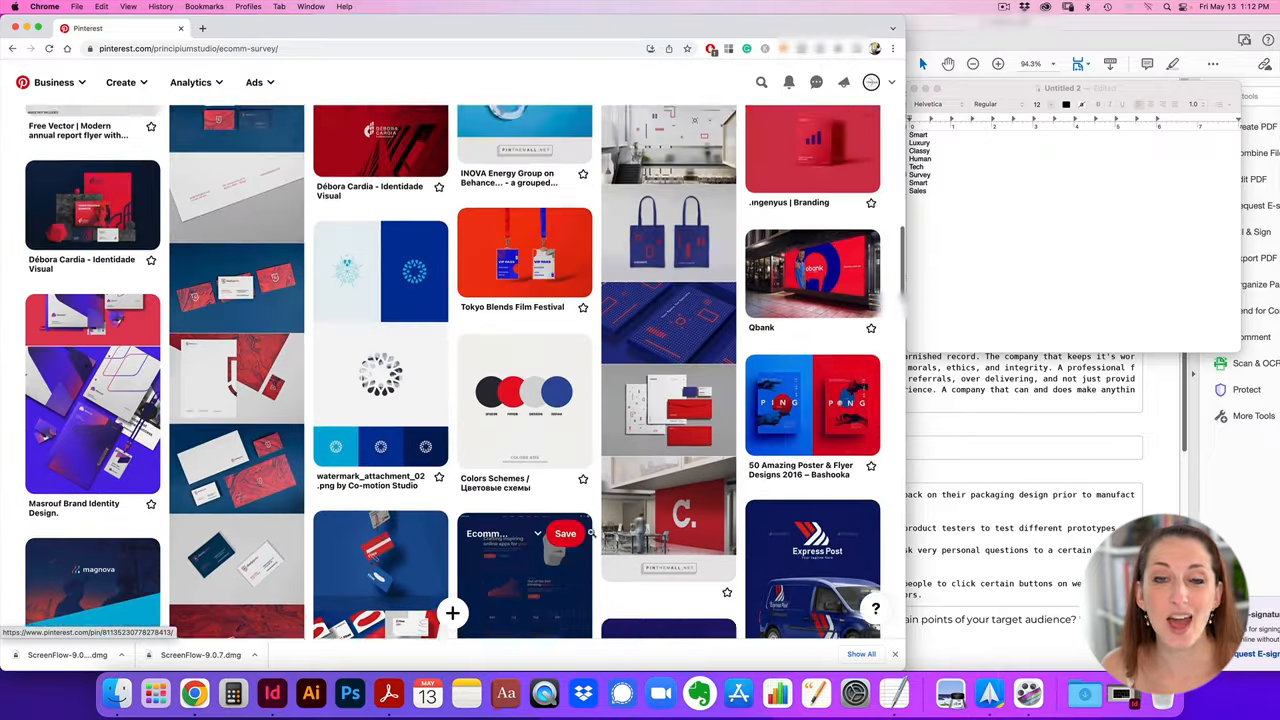
{"action": "scroll", "scroll_direction": "up", "scroll_amount": 3}
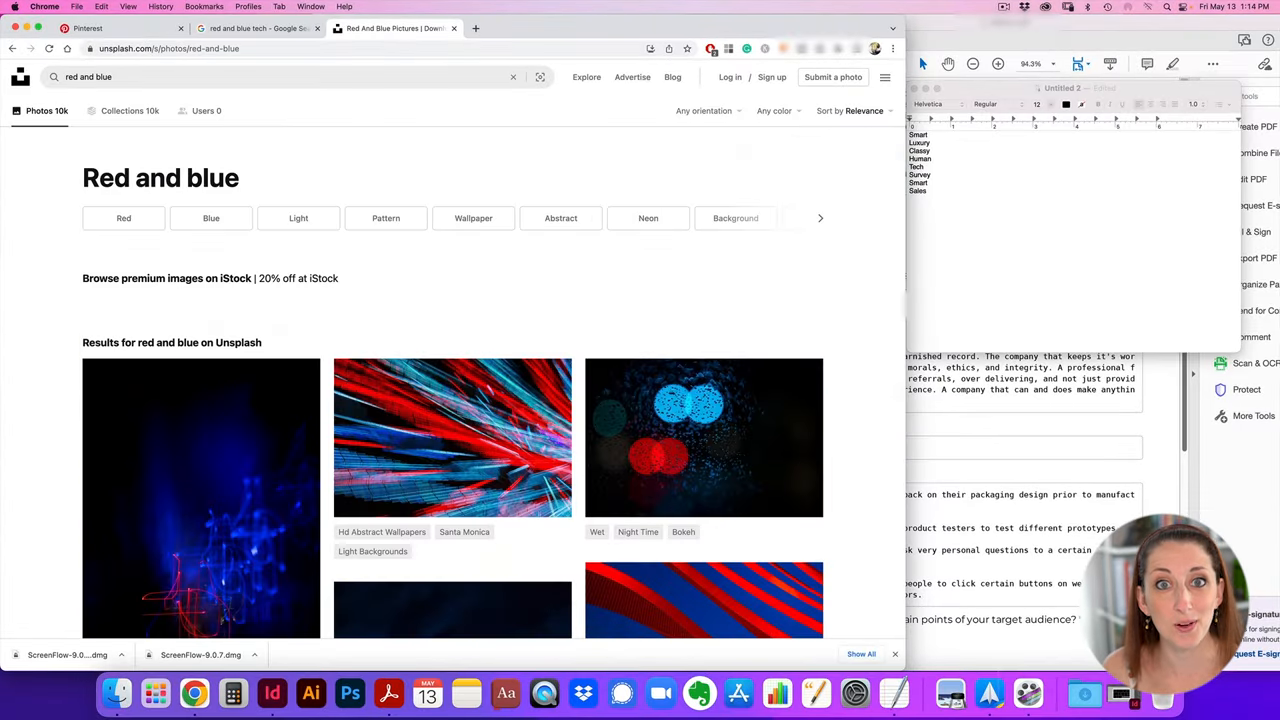
Scroll the Unsplash 'red and blue' results and download photos like the red-lit headphones
{"action": "scroll", "scroll_direction": "down", "scroll_amount": 3}
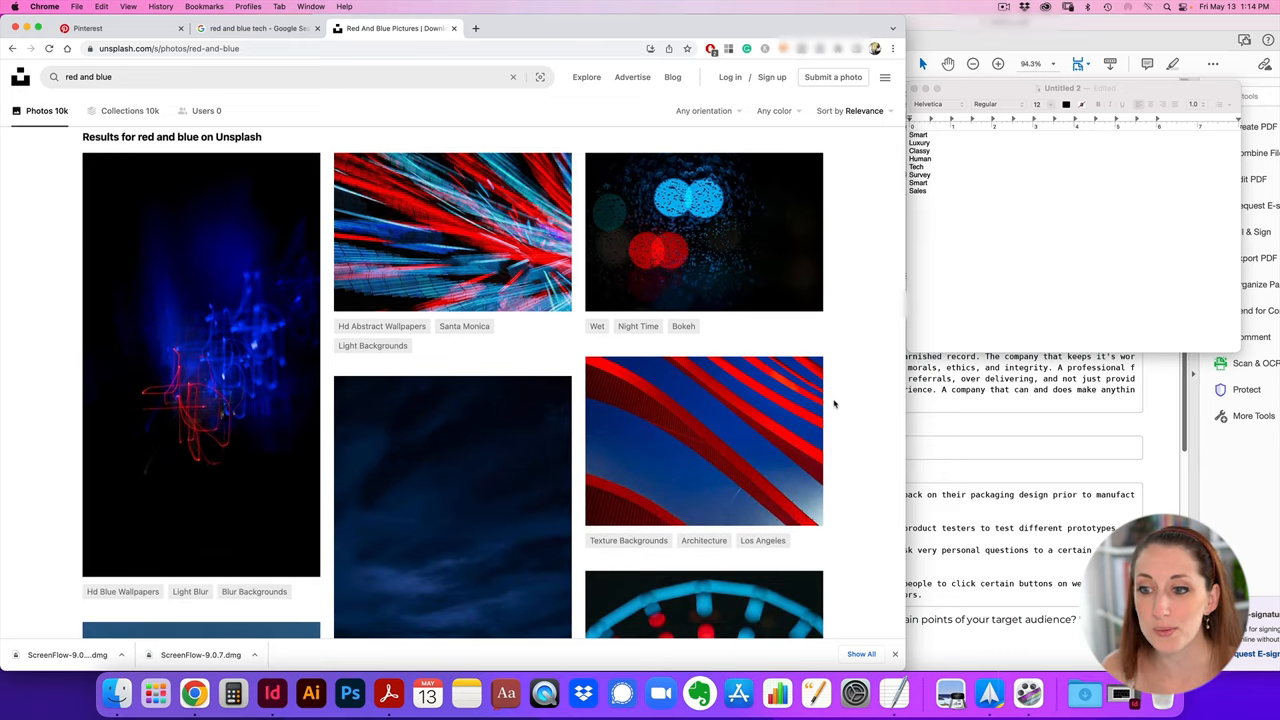
{"action": "scroll", "scroll_direction": "down", "scroll_amount": 3}
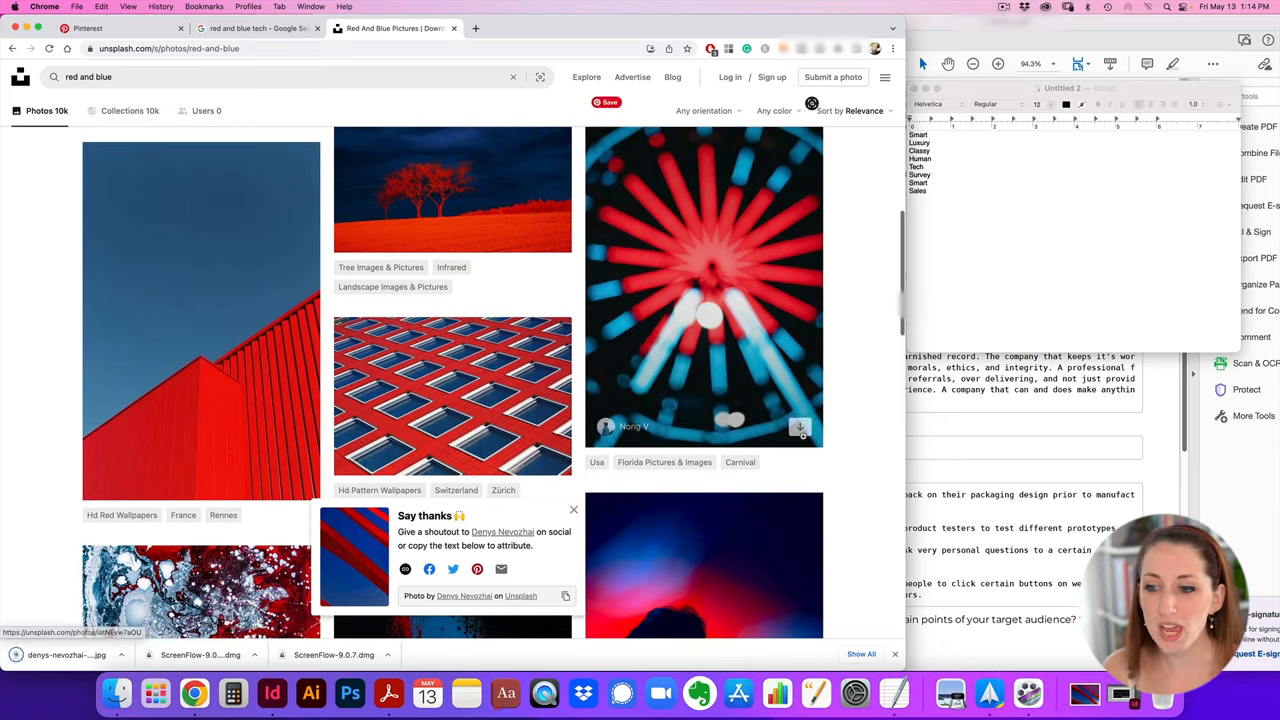
{"action": "scroll", "scroll_direction": "down", "scroll_amount": 3}
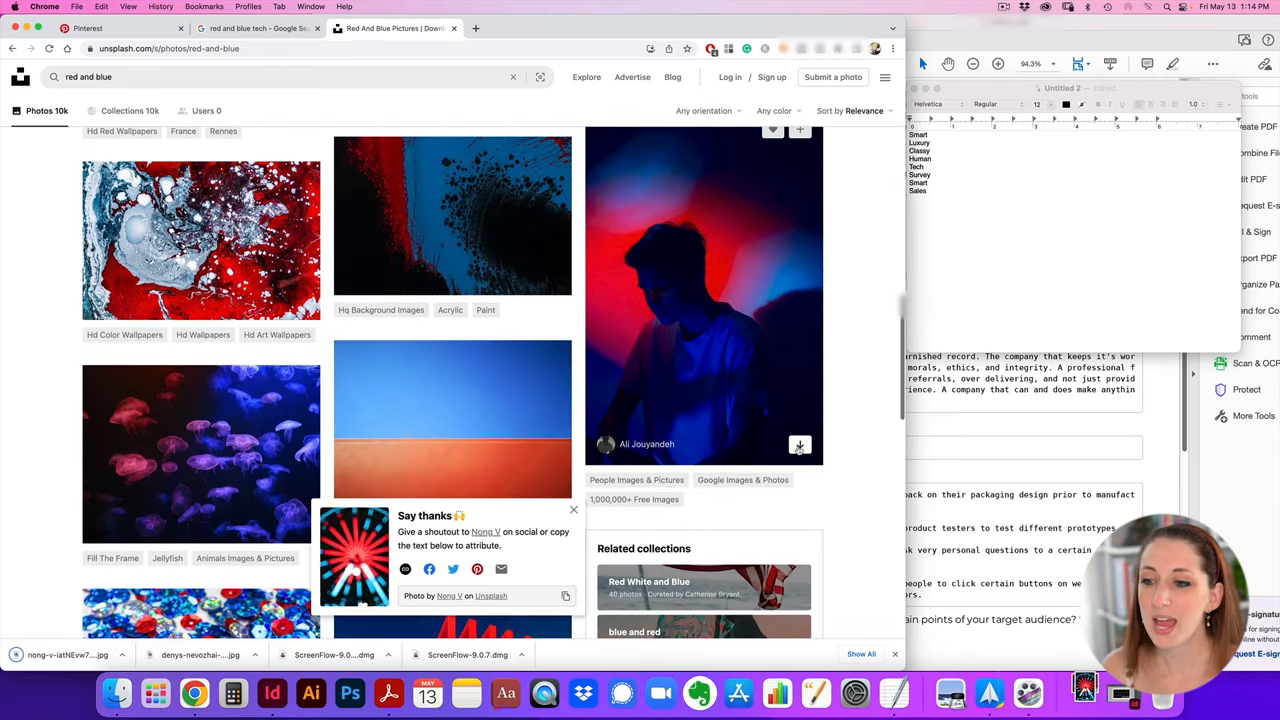
{"action": "scroll", "scroll_direction": "down", "scroll_amount": 3}
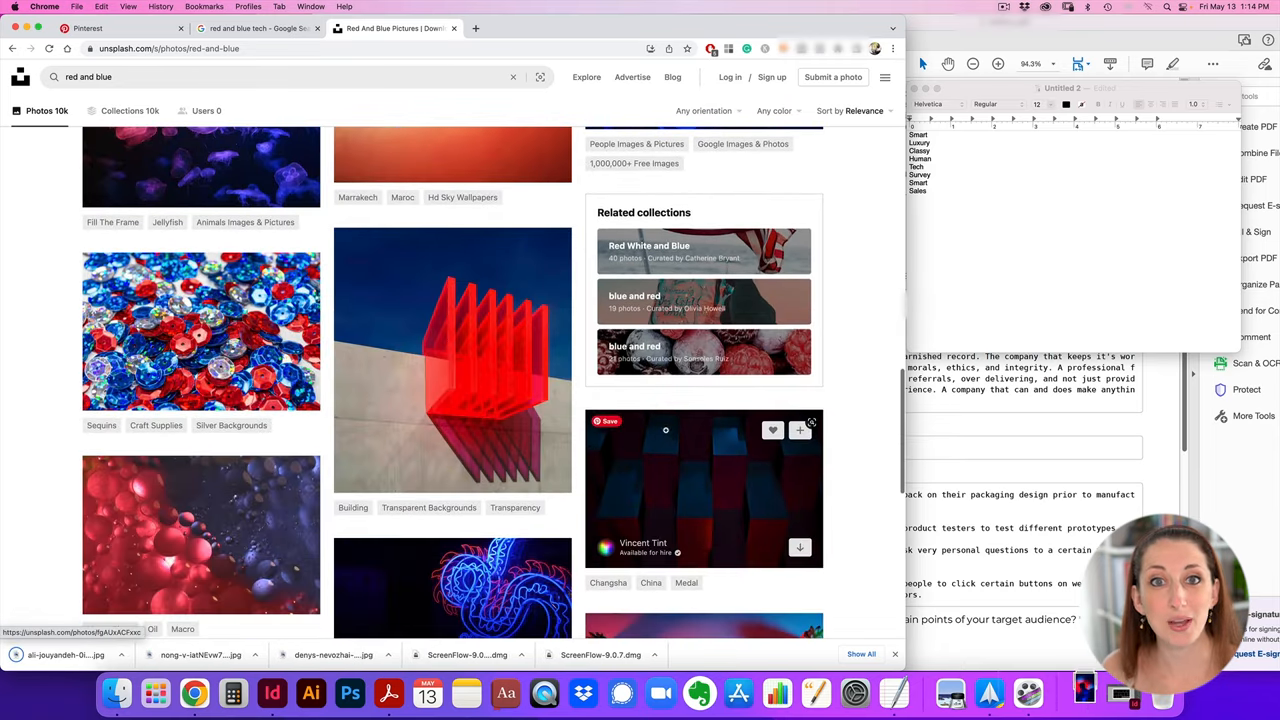
{"action": "scroll", "scroll_direction": "down", "scroll_amount": 3}
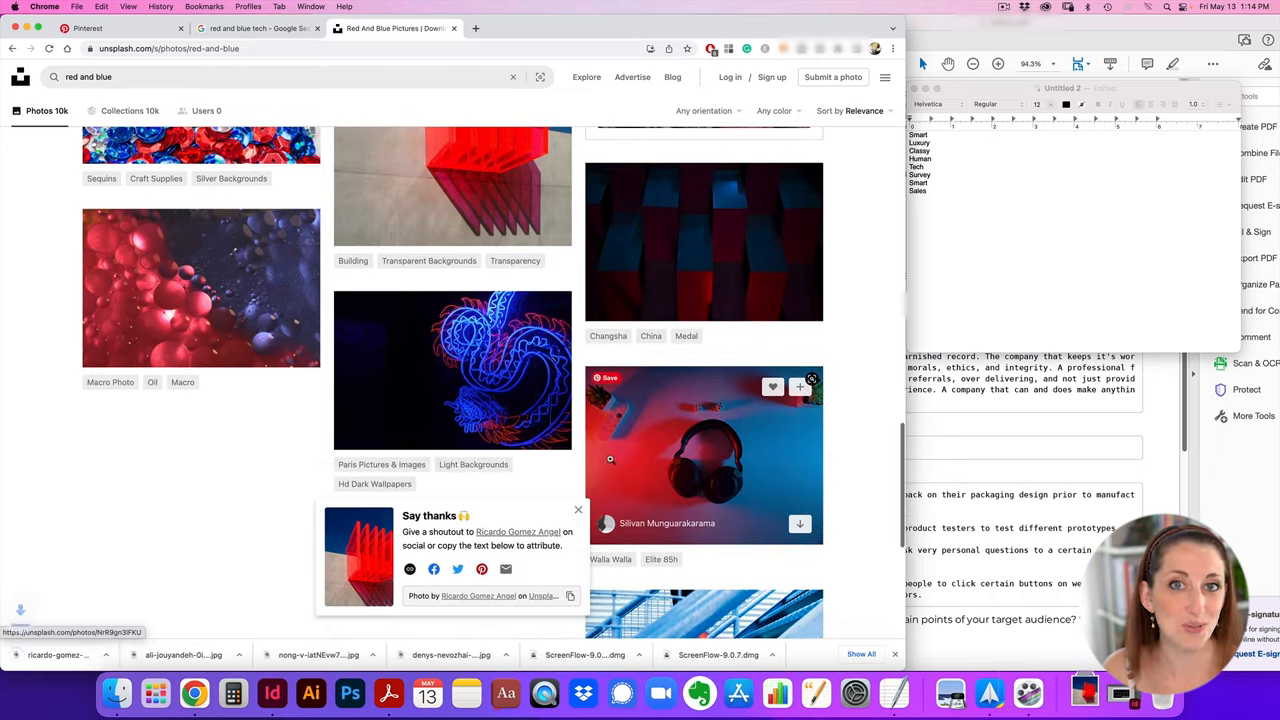
{"action": "left_click", "coordinate": [800, 523]}
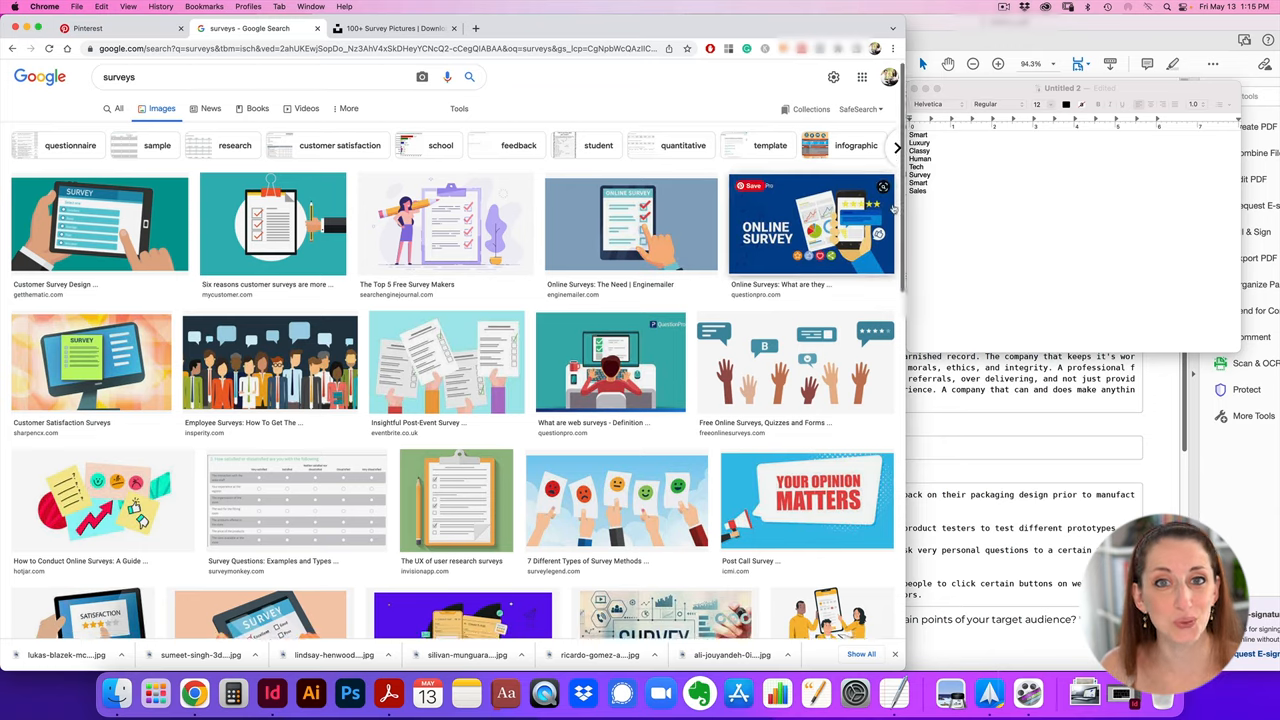
Save the phone survey illustration to Downloads as Survey_Launch_Hero
{"action": "scroll", "scroll_direction": "down", "scroll_amount": 3}
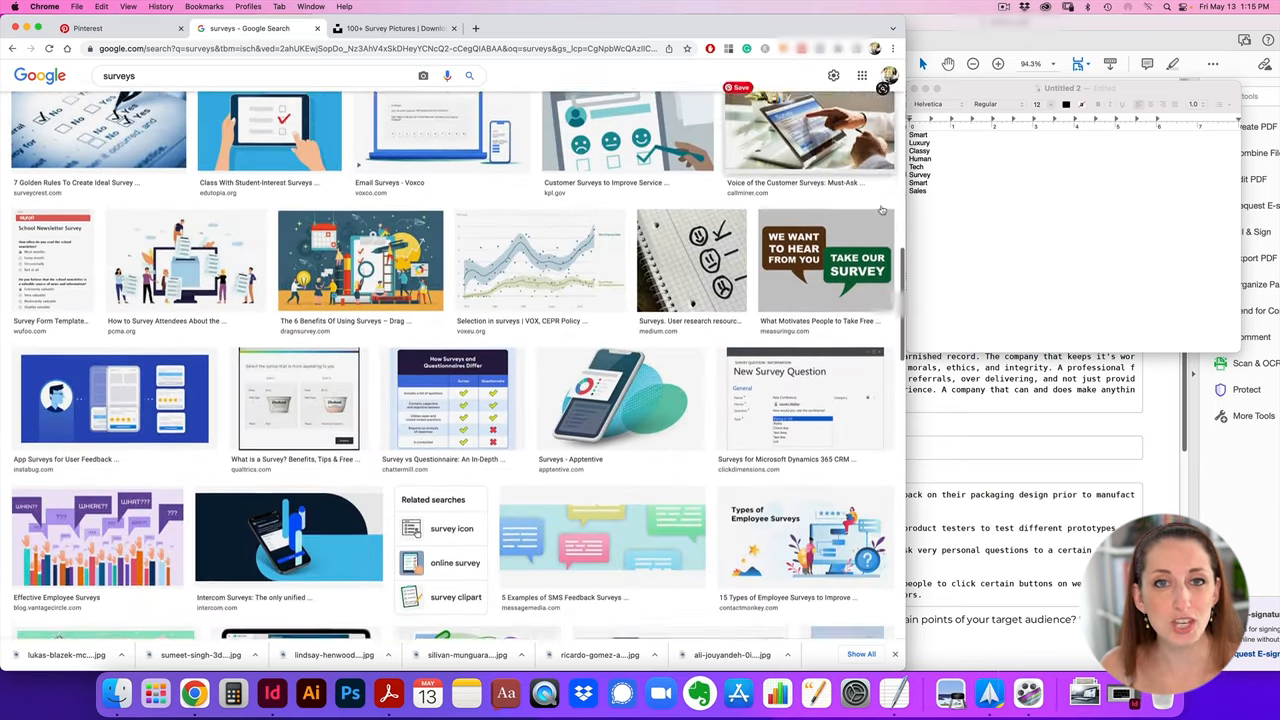
{"action": "left_click", "coordinate": [288, 535]}
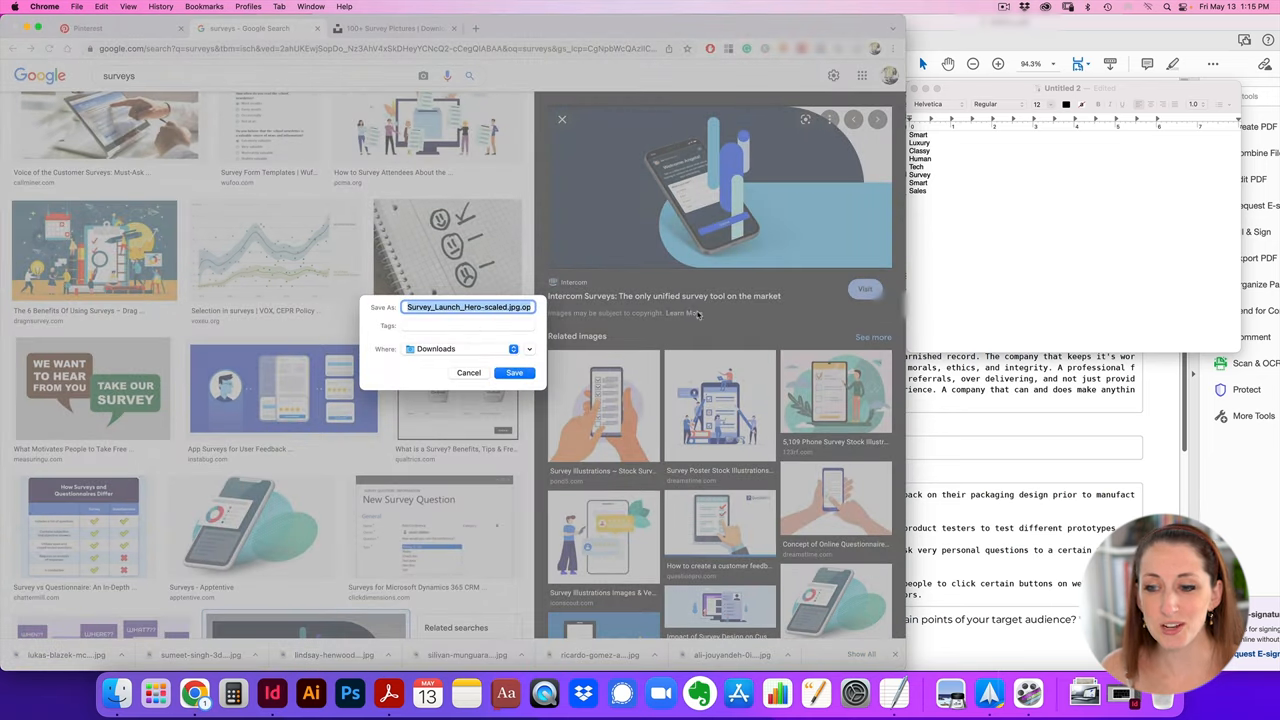
{"action": "left_click", "coordinate": [514, 372]}
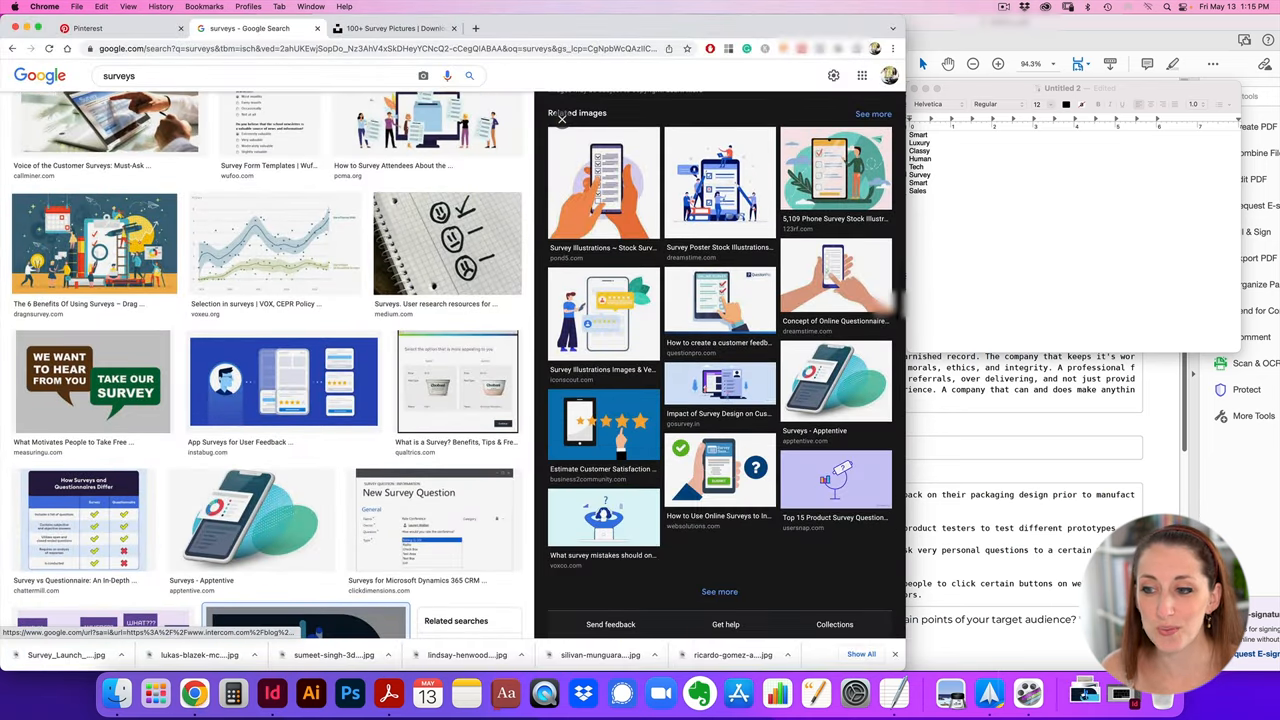
{"action": "scroll", "scroll_direction": "down", "scroll_amount": 3}
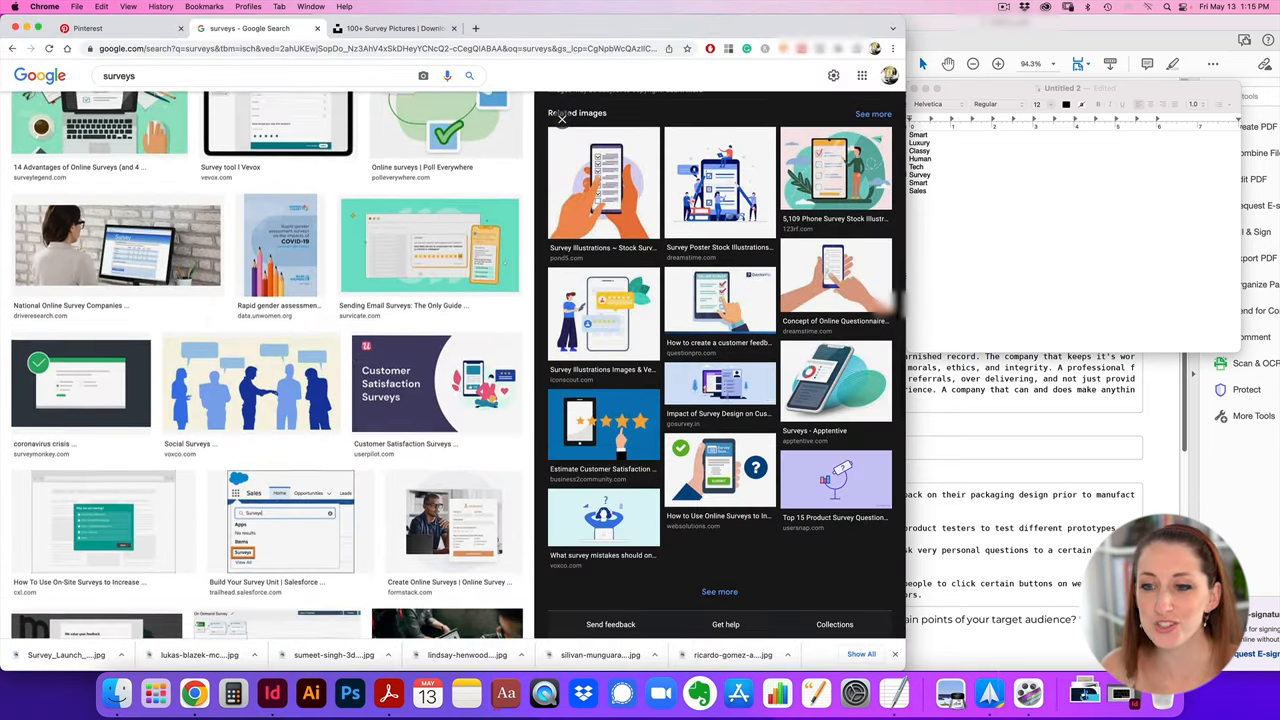
{"action": "scroll", "scroll_direction": "down", "scroll_amount": 3}
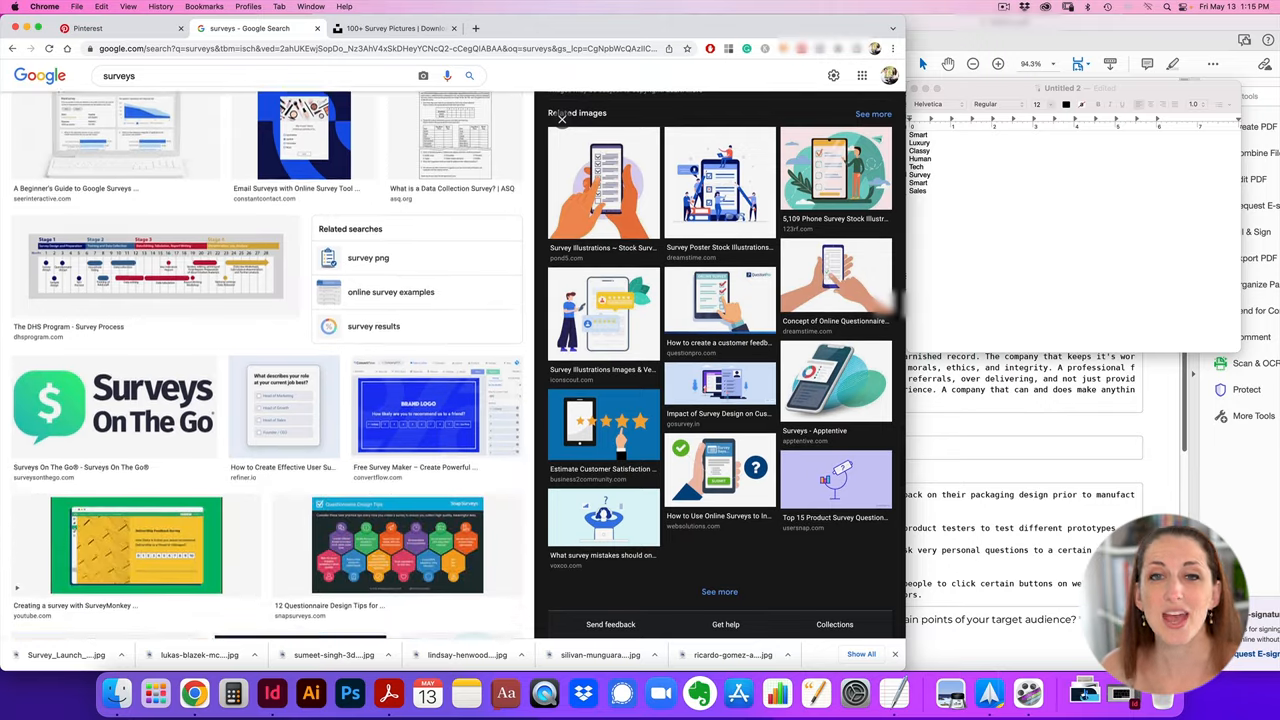
{"action": "scroll", "scroll_direction": "up", "scroll_amount": 3}
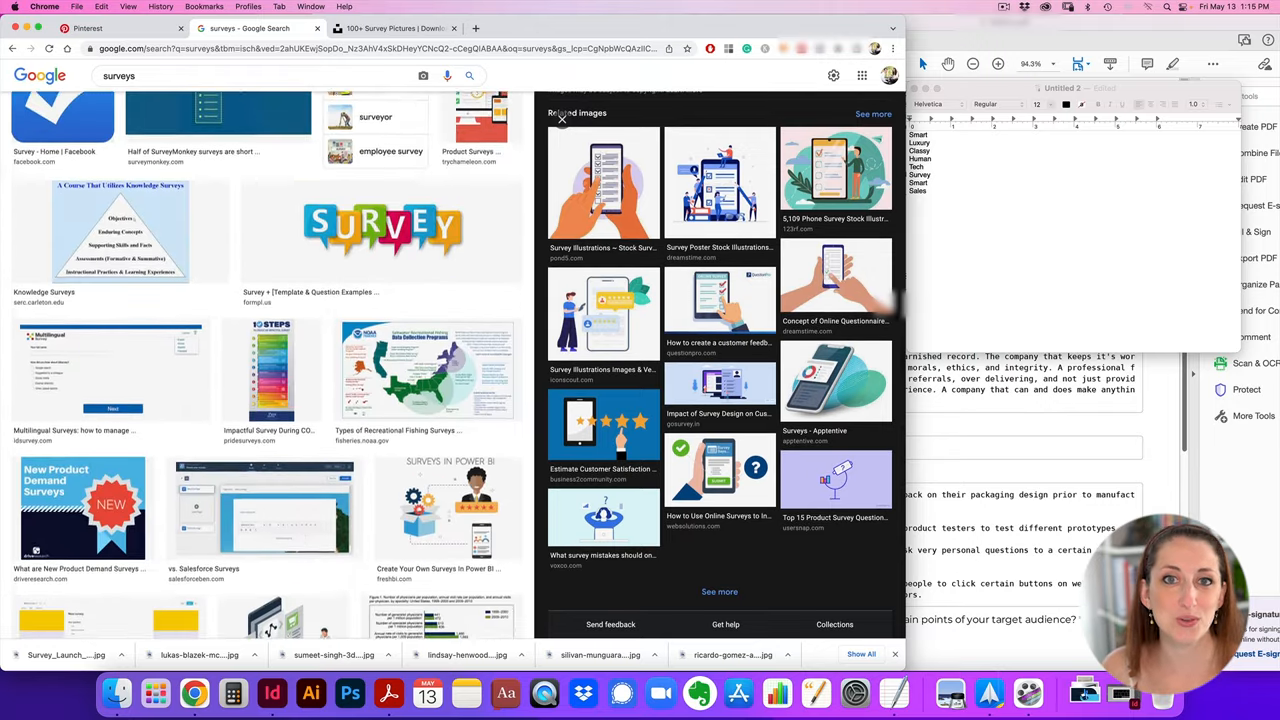
{"action": "left_click", "coordinate": [390, 28]}
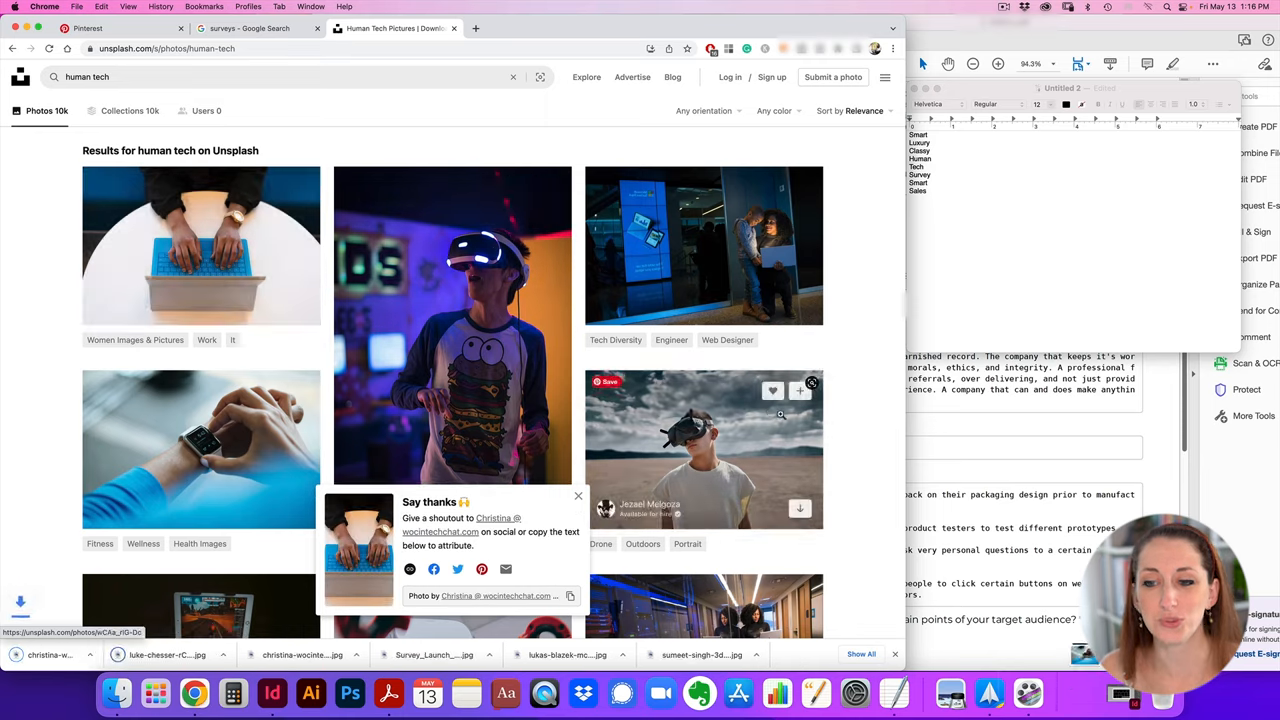
Scroll the Unsplash human photo results and download the close-up photo of two eyes
{"action": "scroll", "scroll_direction": "down", "scroll_amount": 3}
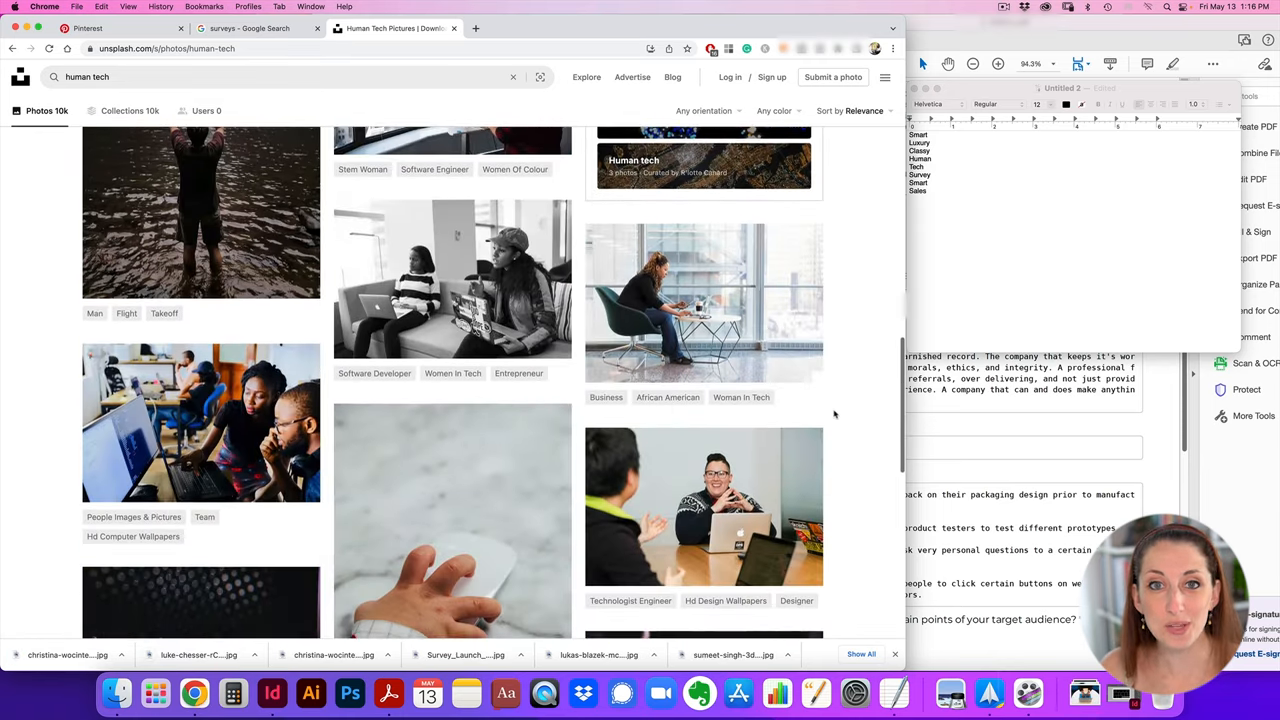
{"action": "scroll", "scroll_direction": "down", "scroll_amount": 3}
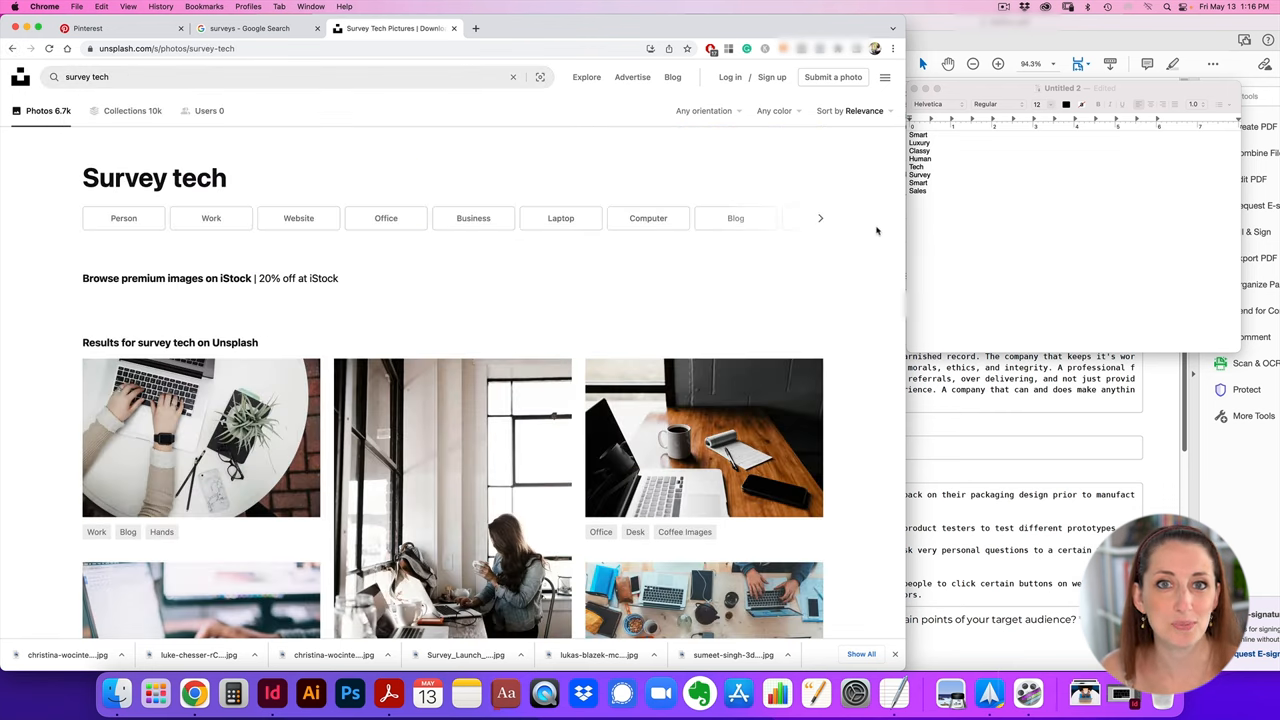
{"action": "scroll", "scroll_direction": "down", "scroll_amount": 3}
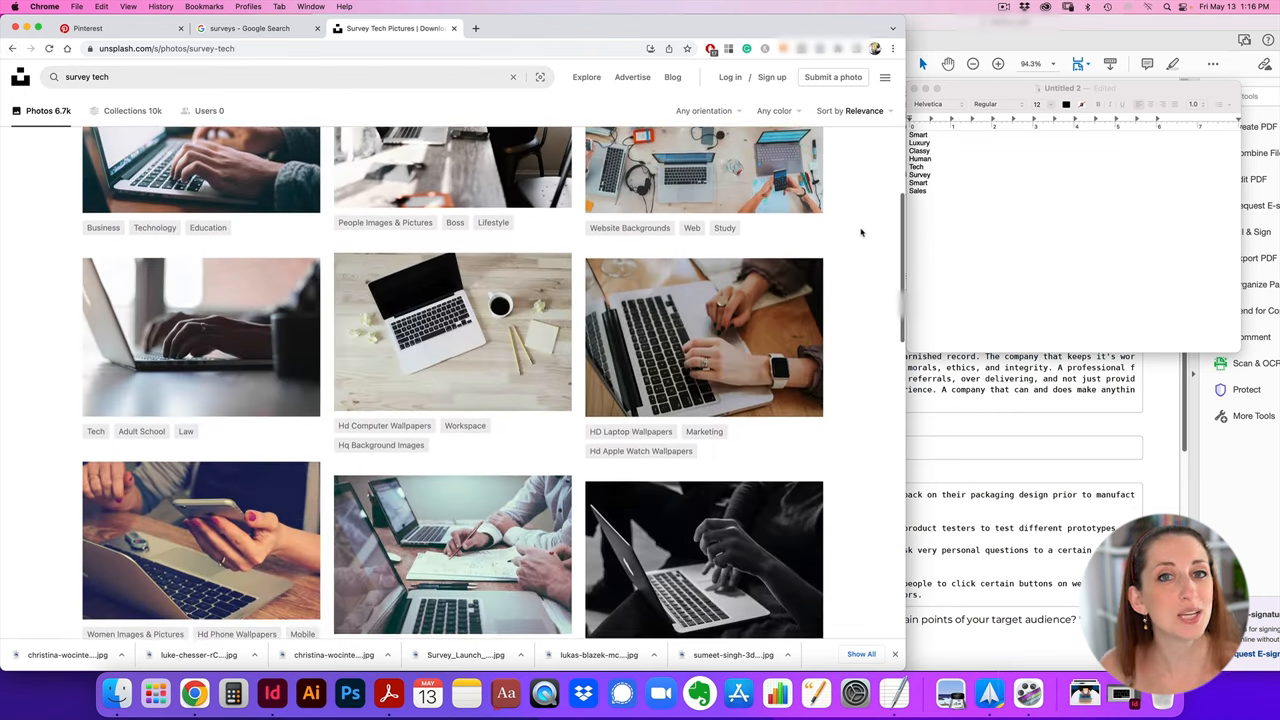
{"action": "scroll", "scroll_direction": "down", "scroll_amount": 3}
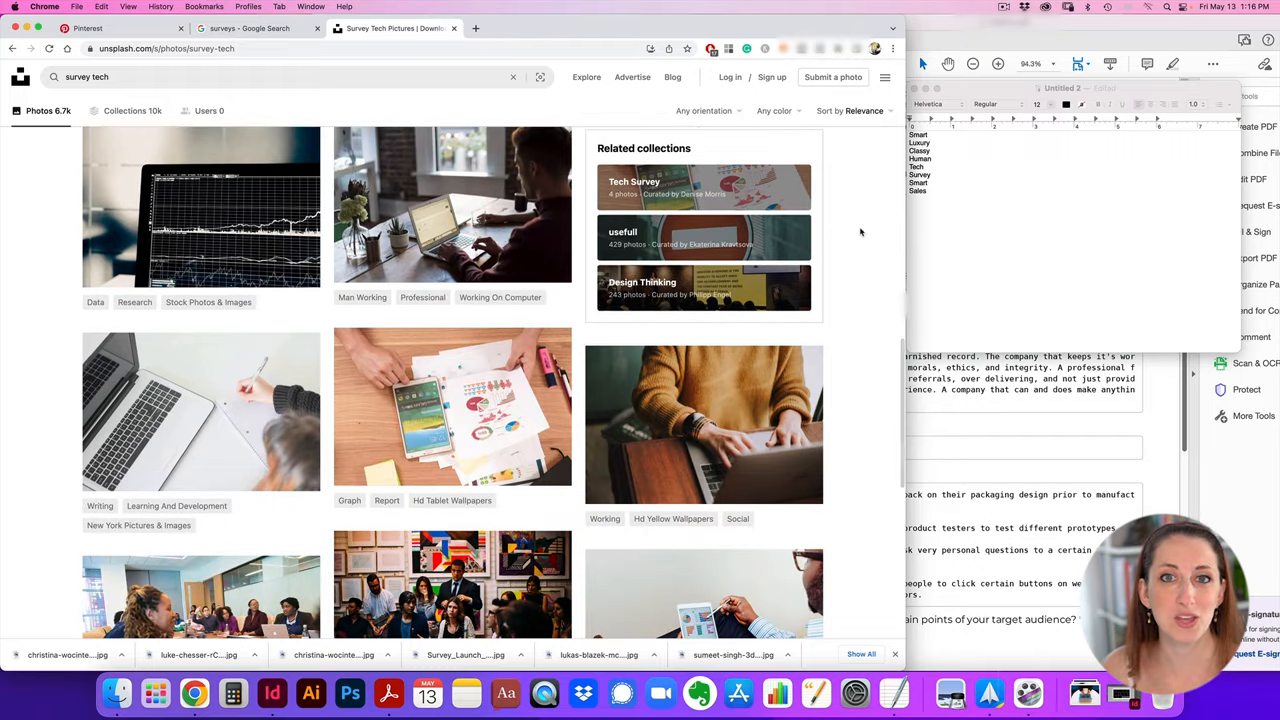
{"action": "scroll", "scroll_direction": "down", "scroll_amount": 3}
{"action": "type", "text": "human"}
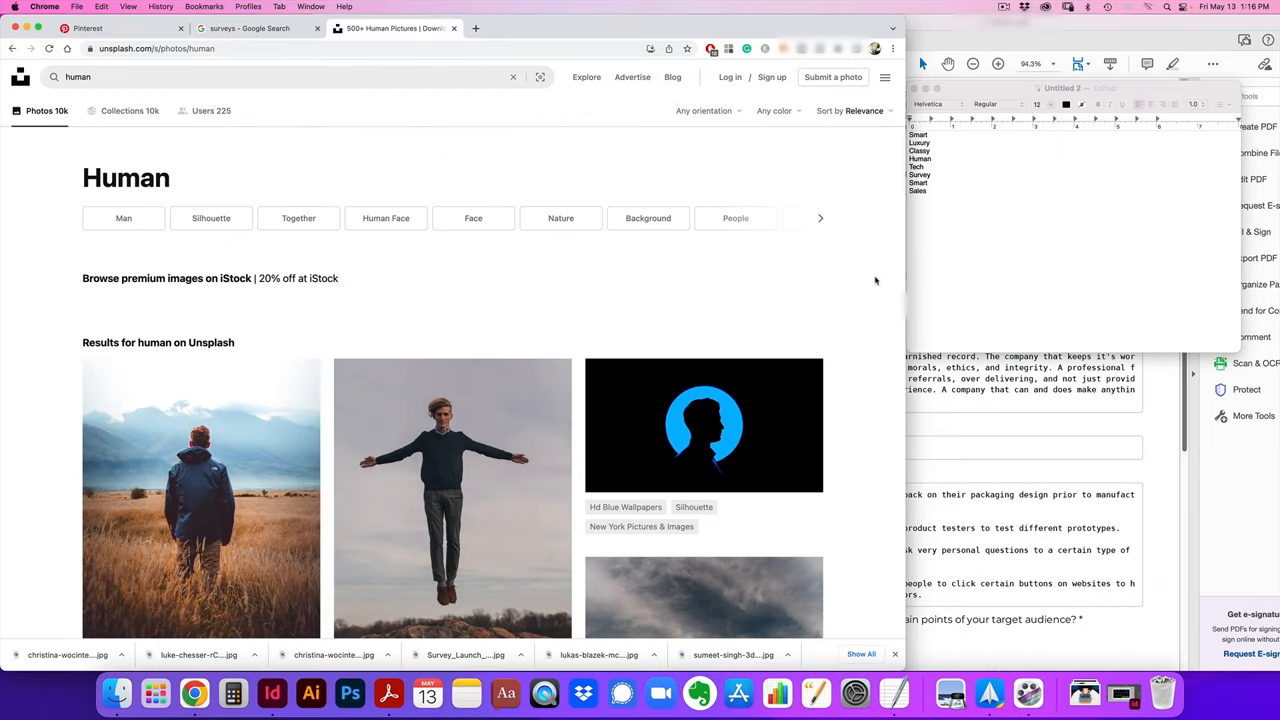
{"action": "scroll", "scroll_direction": "down", "scroll_amount": 3}
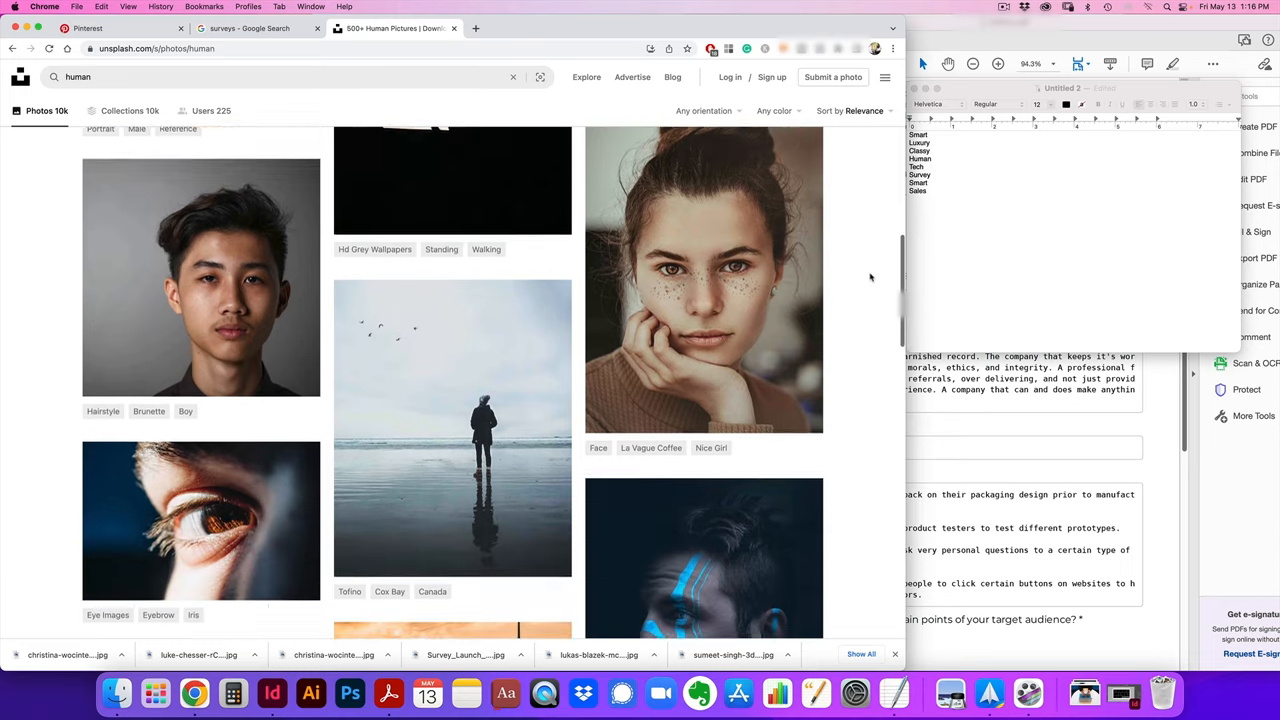
{"action": "scroll", "scroll_direction": "down", "scroll_amount": 3}
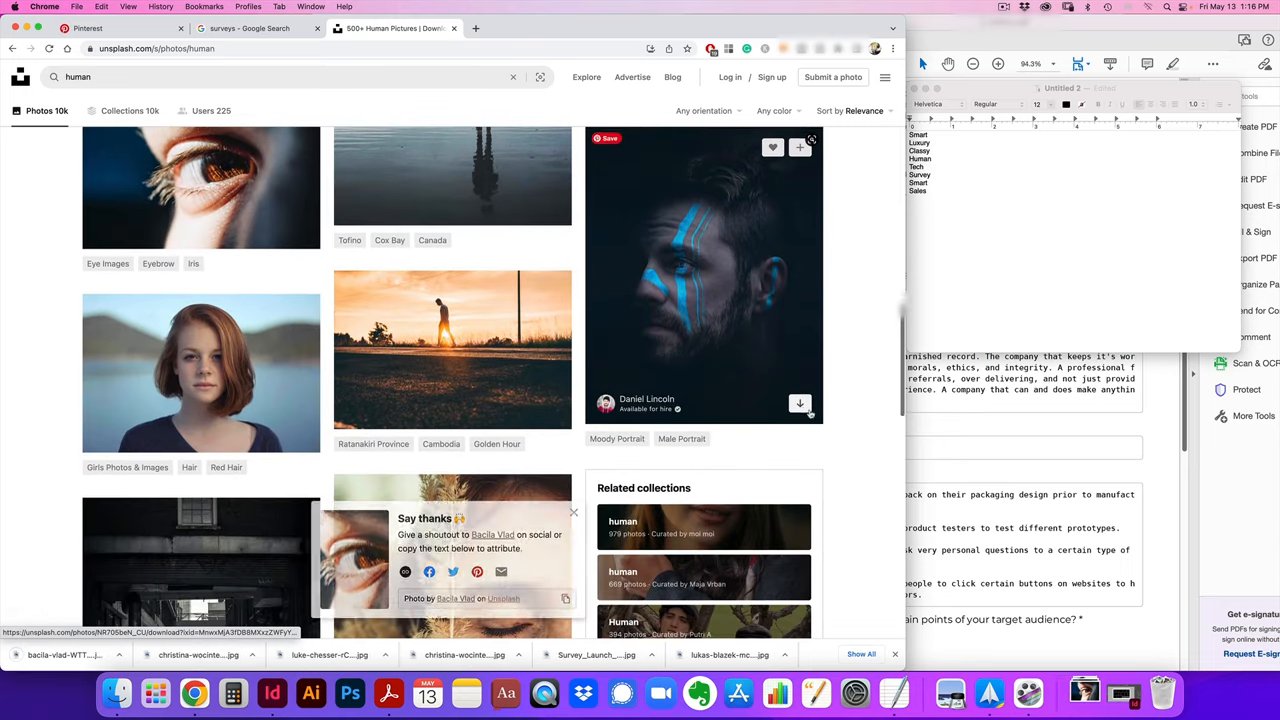
{"action": "scroll", "scroll_direction": "down", "scroll_amount": 3}
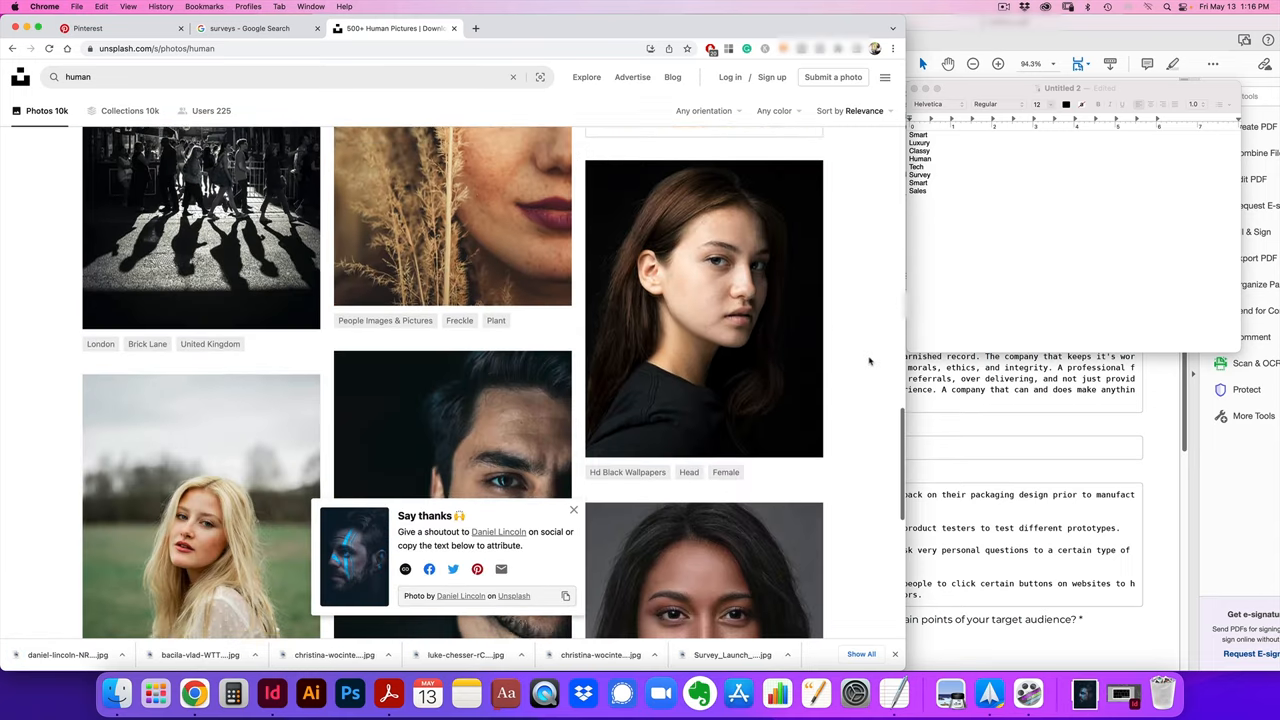
{"action": "scroll", "scroll_direction": "down", "scroll_amount": 3}
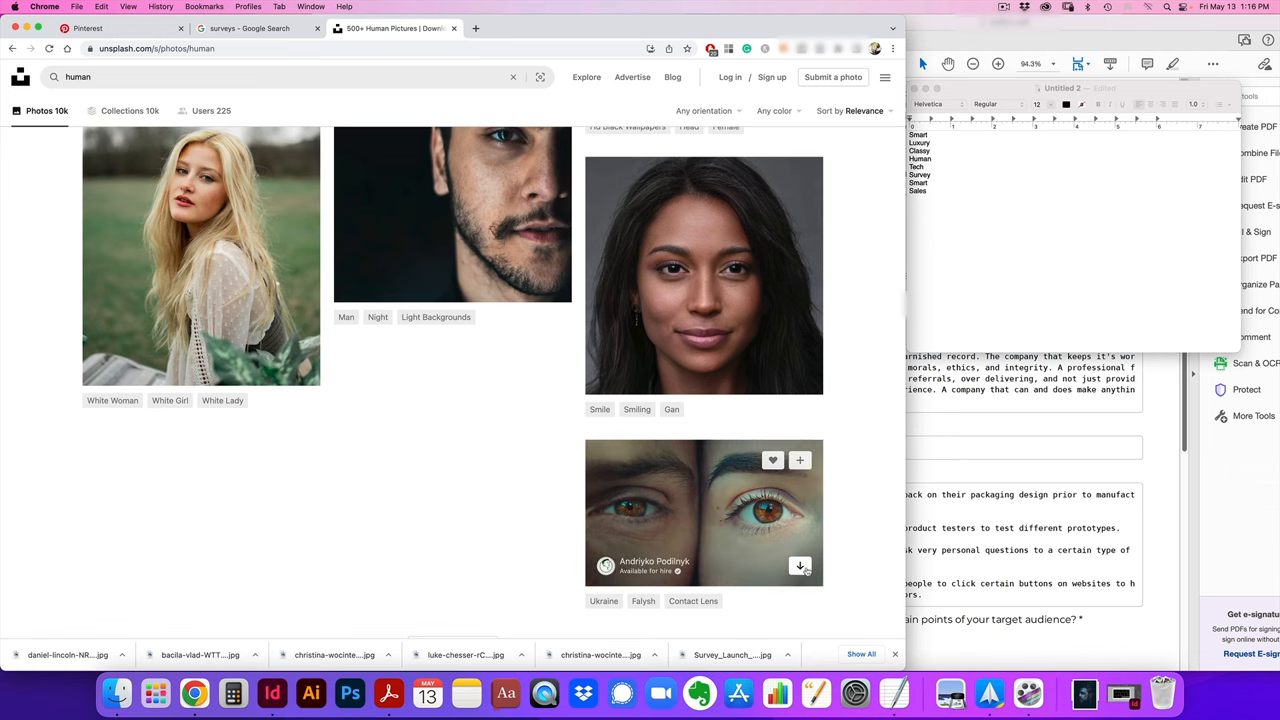
{"action": "left_click", "coordinate": [271, 692]}
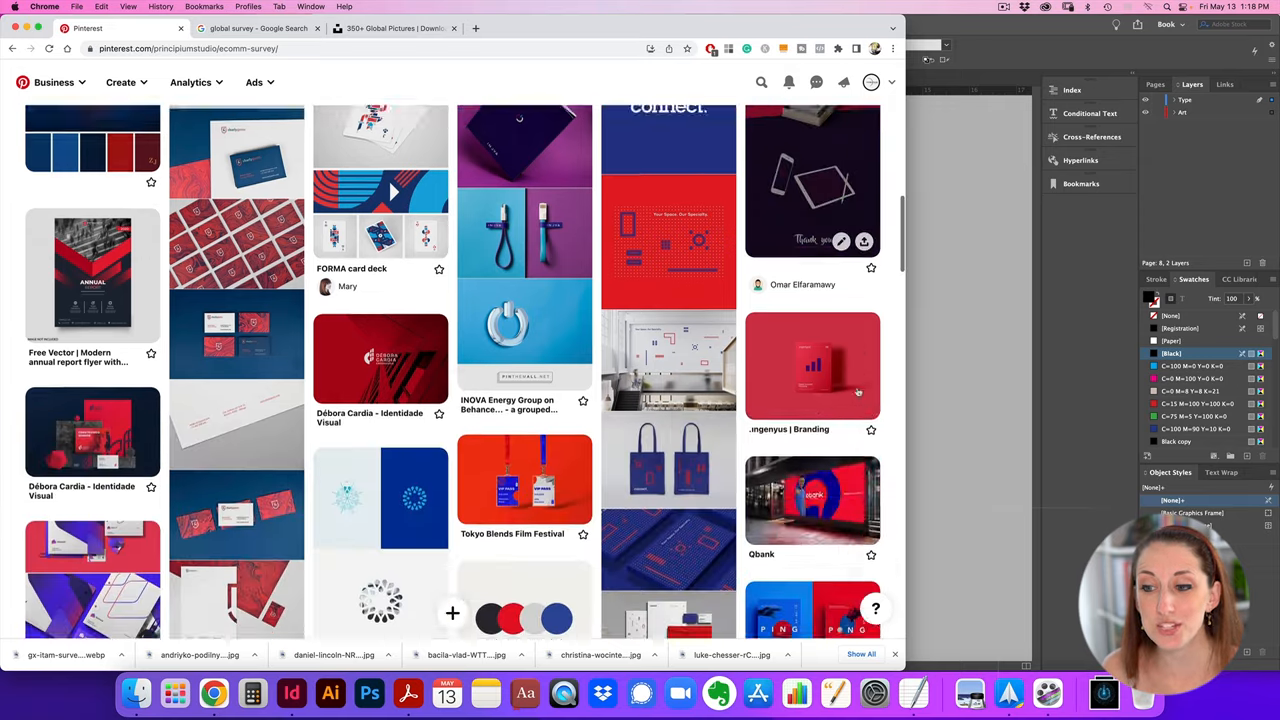
Save the Express Post van pin and other red-and-blue pin images from the board
{"action": "scroll", "scroll_direction": "down", "scroll_amount": 3}
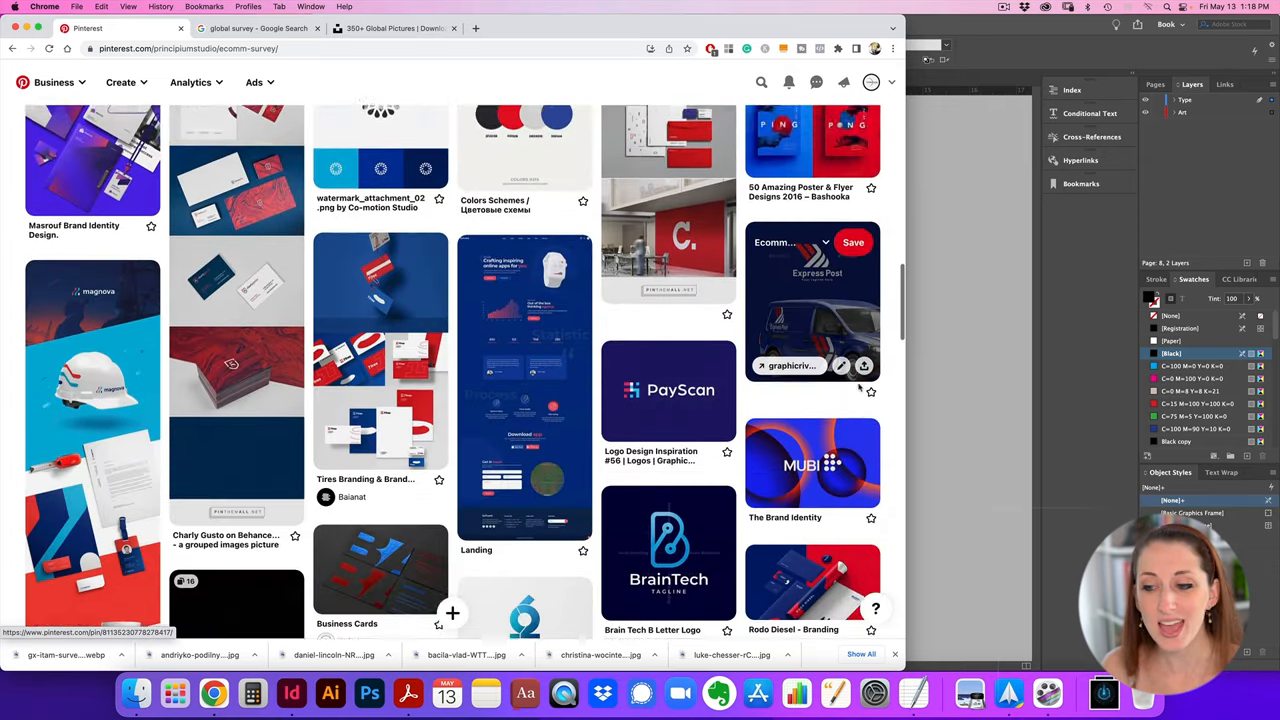
{"action": "left_click", "coordinate": [811, 463]}
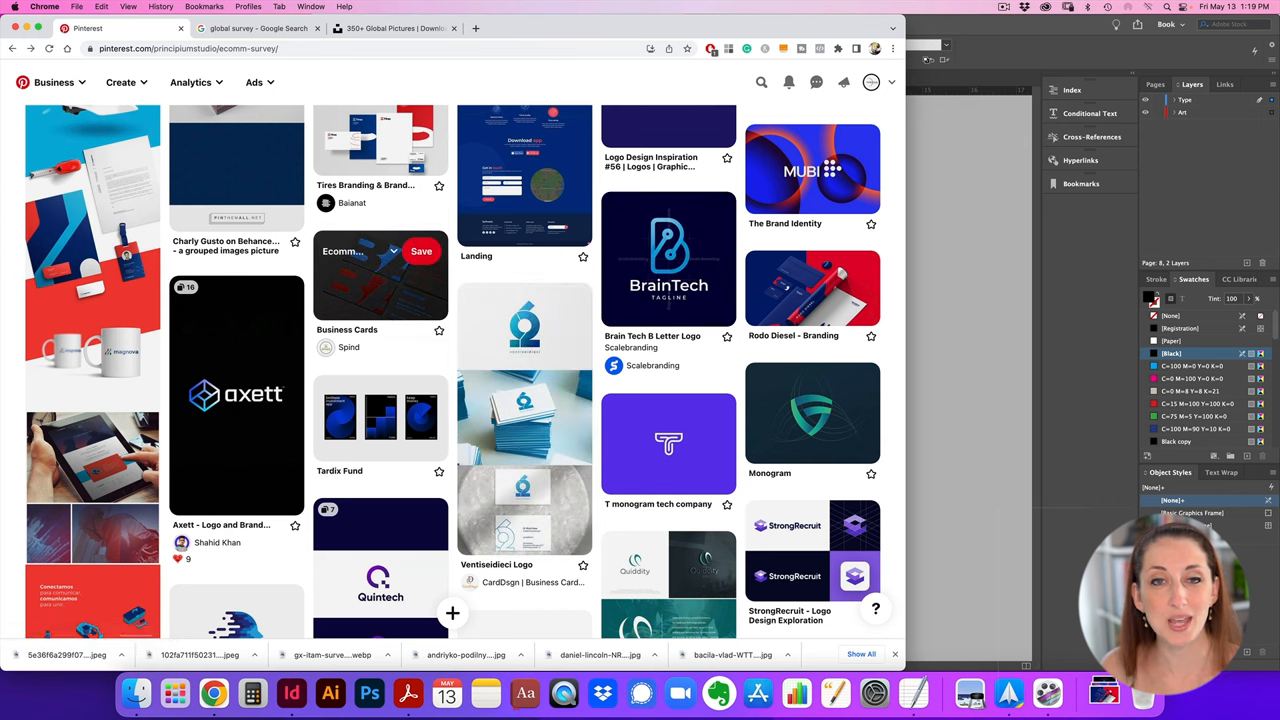
{"action": "left_click", "coordinate": [380, 275]}
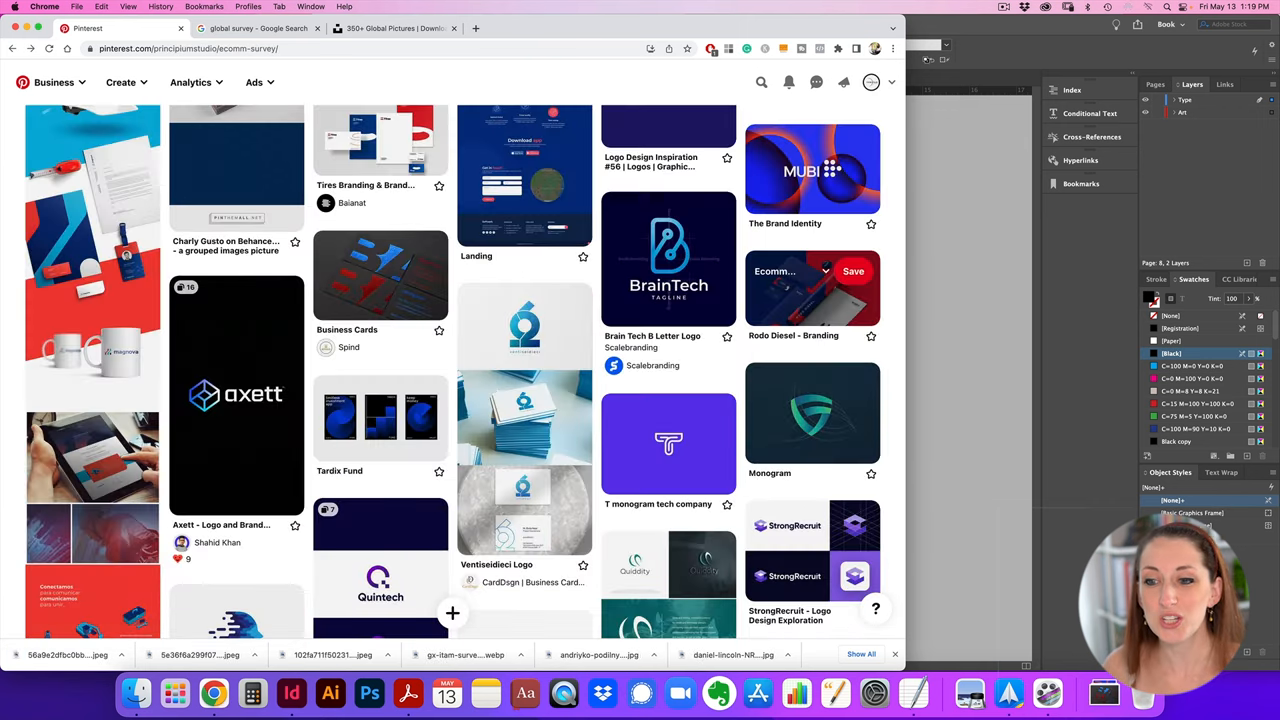
{"action": "scroll", "scroll_direction": "down", "scroll_amount": 3}
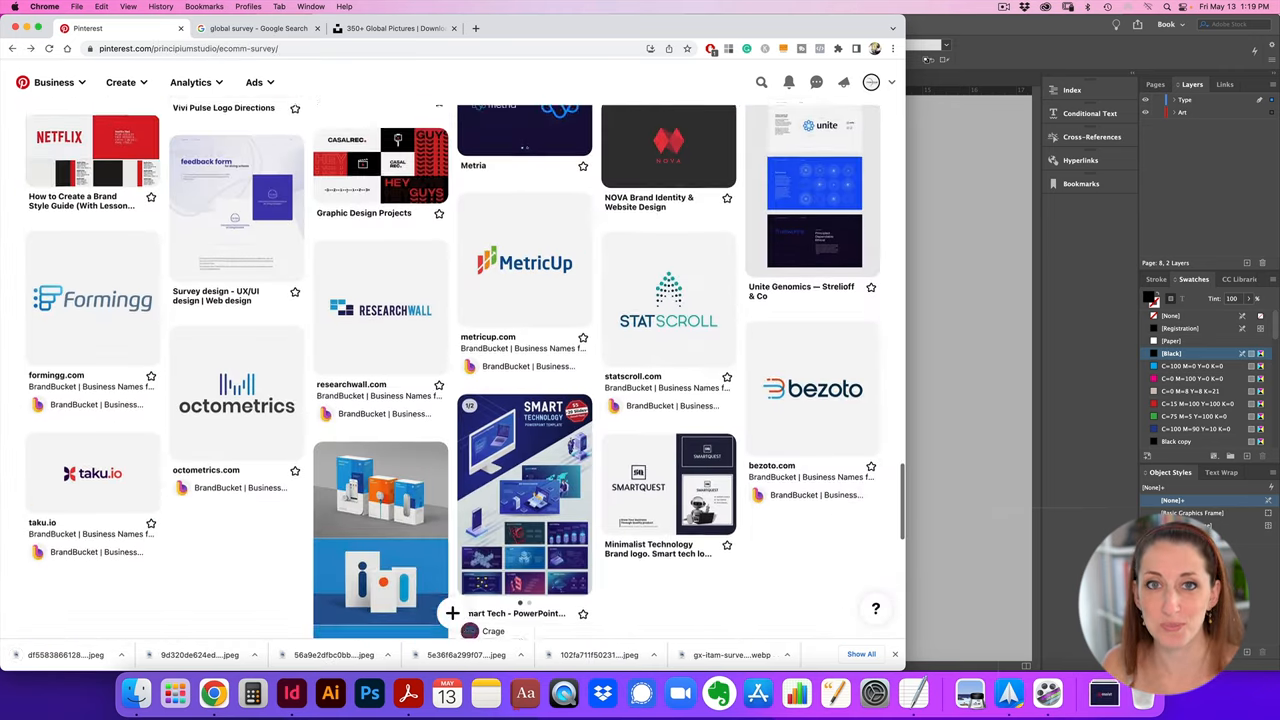
{"action": "scroll", "scroll_direction": "up", "scroll_amount": 3}
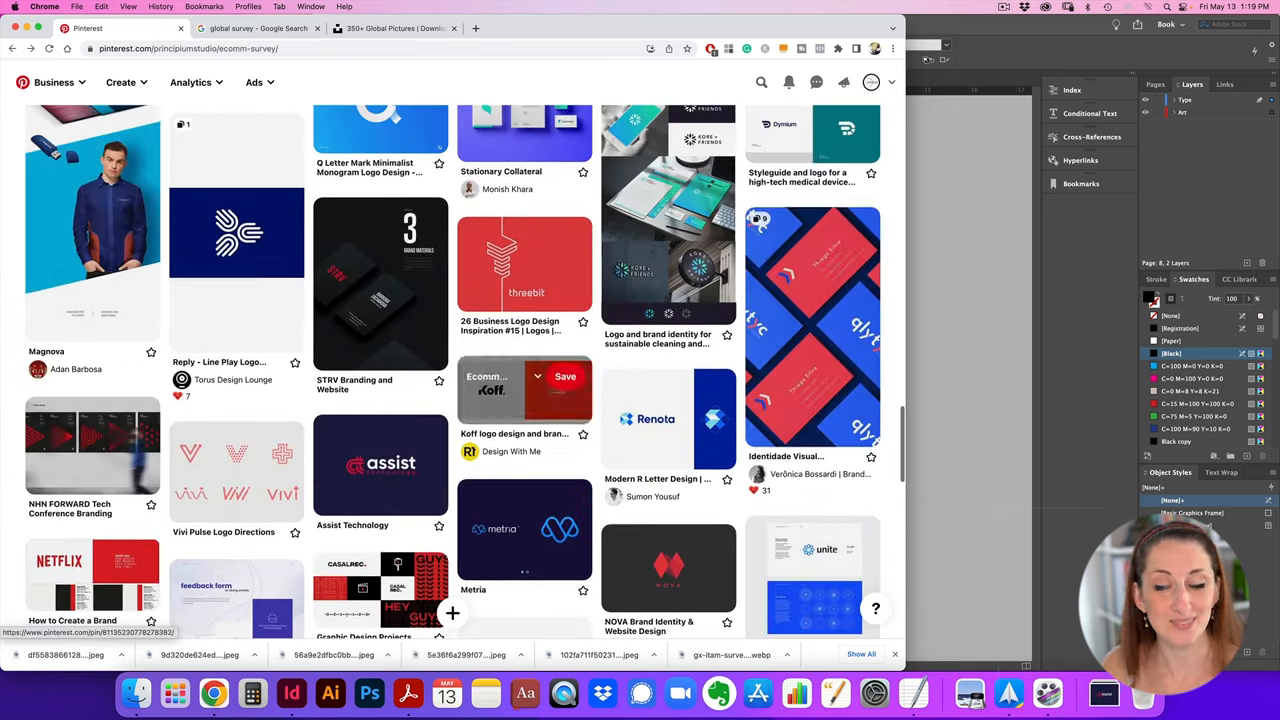
{"action": "left_click", "coordinate": [812, 330]}
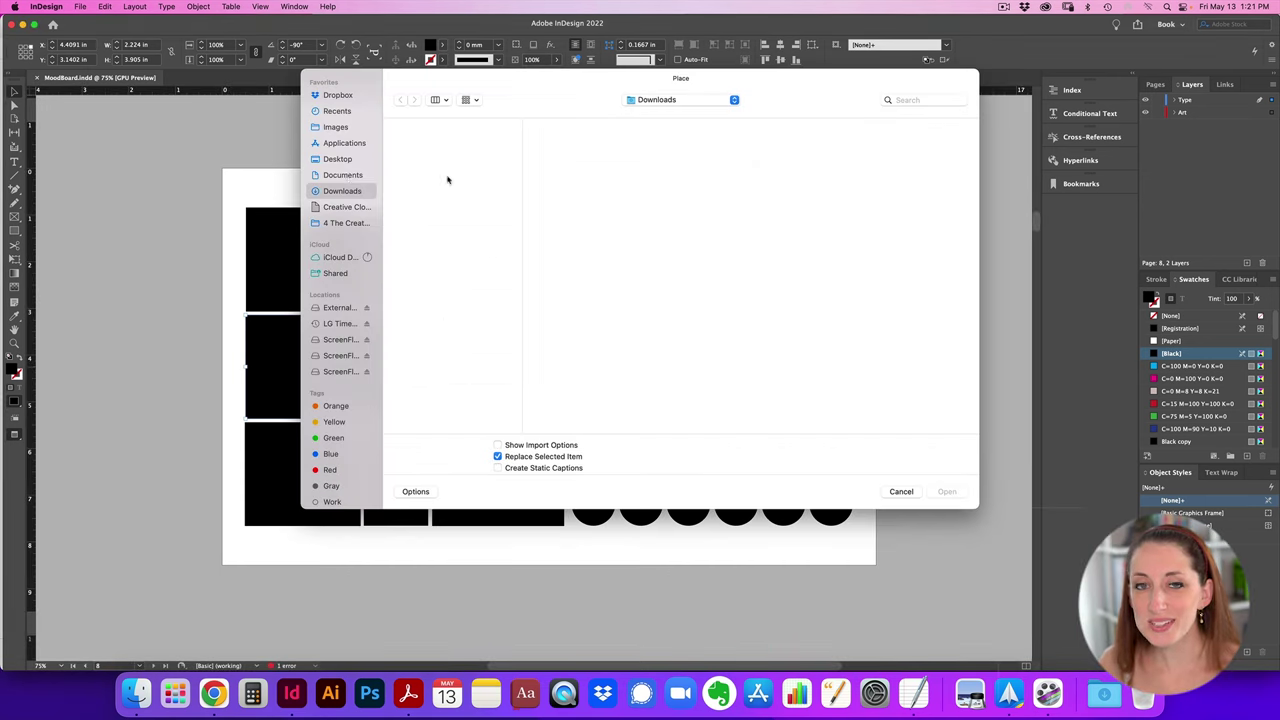
Place the dark business card photo and another saved image into empty mood board frames
{"action": "left_click", "coordinate": [946, 491]}
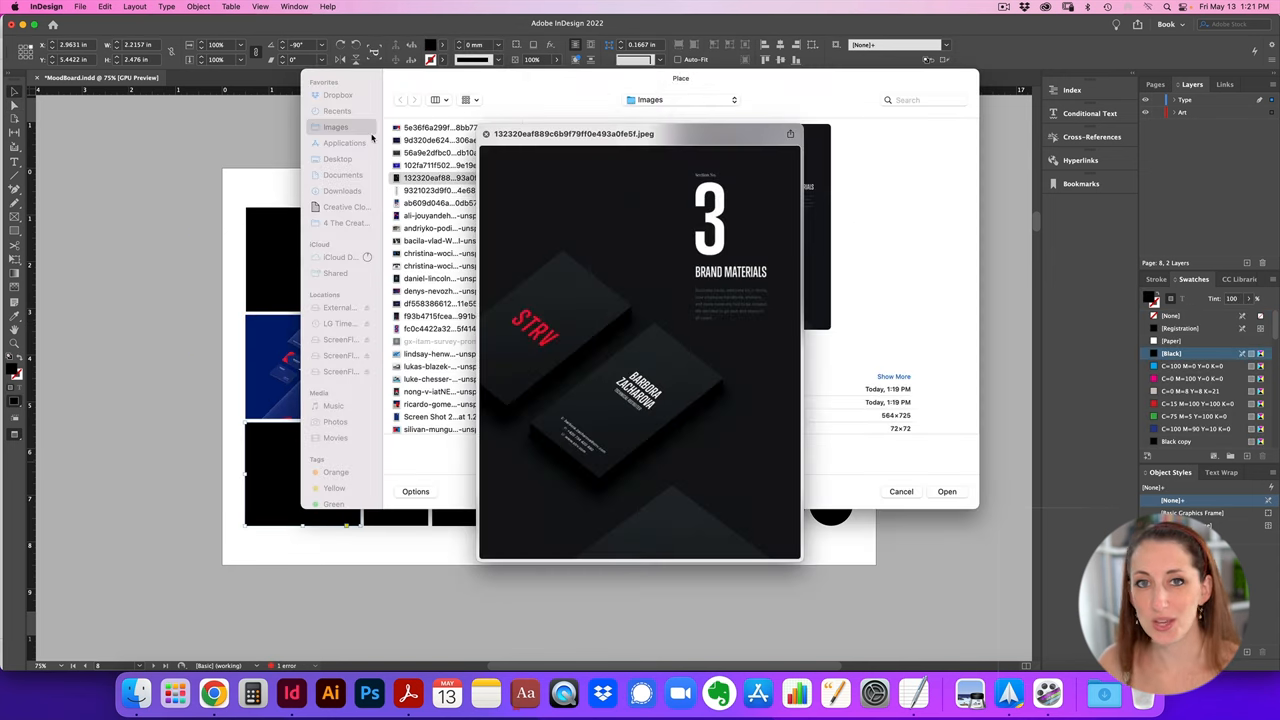
{"action": "left_click", "coordinate": [946, 491]}
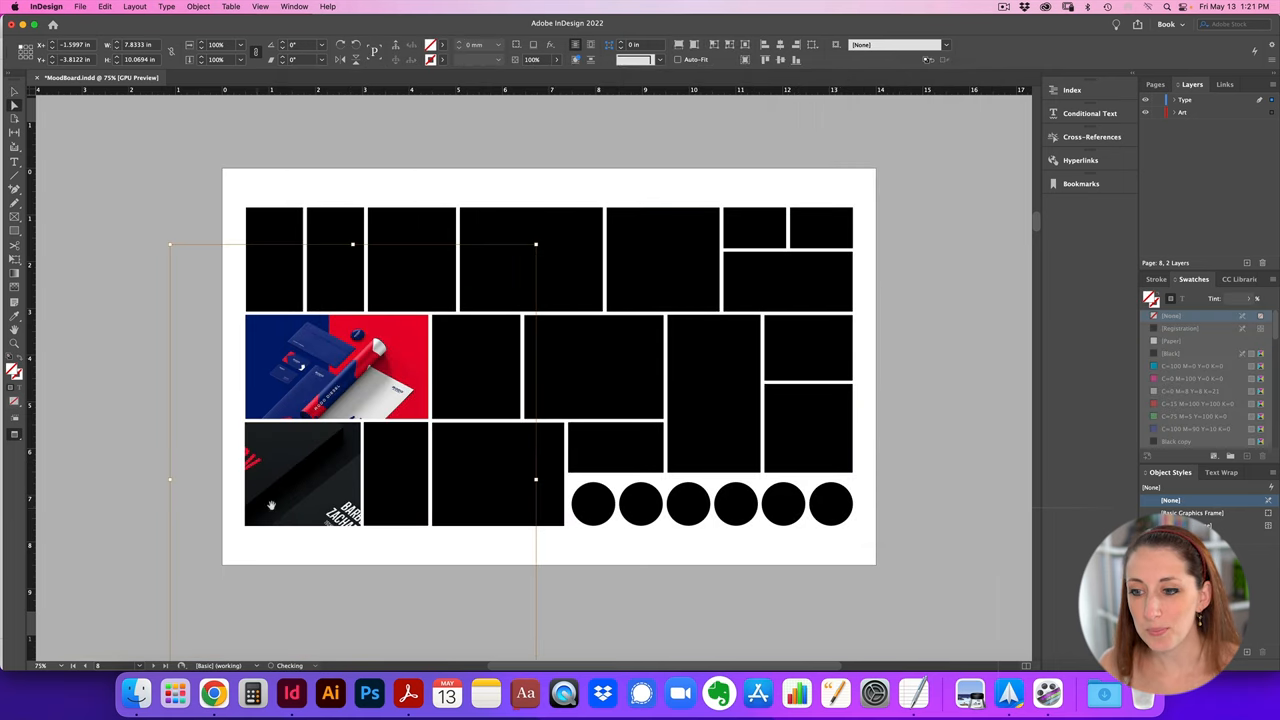
{"action": "left_click", "coordinate": [1180, 353]}
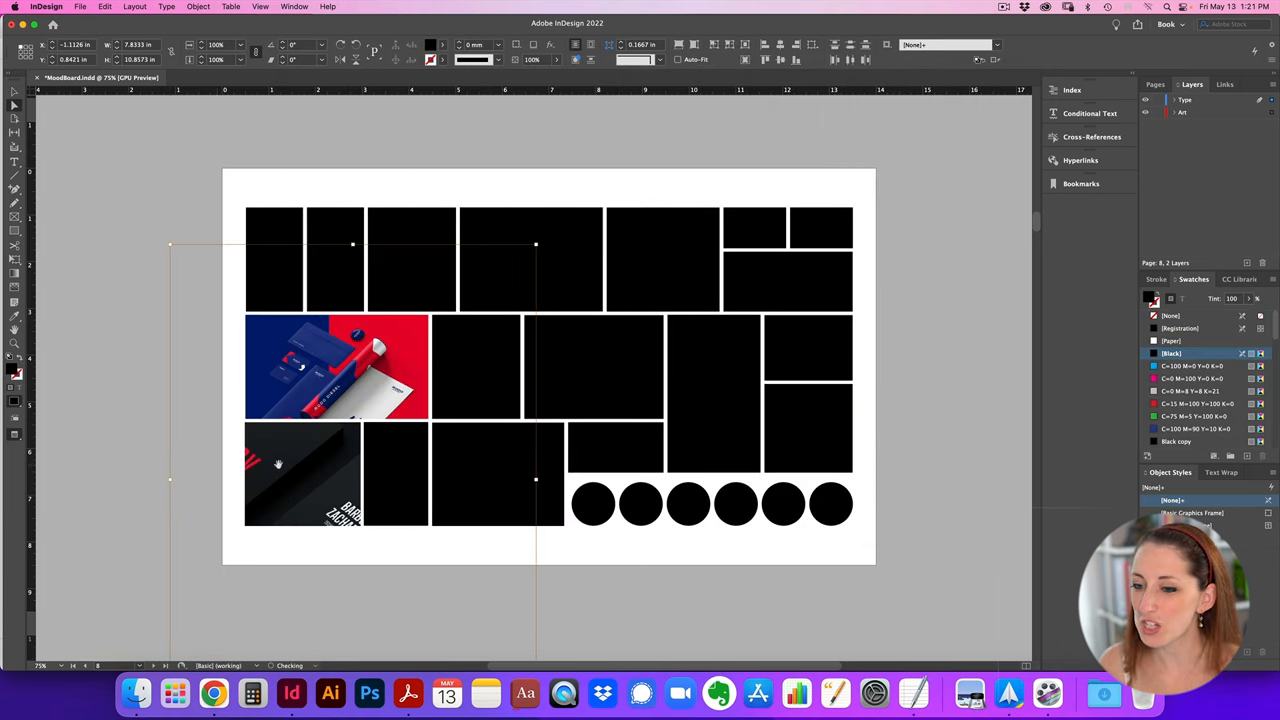
{"action": "left_click", "coordinate": [300, 475]}
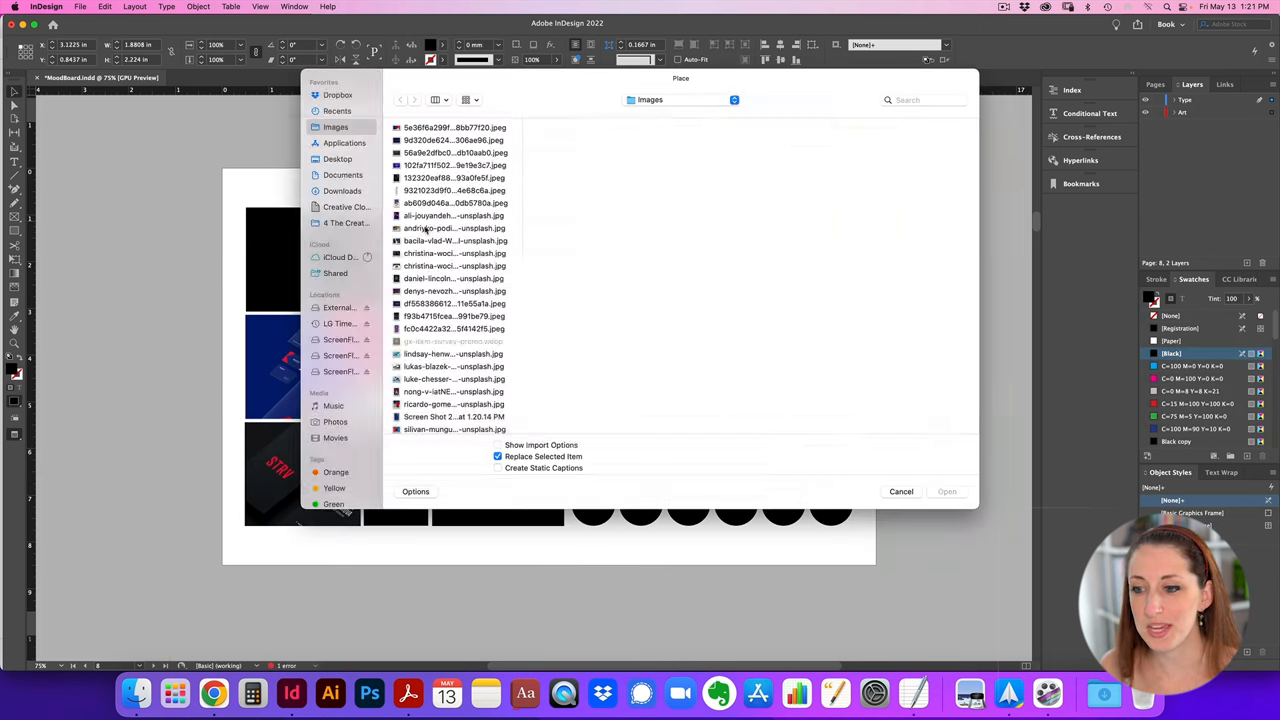
{"action": "left_click", "coordinate": [945, 491]}
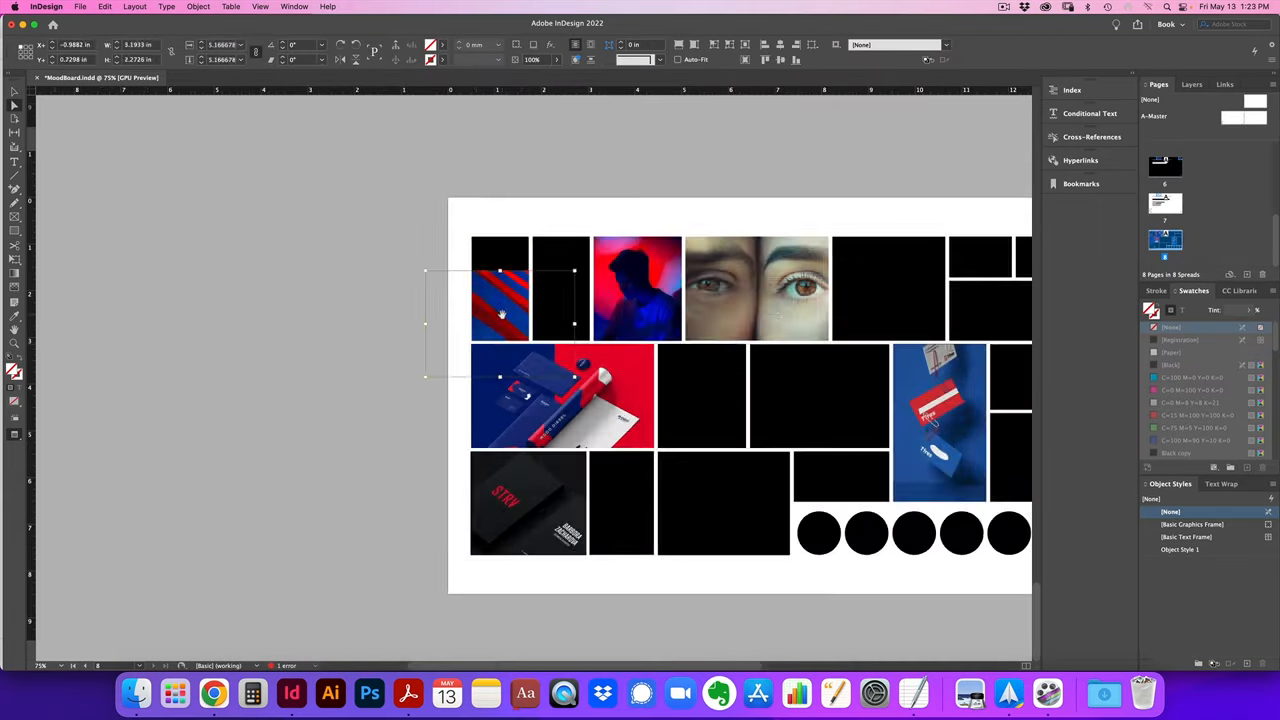
Place a photo into a remaining frame and colour the first circles
{"action": "left_click", "coordinate": [198, 7]}
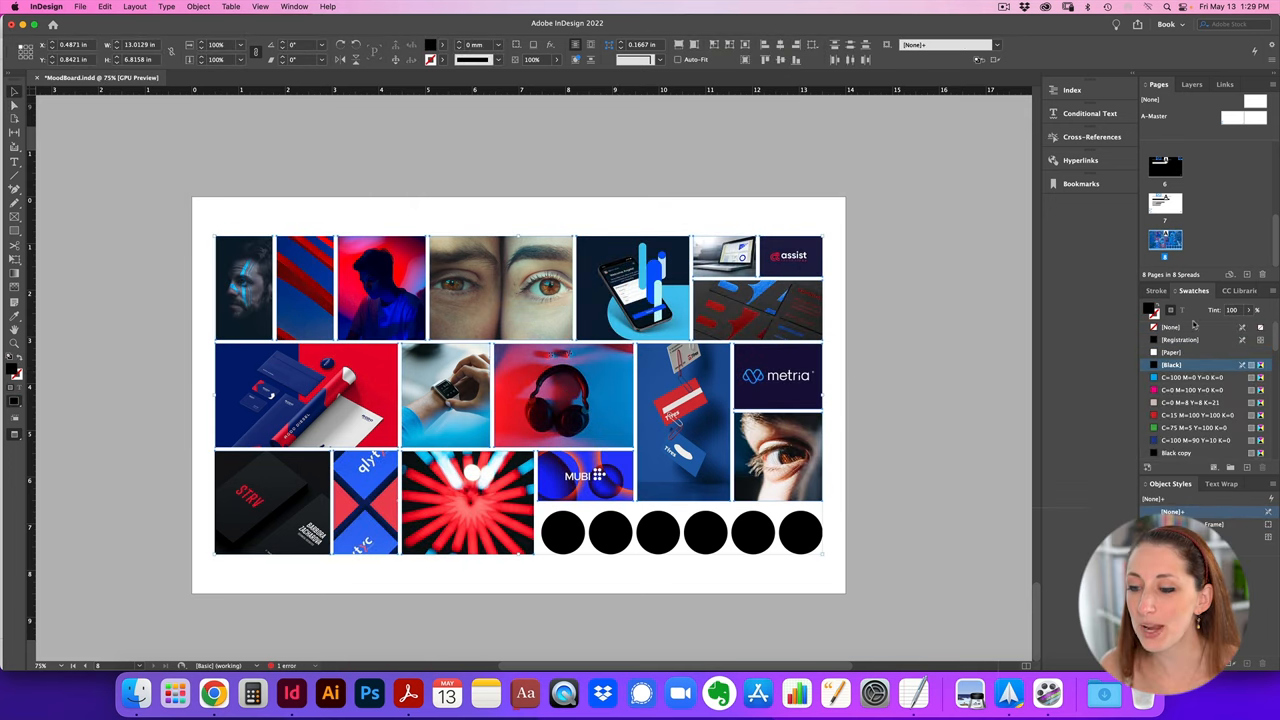
{"action": "left_click", "coordinate": [562, 531]}
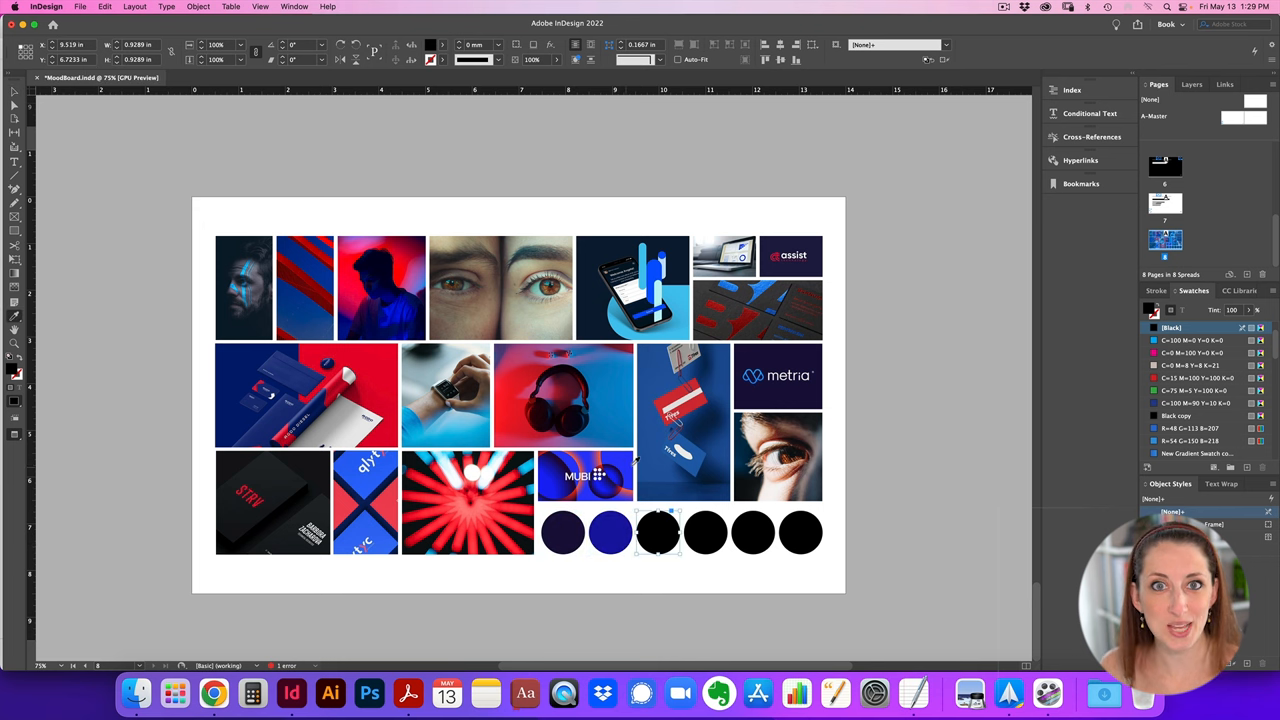
{"action": "left_click", "coordinate": [658, 531]}
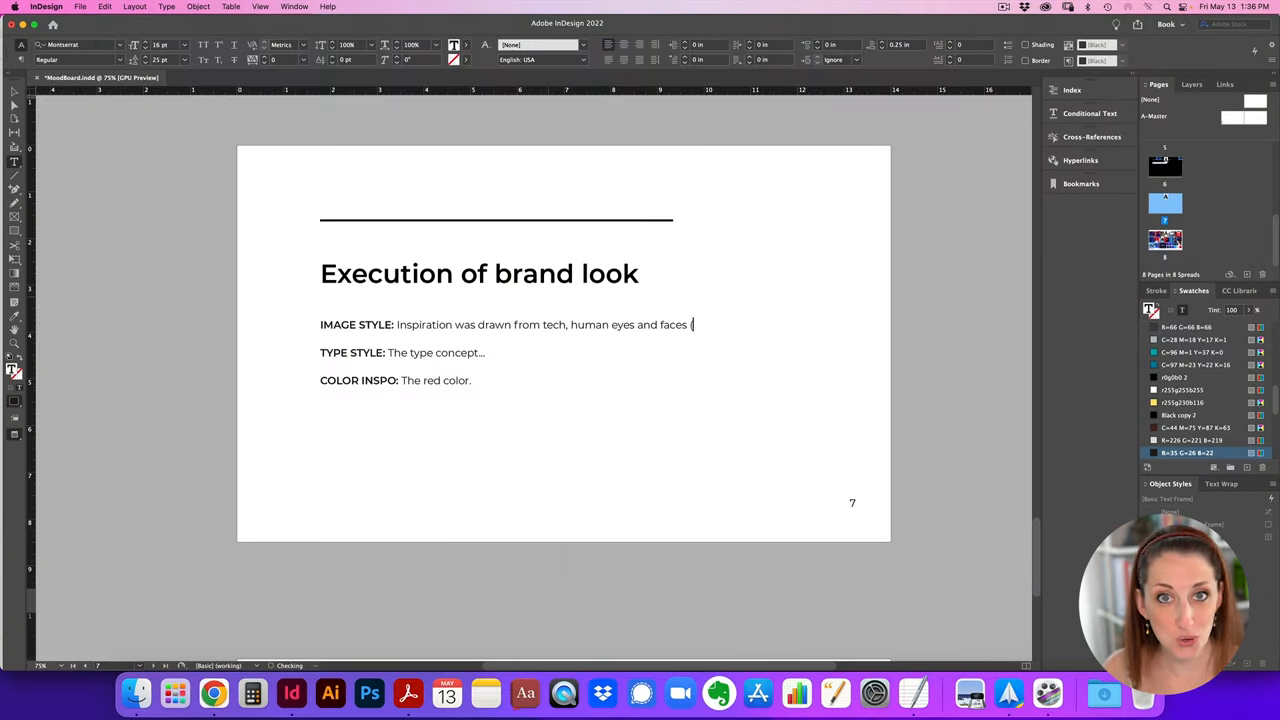
Add that the image style is not just about technology but human connection
{"action": "type", "text": "(to indicate that this is not just b"}
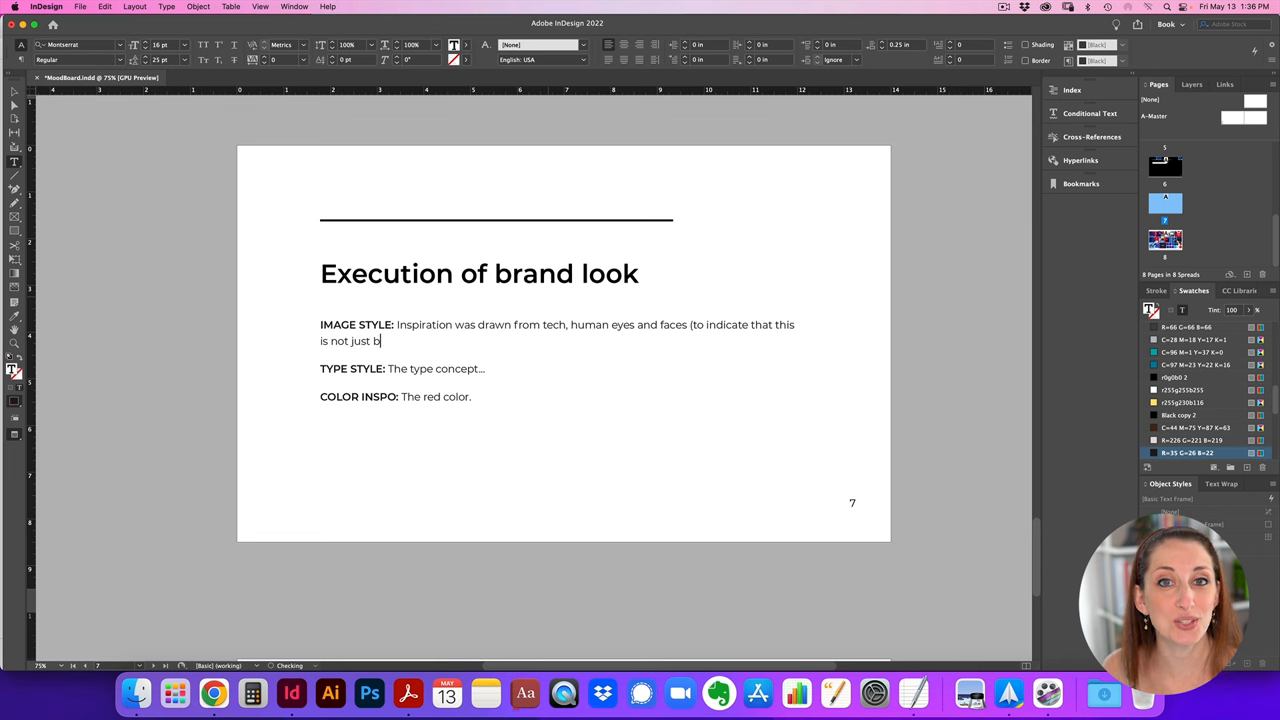
{"action": "type", "text": "about technology but is for the"}
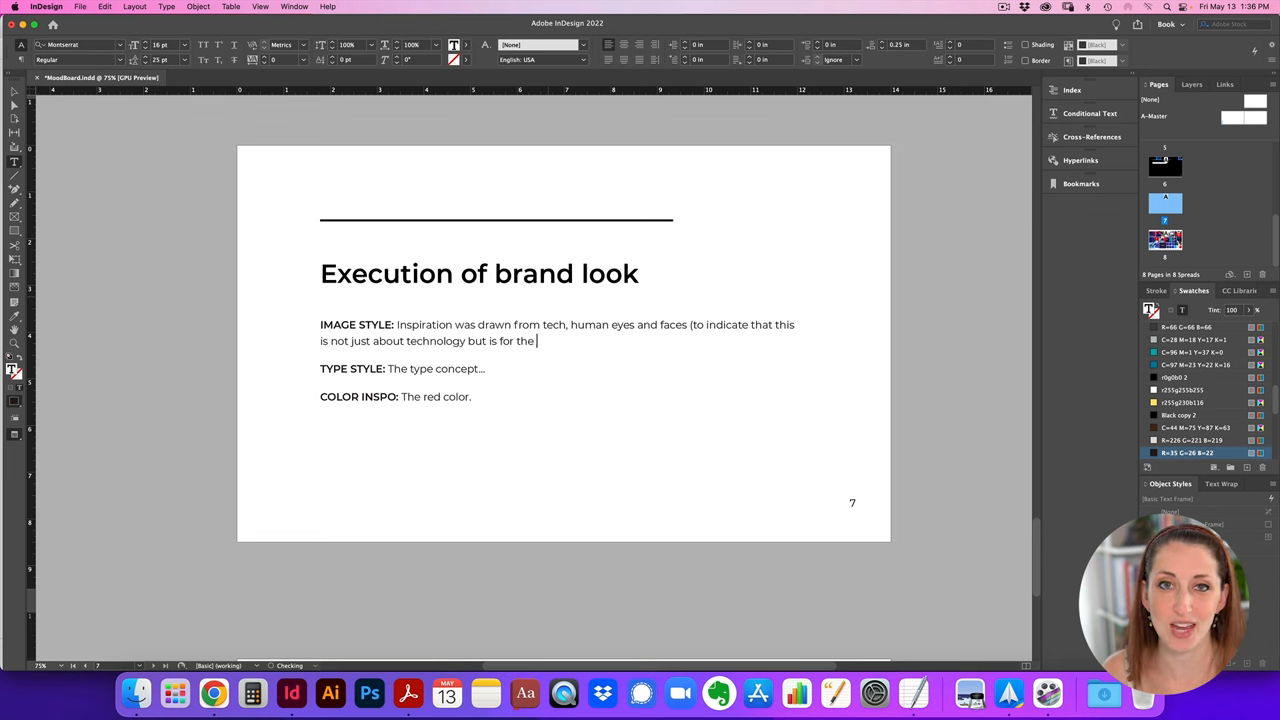
{"action": "type", "text": "human connection."}
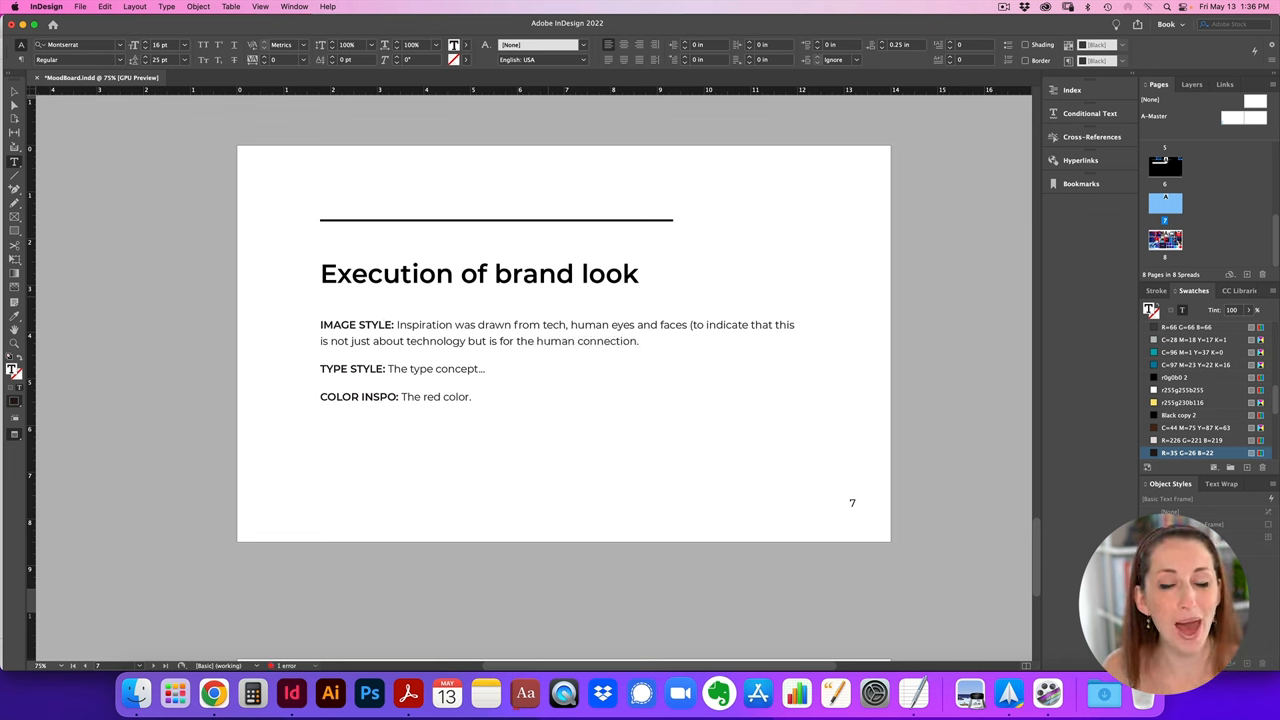
Add that tech brands inspired the simple font style and blue-red contrast
{"action": "type", "text": "It was als"}
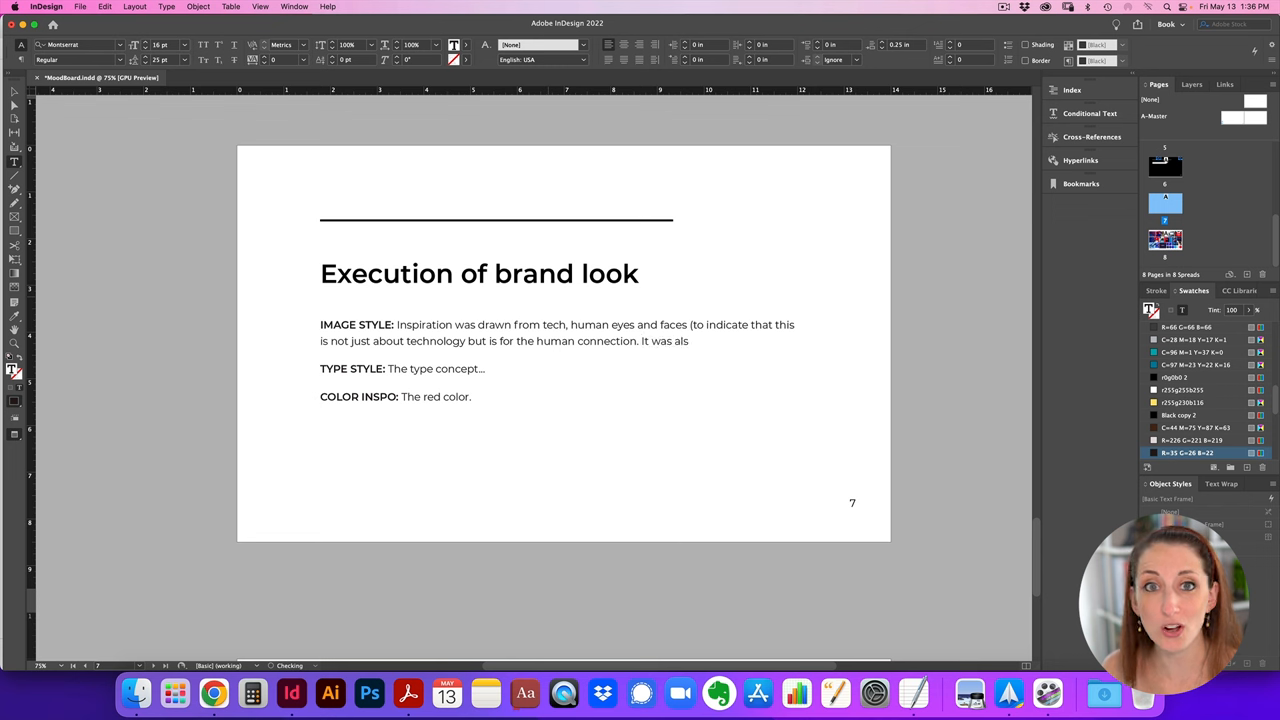
{"action": "type", "text": "also drawn from tech brands to show"}
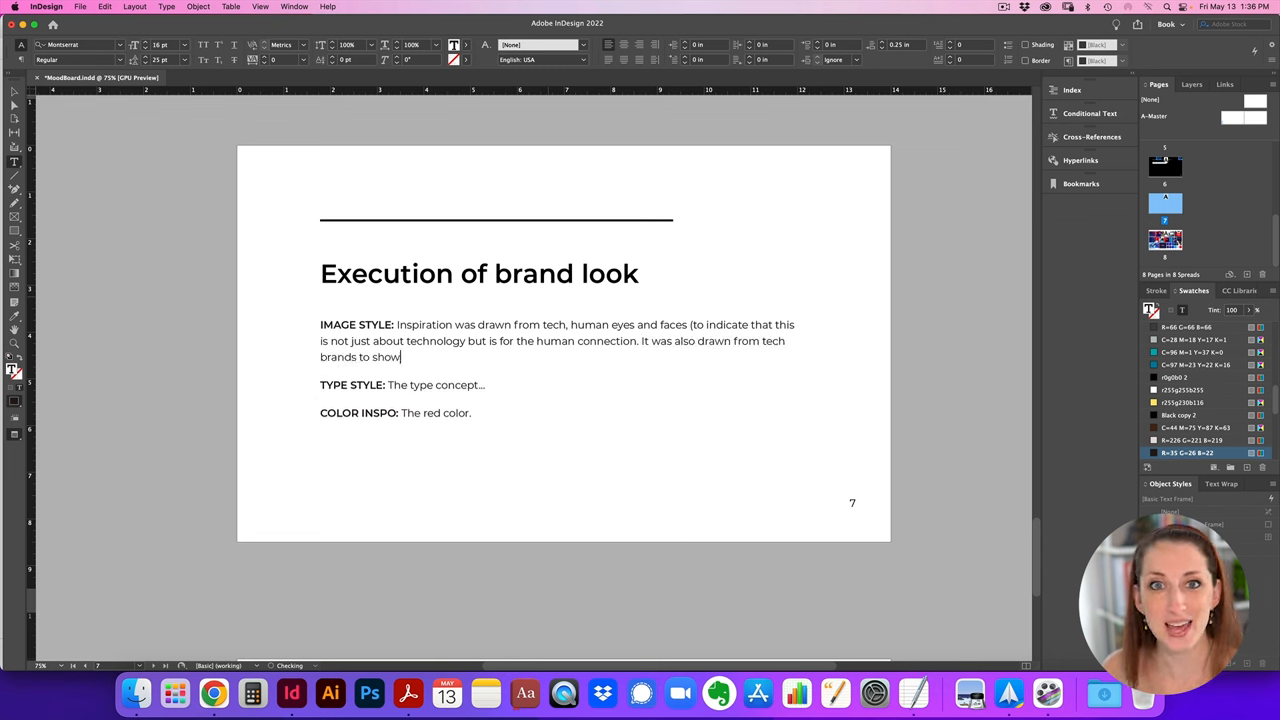
{"action": "type", "text": "the font"}
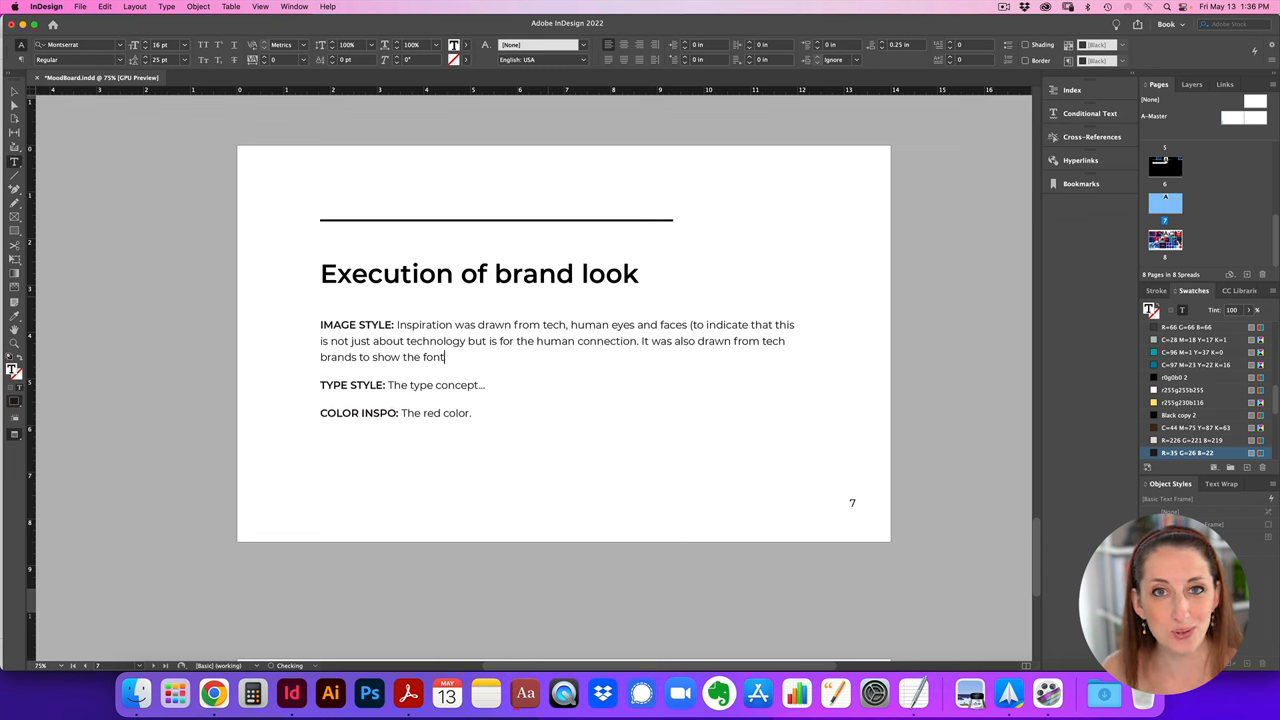
{"action": "type", "text": "simplicity style that should be"}
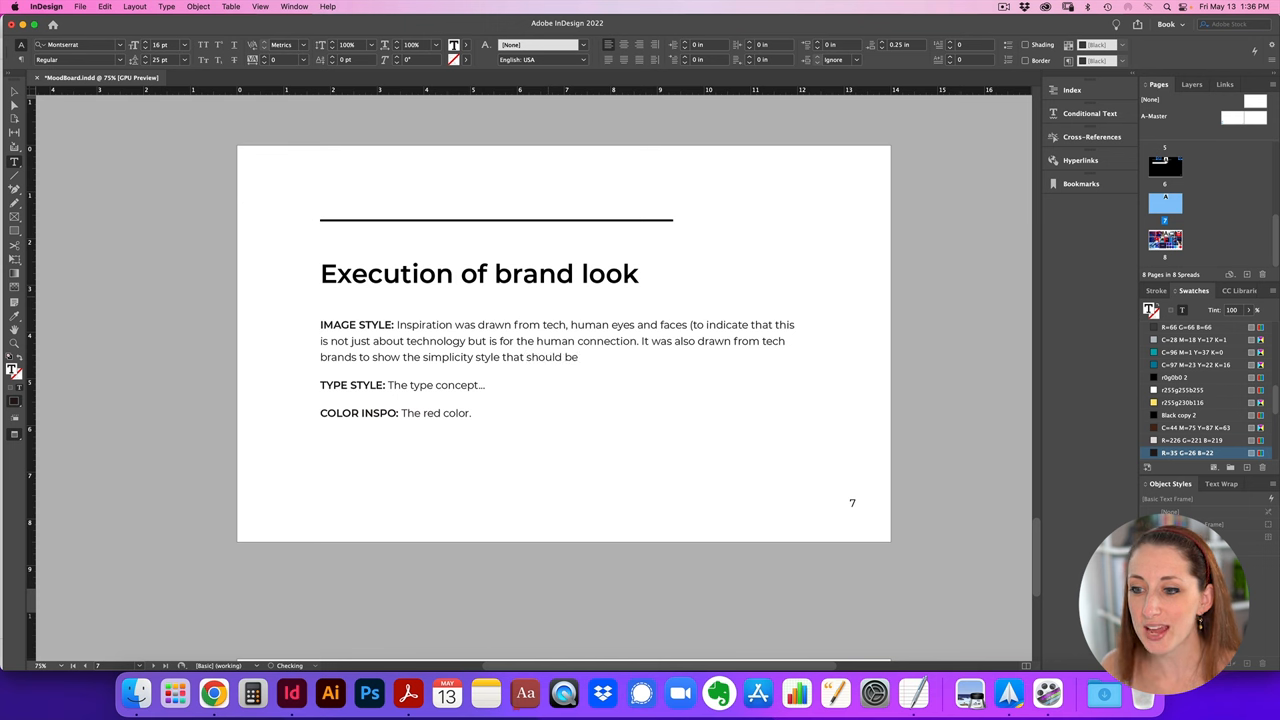
{"action": "type", "text": "used and the nice contrast of blue and red."}
{"action": "left_click", "coordinate": [419, 385]}
{"action": "type", "text": " that is "}
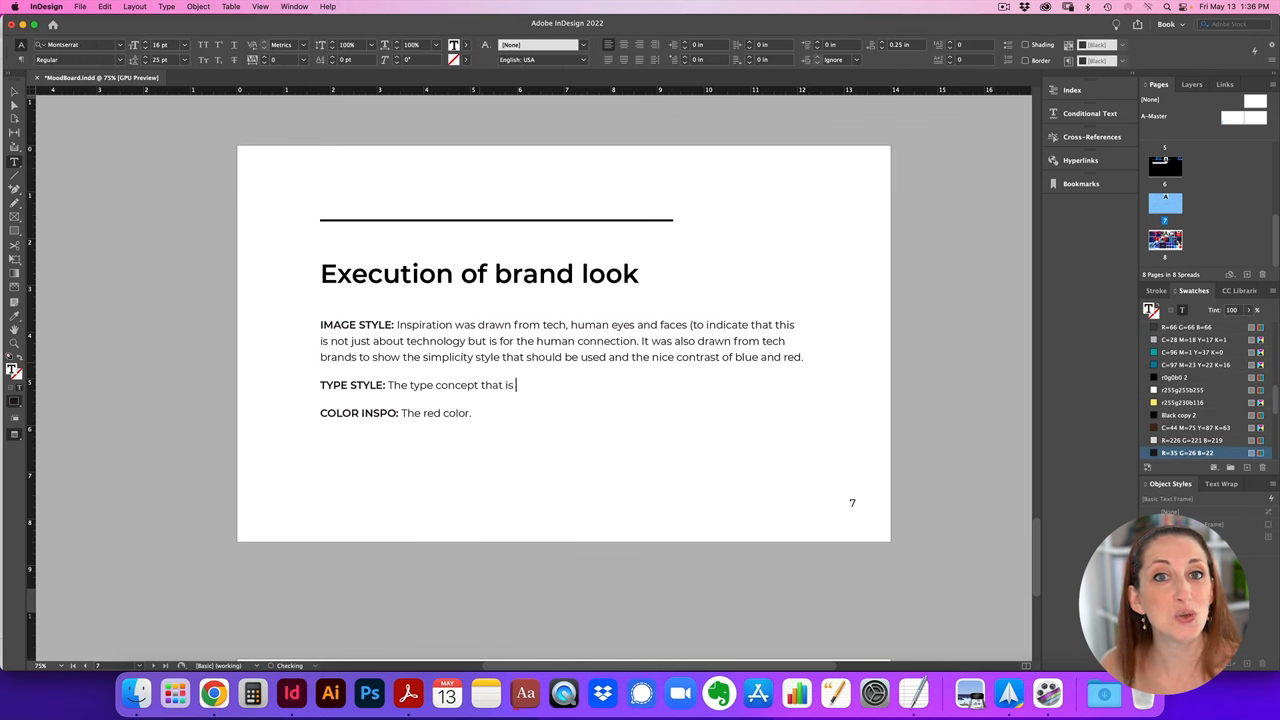
{"action": "type", "text": "shown in the mood board is to communicate tech, simpl"}
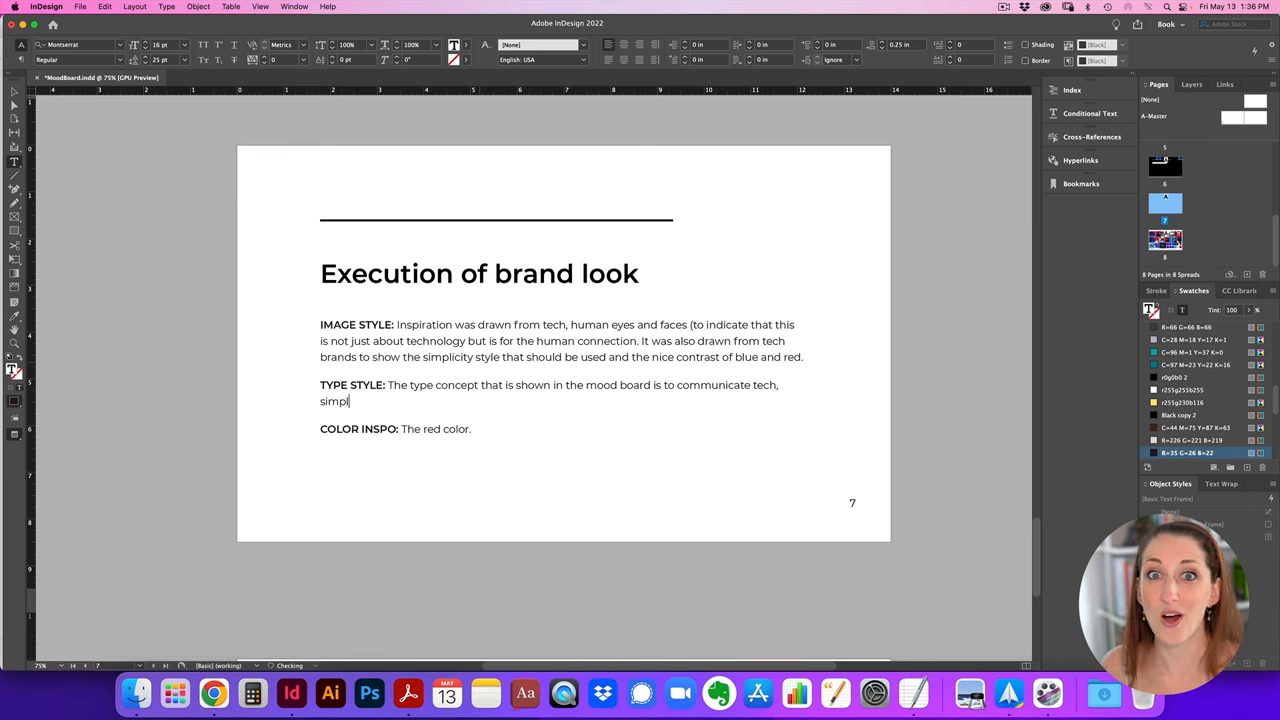
{"action": "type", "text": "icity,"}
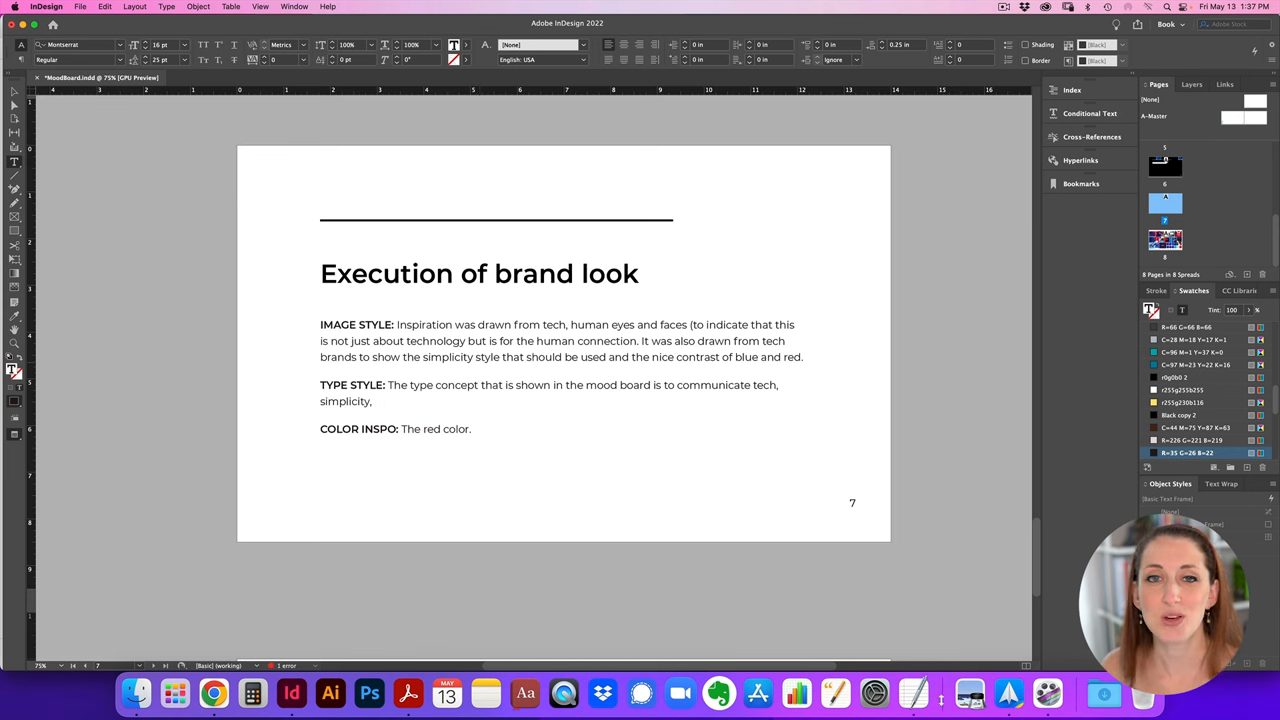
{"action": "type", "text": "c"}
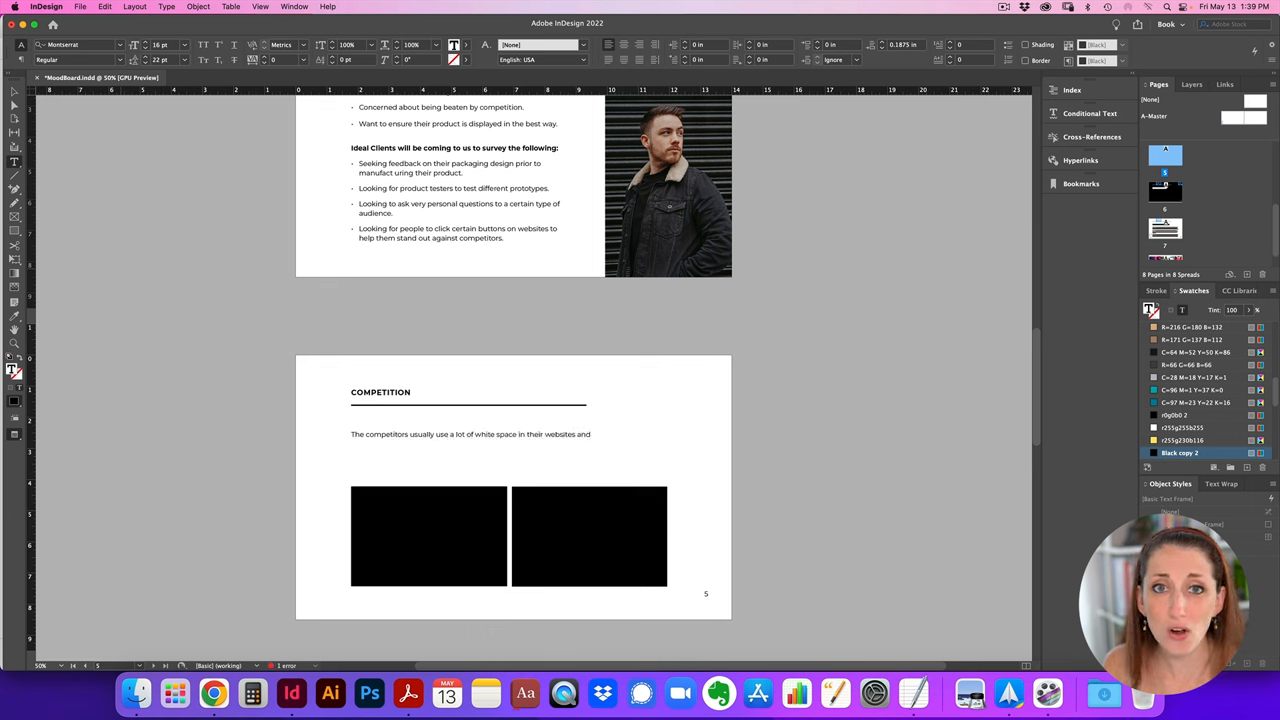
Note competitors' colours range from green to orange, contrasting with a red-and-blue combo
{"action": "type", "text": "and the colors used are all over t"}
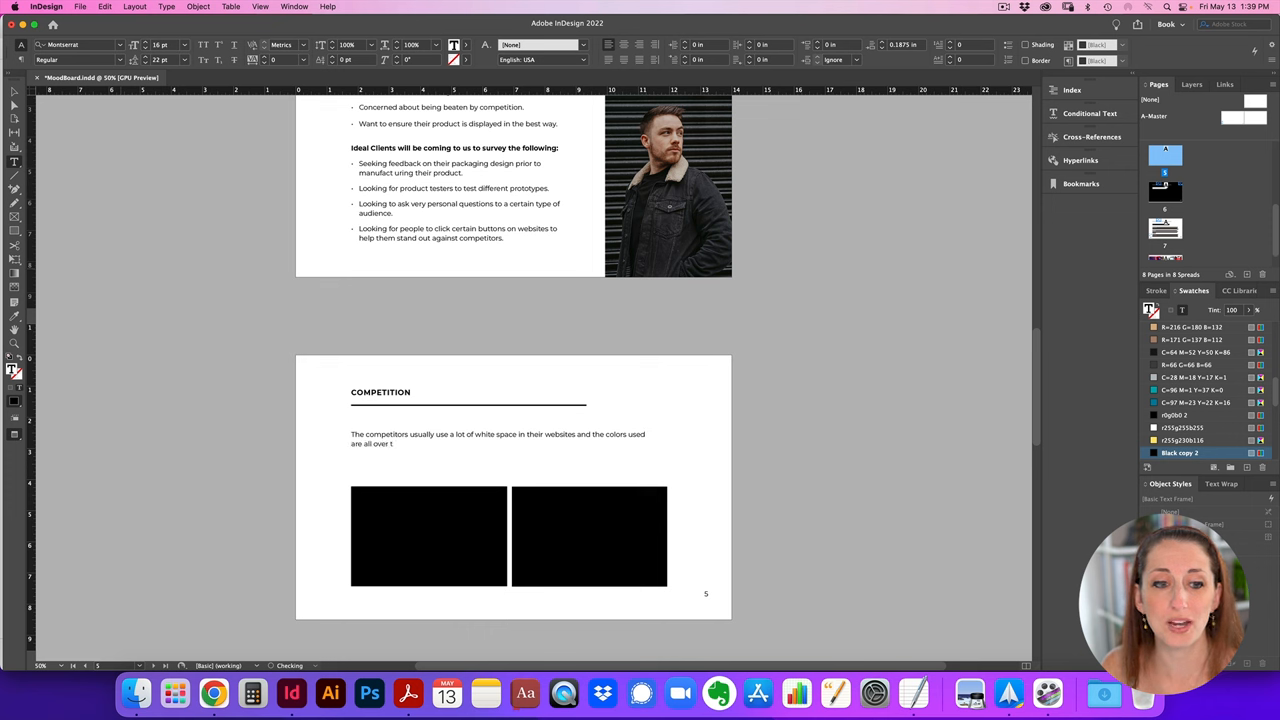
{"action": "type", "text": "the place from green, orange"}
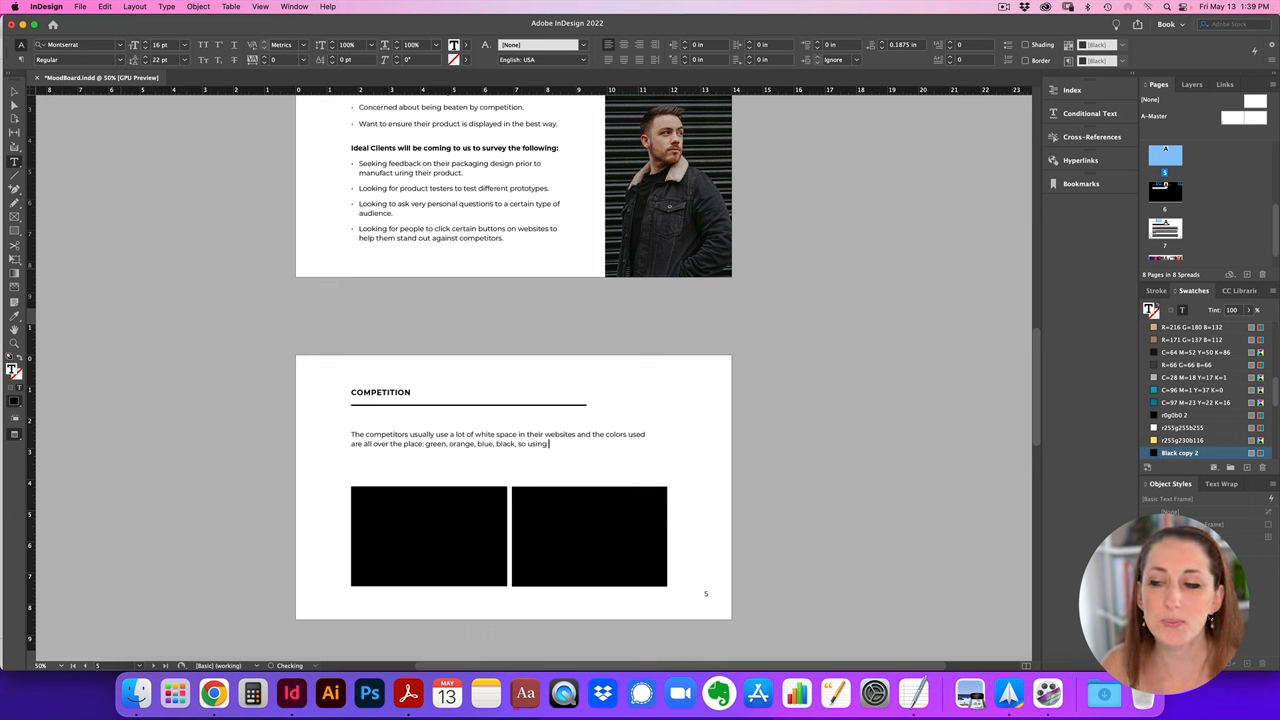
{"action": "type", "text": "a combo of red and blue"}
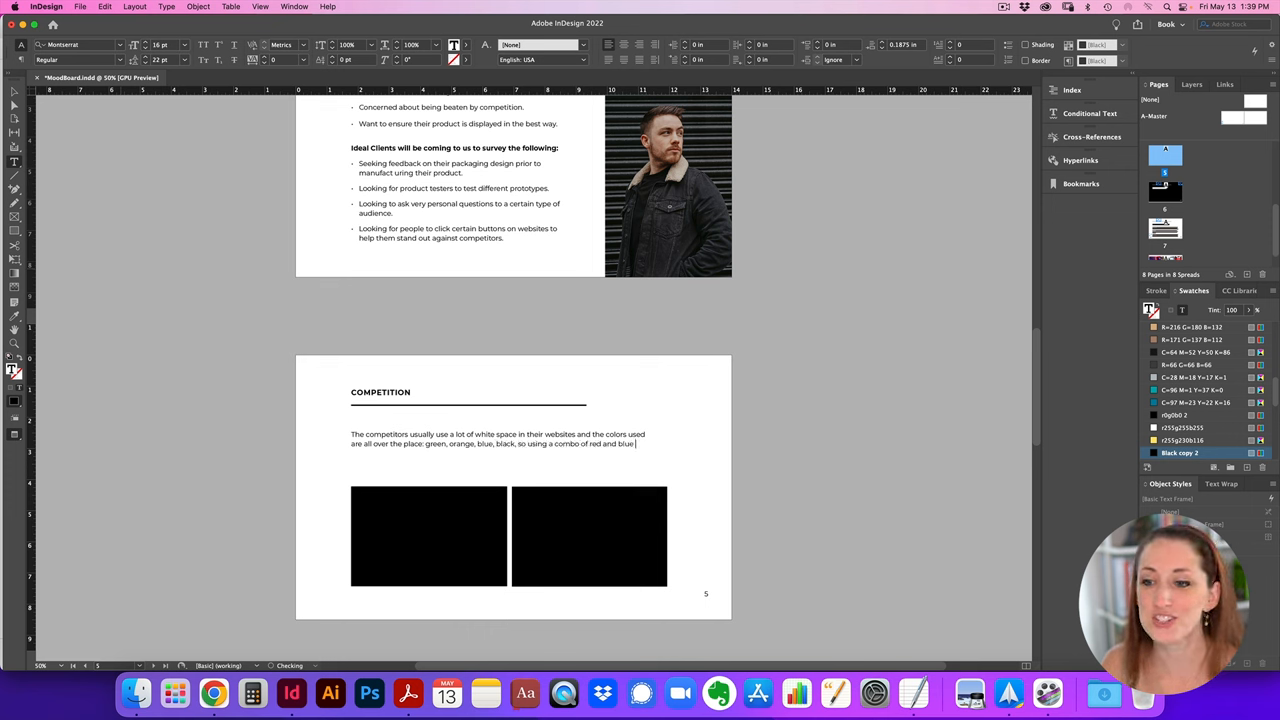
{"action": "type", "text": "with the t"}
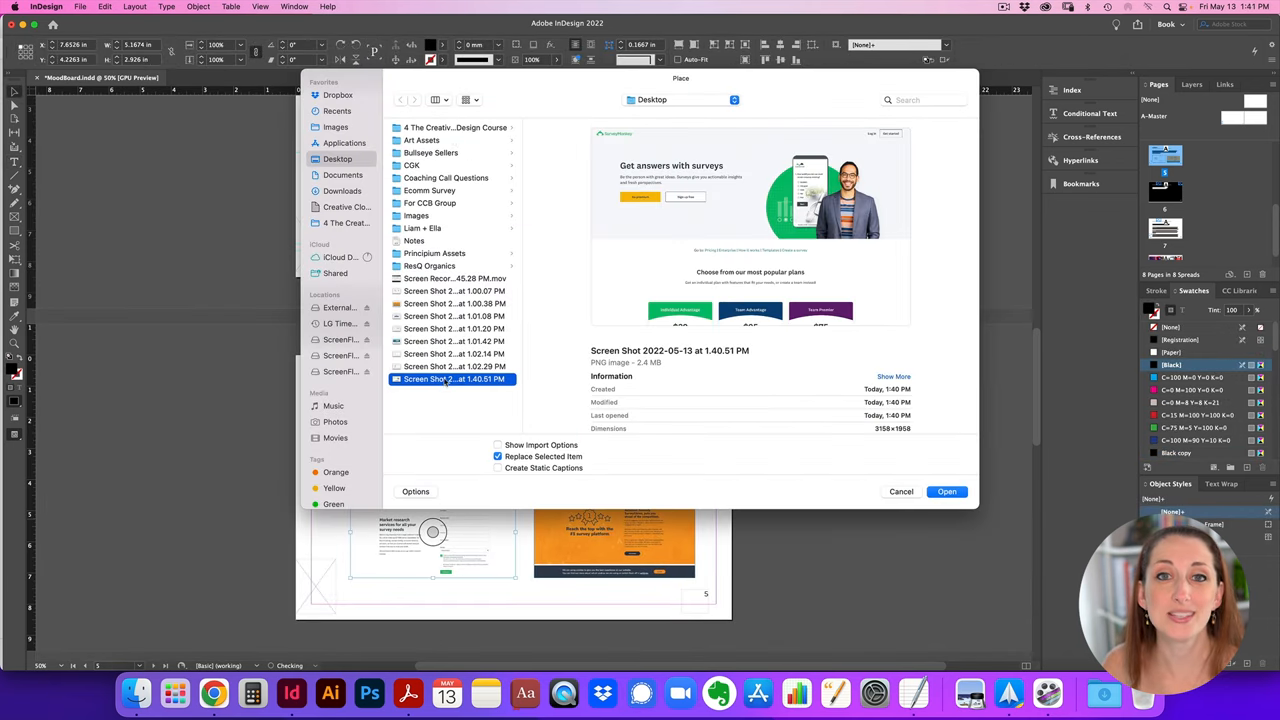
Place the chosen competitor website screenshot, then deselect it
{"action": "left_click", "coordinate": [946, 491]}
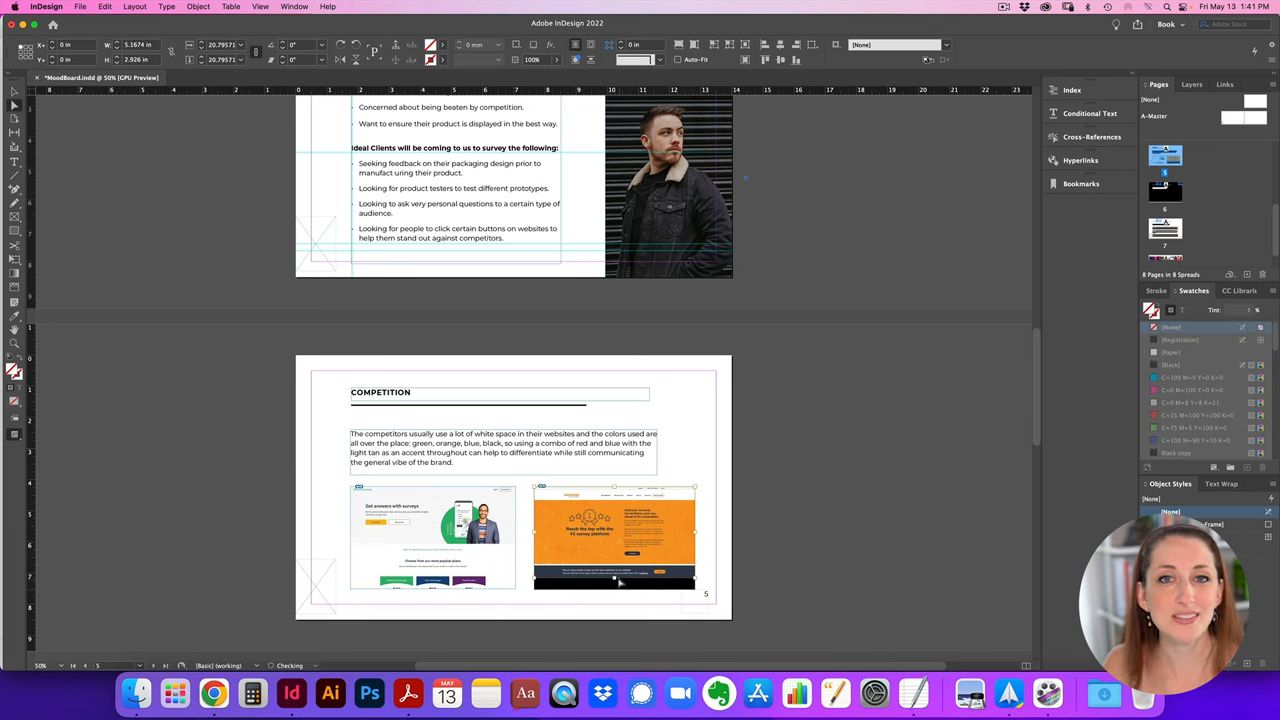
{"action": "left_click", "coordinate": [613, 537]}
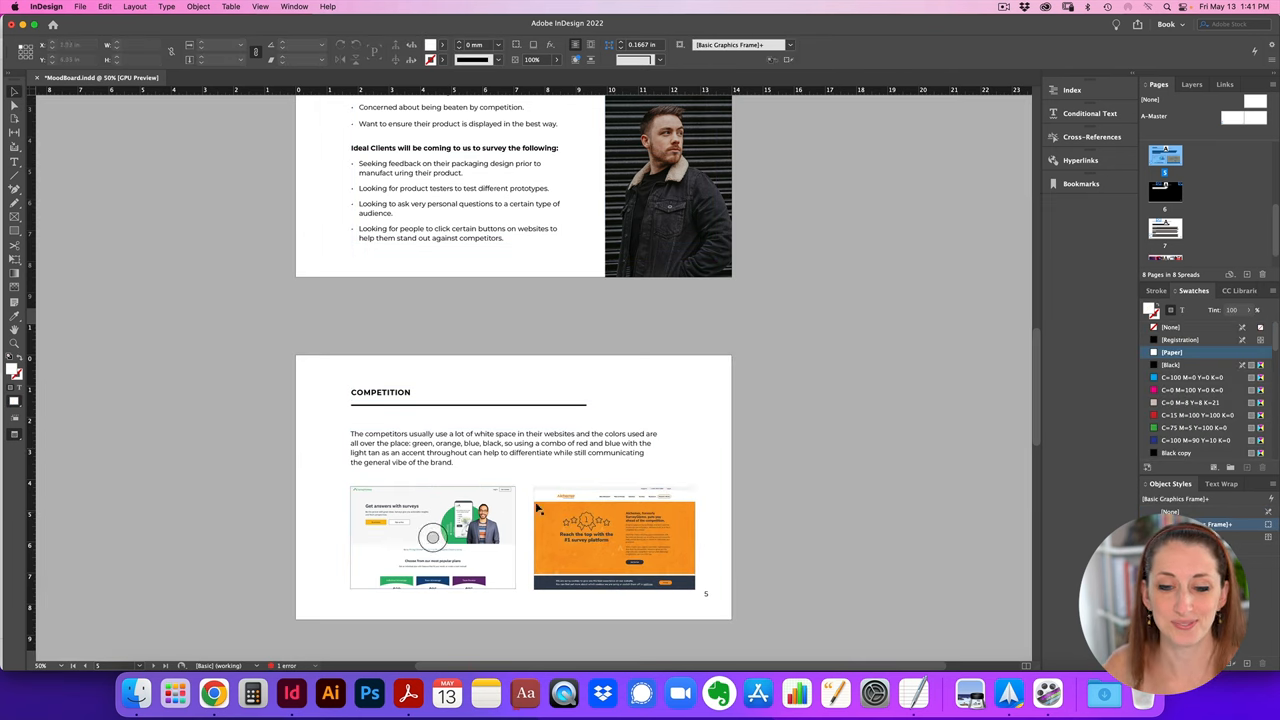